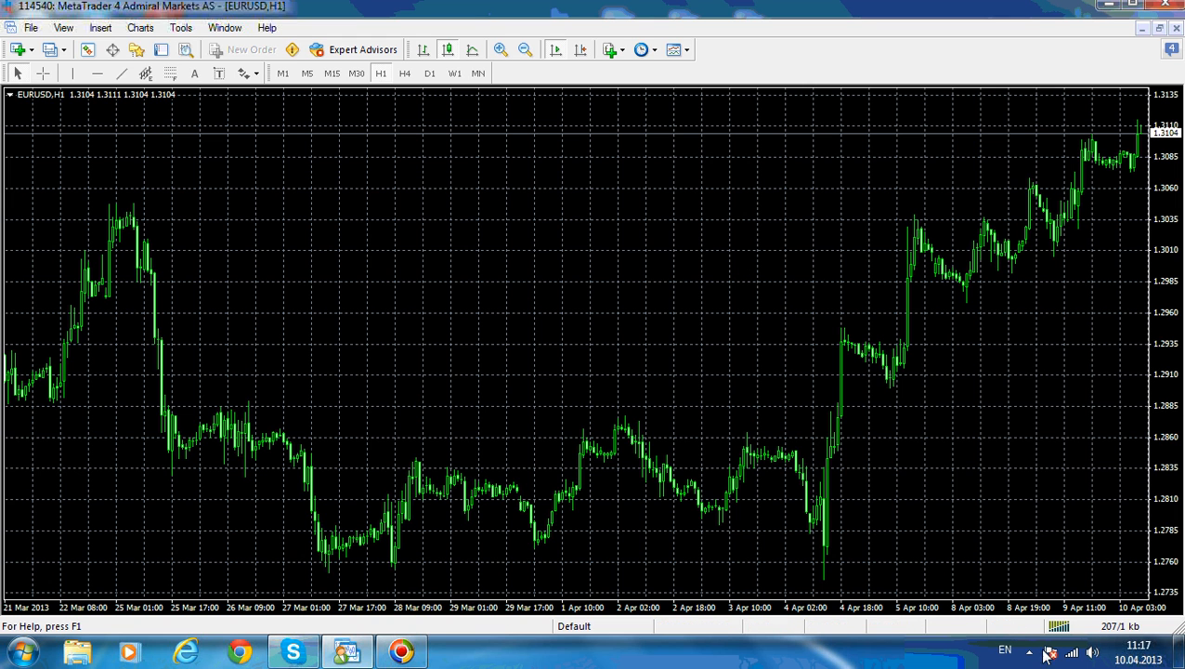
mouse_move(1013, 438)
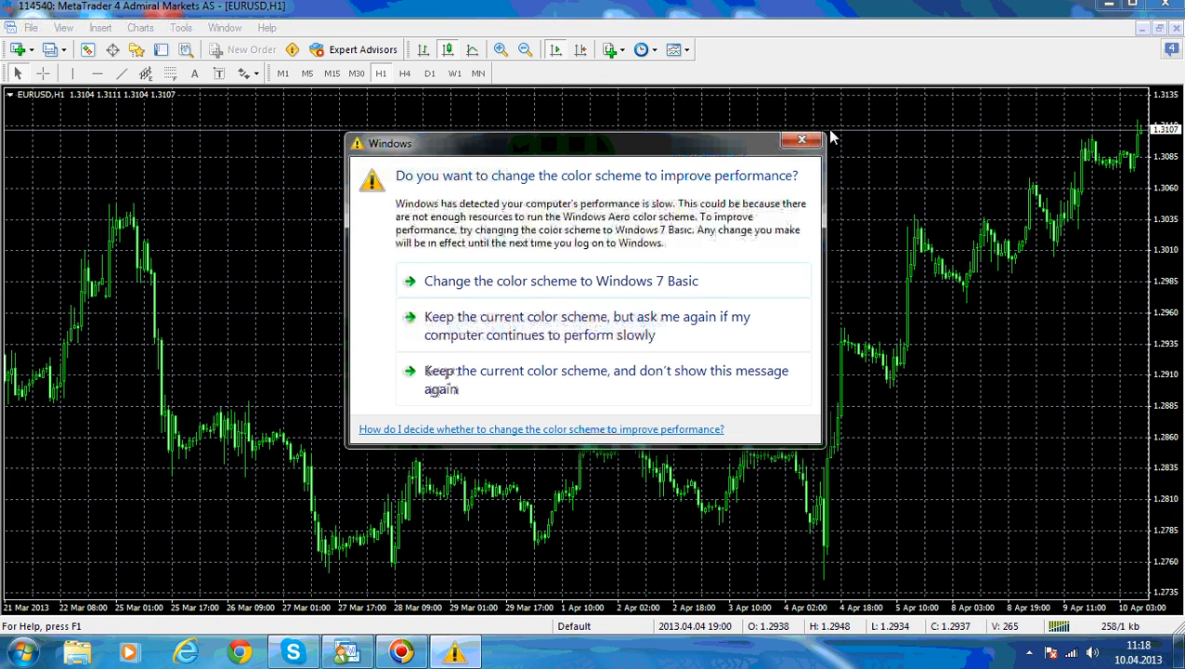
Dismiss the colour-scheme warning and browse Forex pairs under File > New Chart
left_click(801, 139)
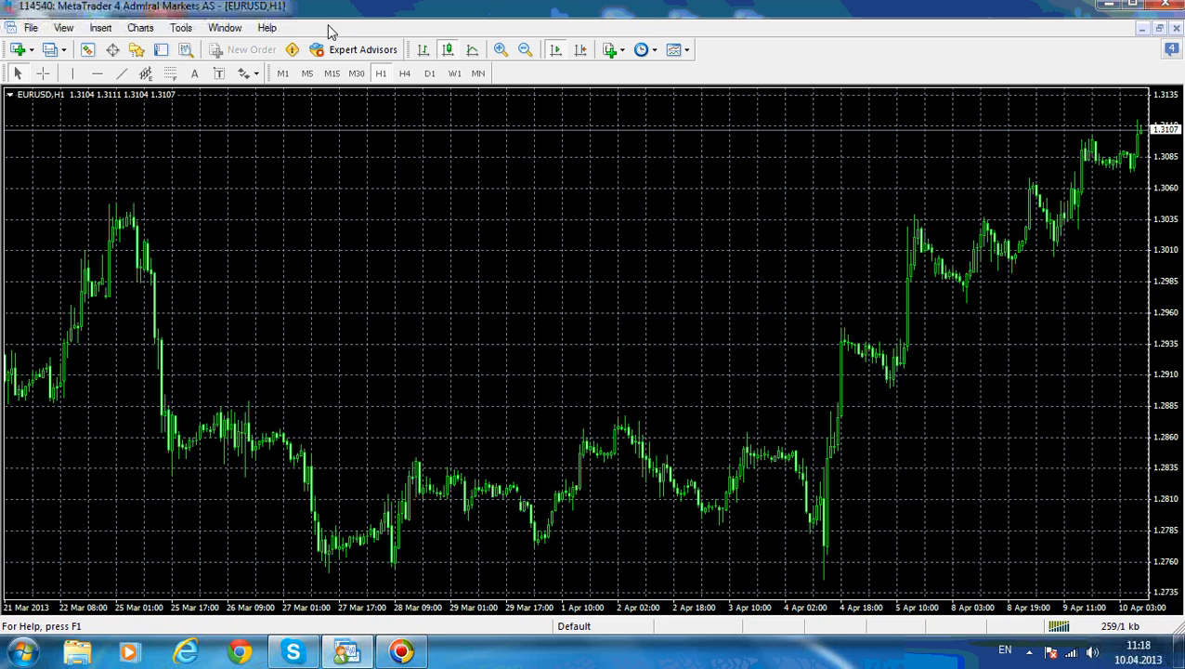
mouse_move(416, 52)
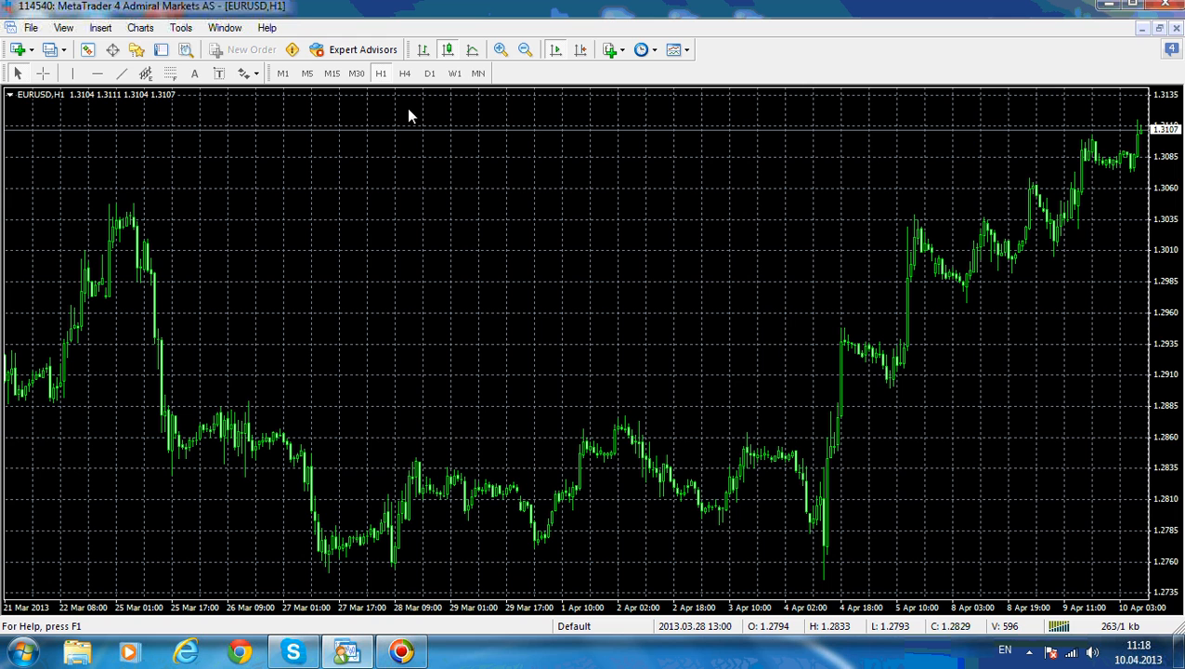
mouse_move(528, 165)
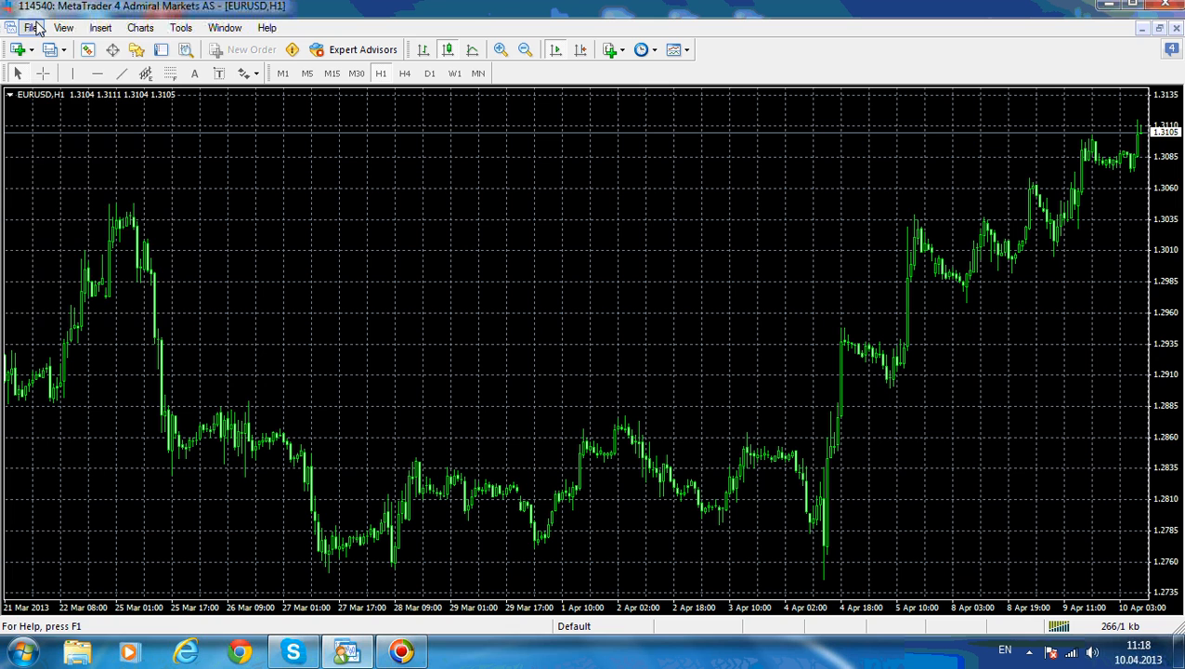
left_click(30, 27)
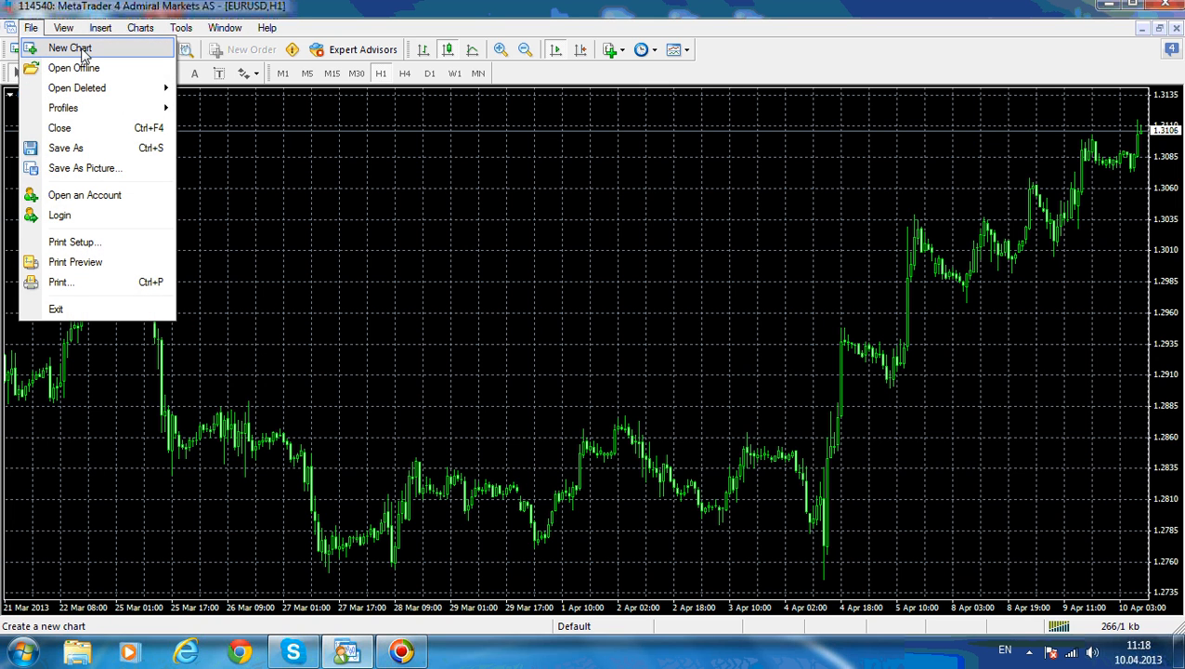
left_click(70, 47)
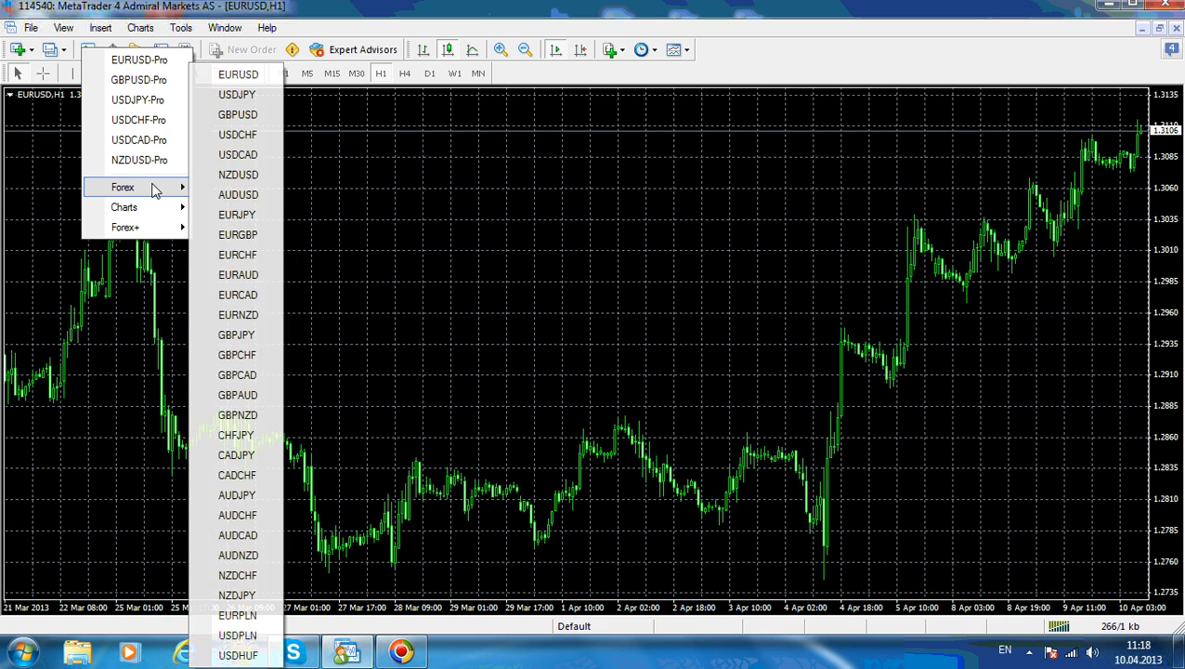
mouse_move(238, 75)
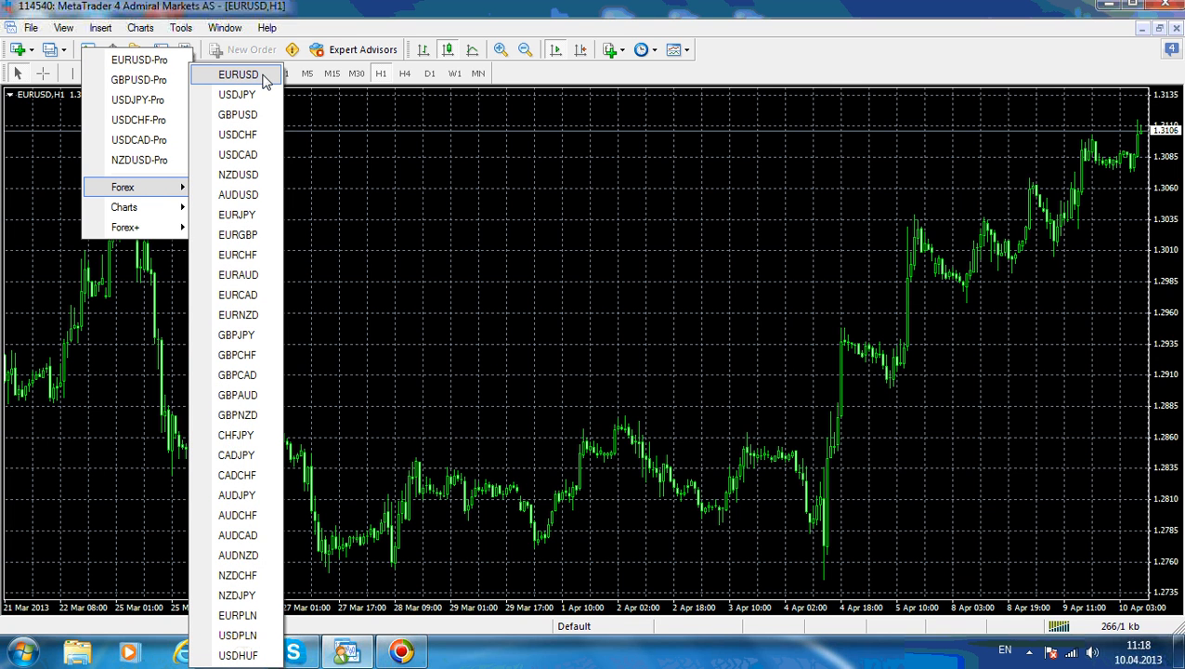
mouse_move(237, 94)
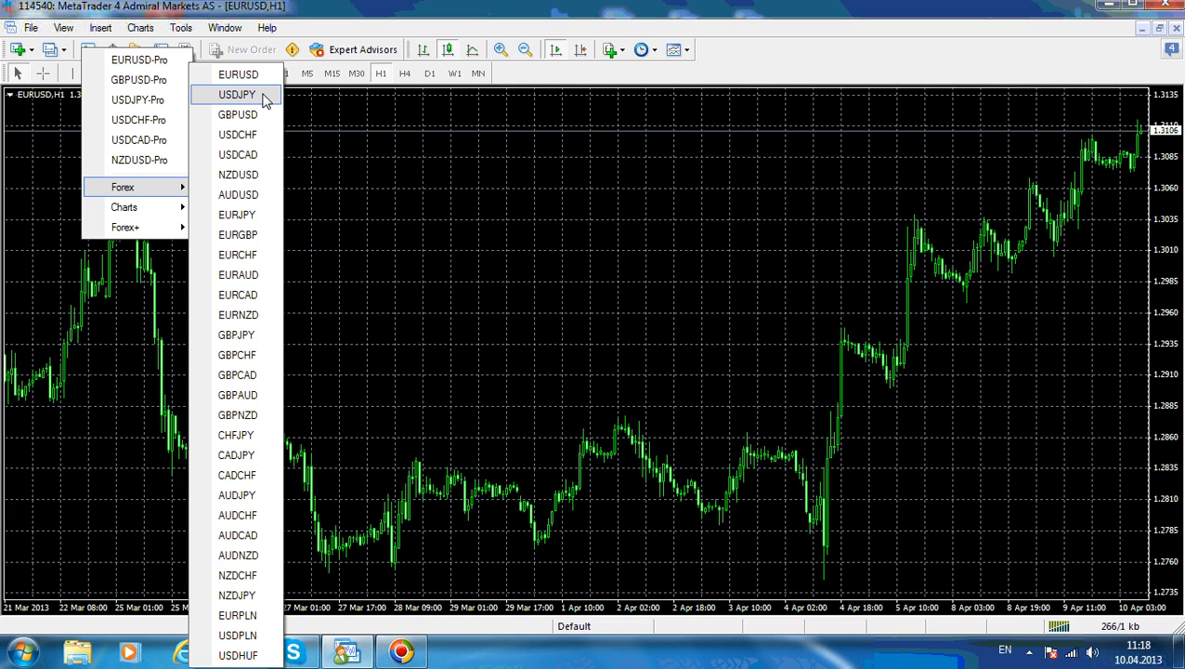
mouse_move(261, 114)
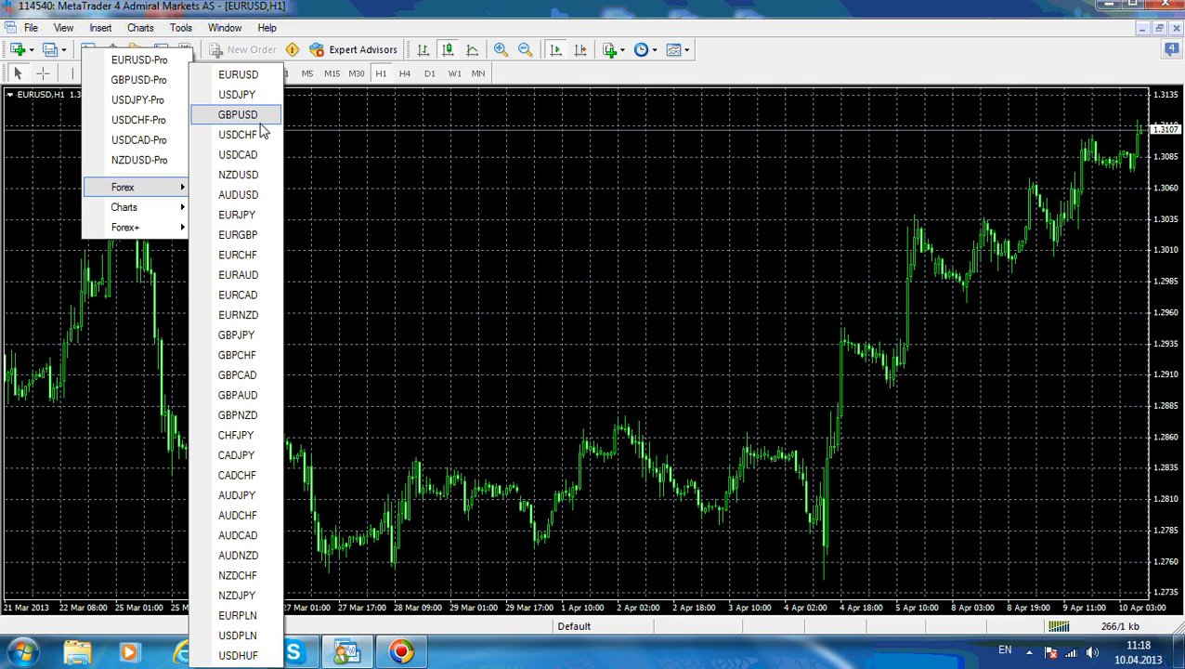
mouse_move(237, 135)
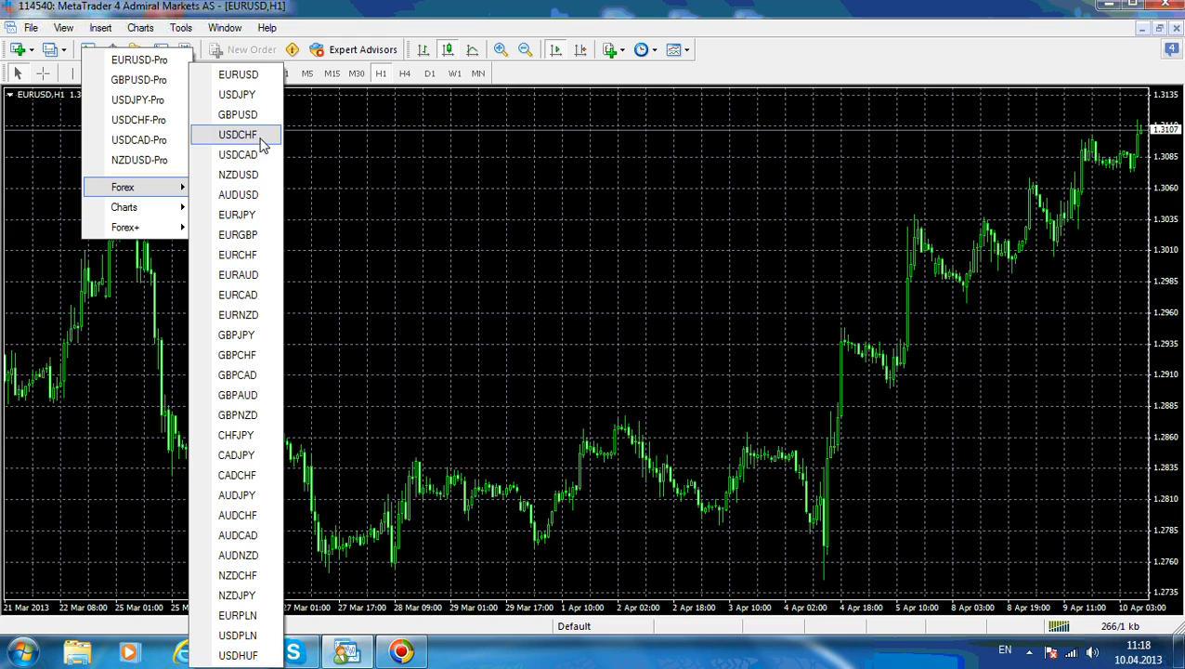
mouse_move(238, 194)
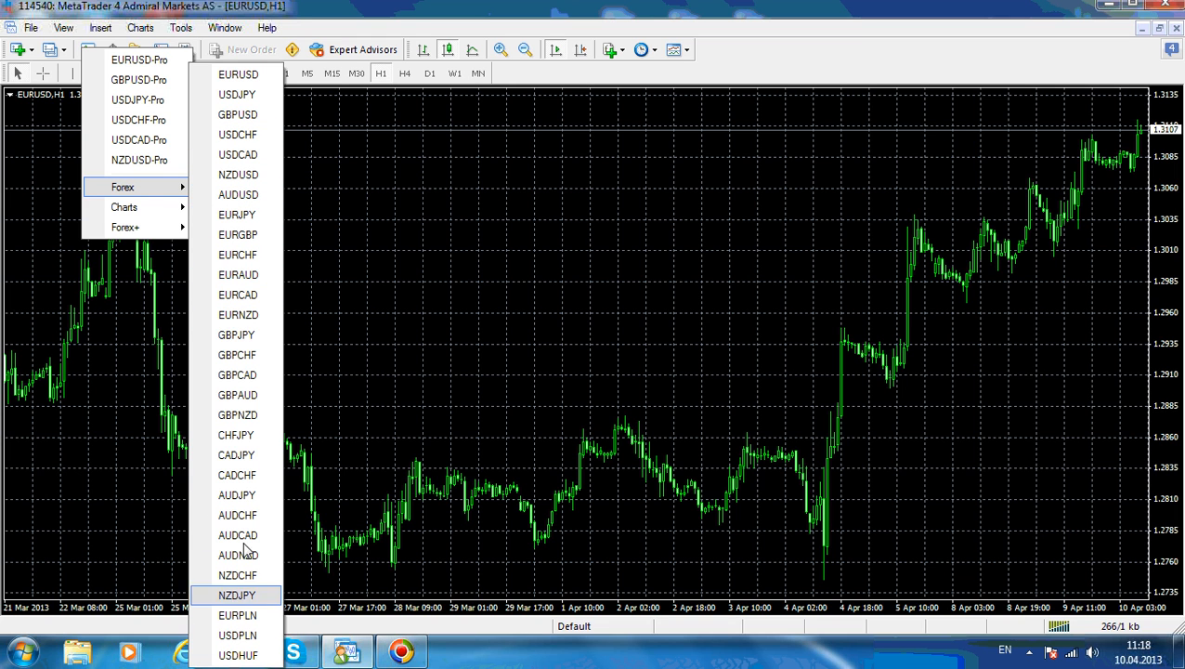
mouse_move(238, 74)
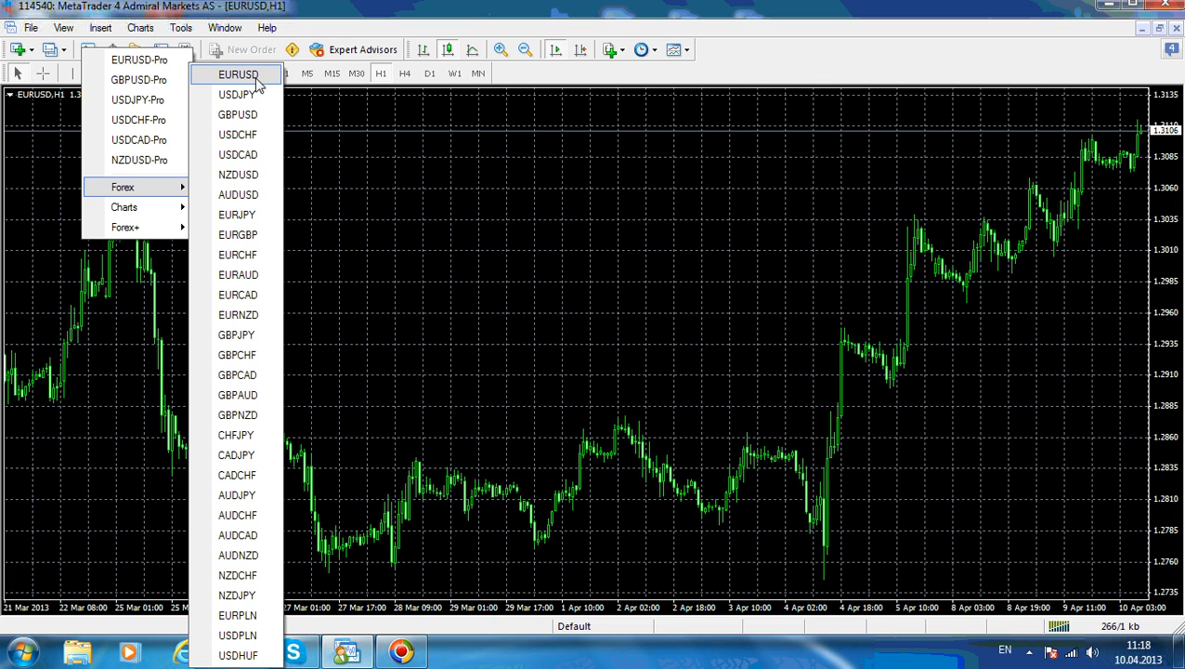
mouse_move(237, 114)
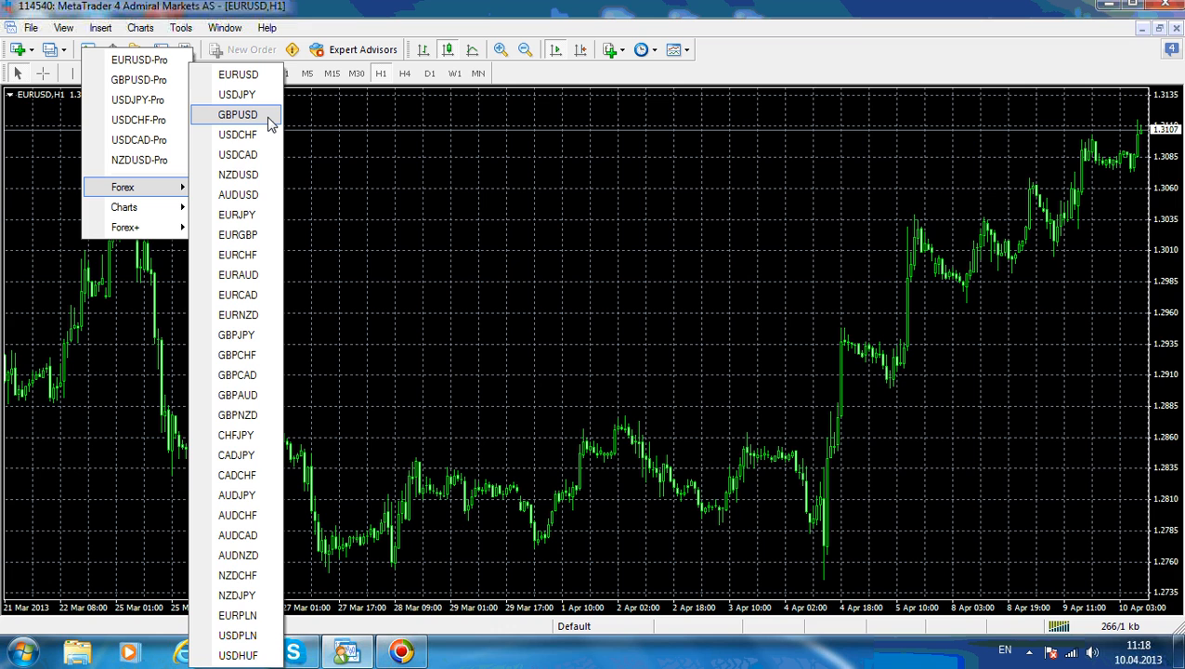
mouse_move(263, 135)
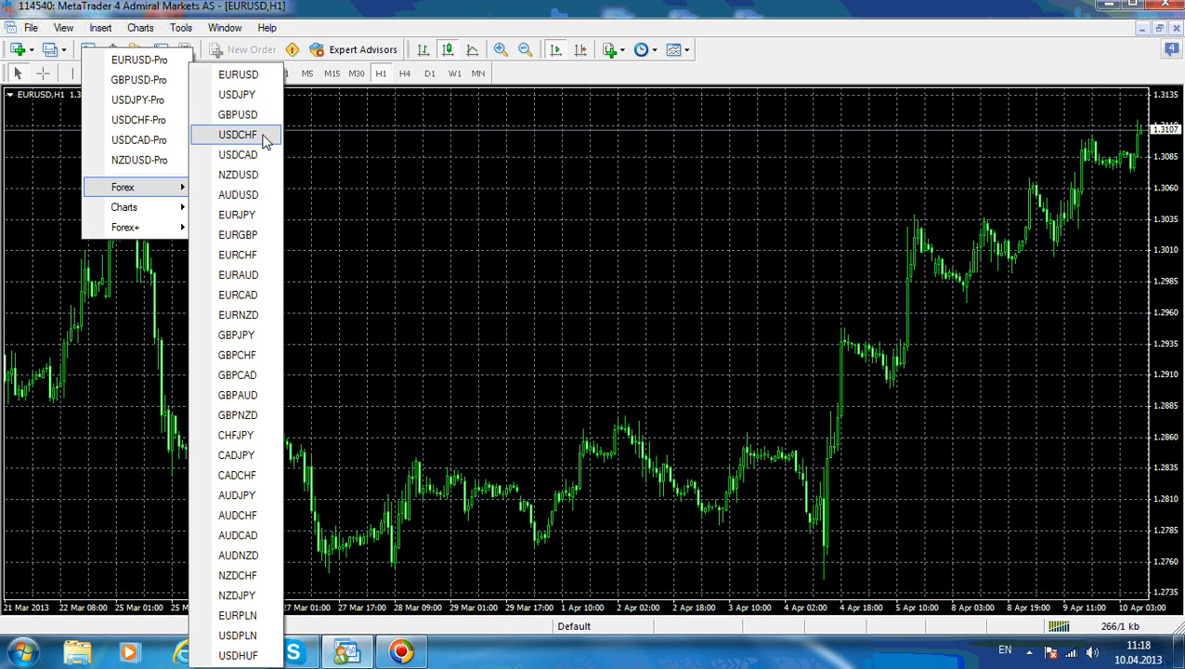
mouse_move(251, 154)
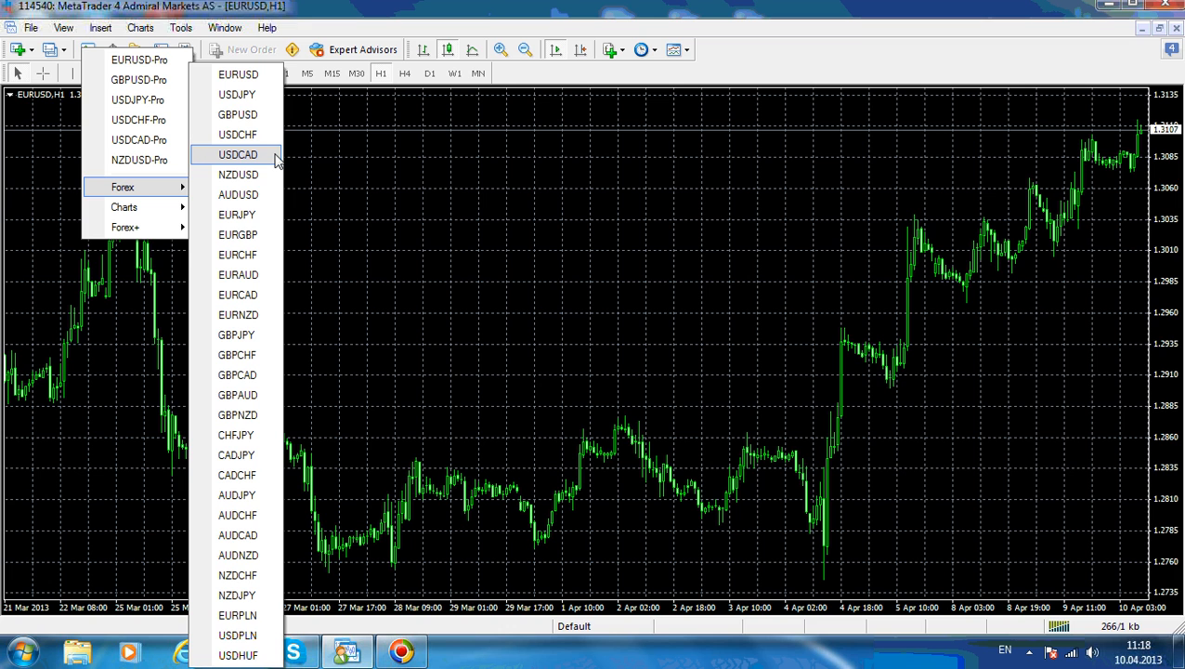
mouse_move(238, 175)
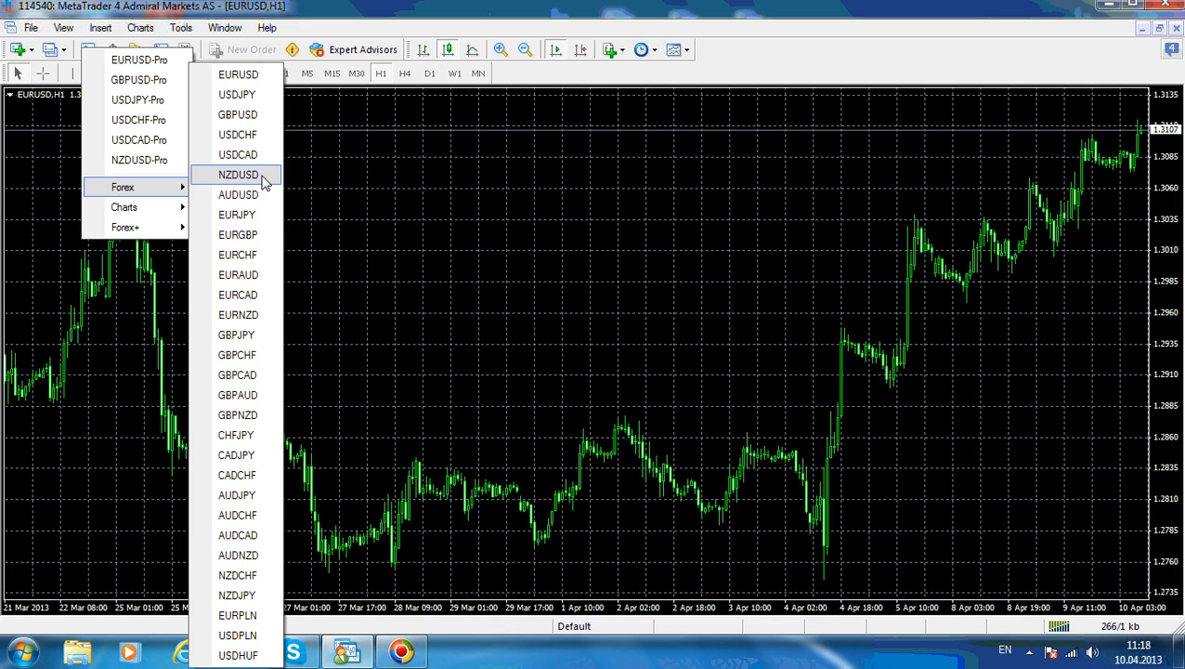
mouse_move(272, 179)
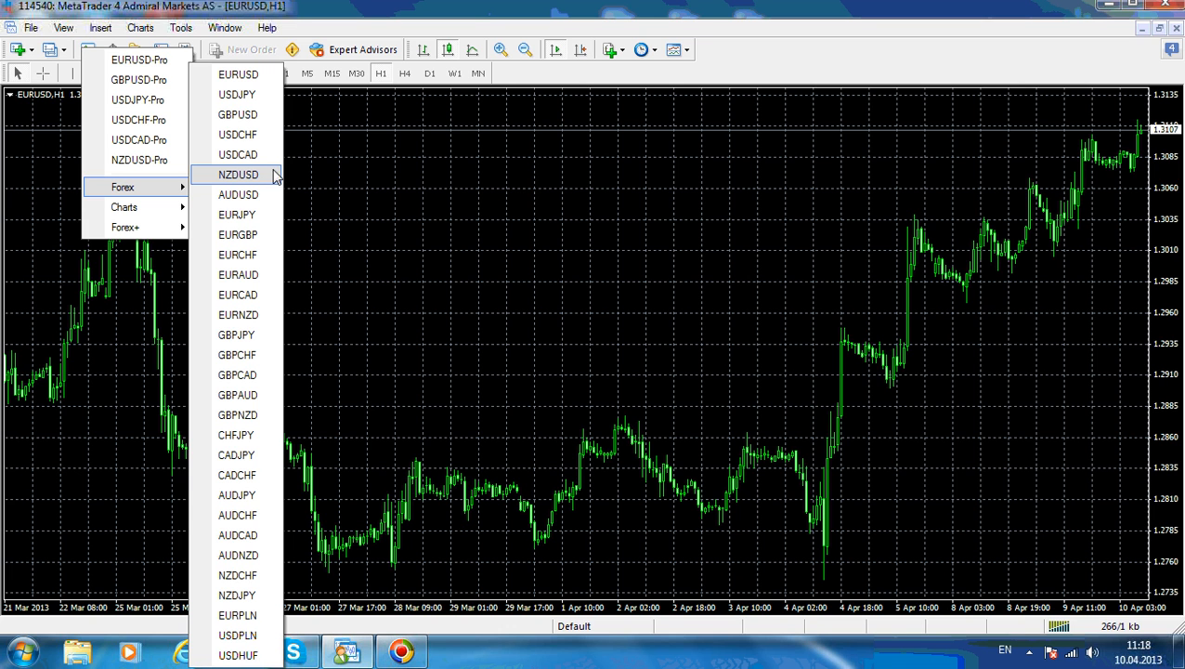
mouse_move(238, 194)
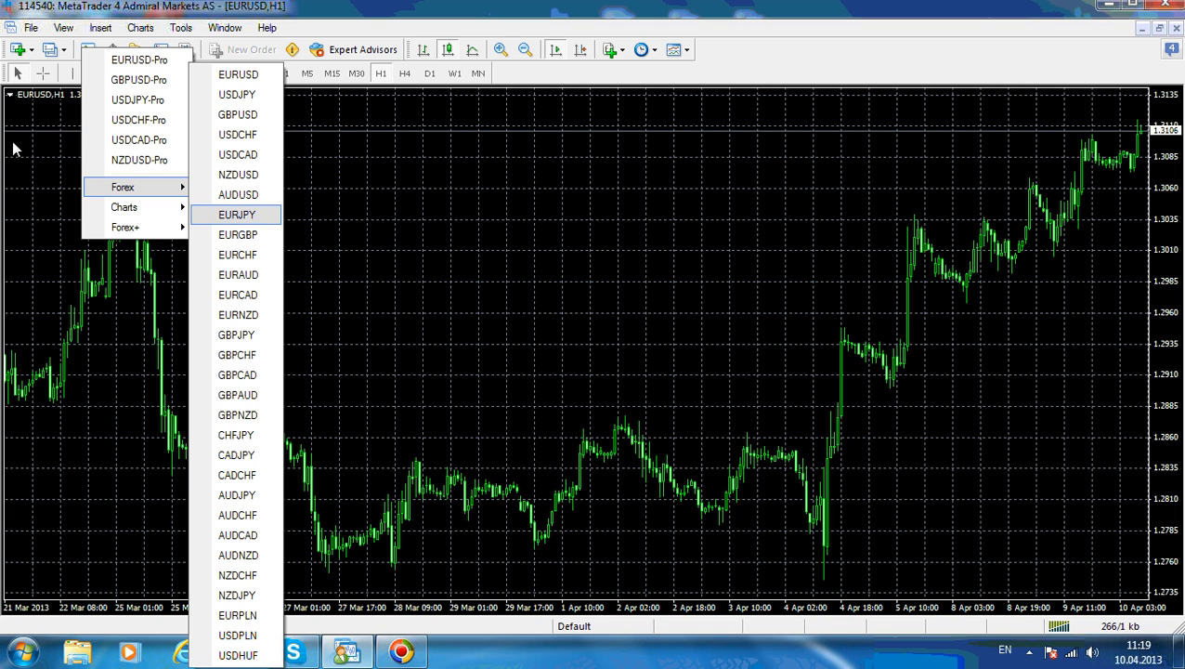
mouse_move(126, 227)
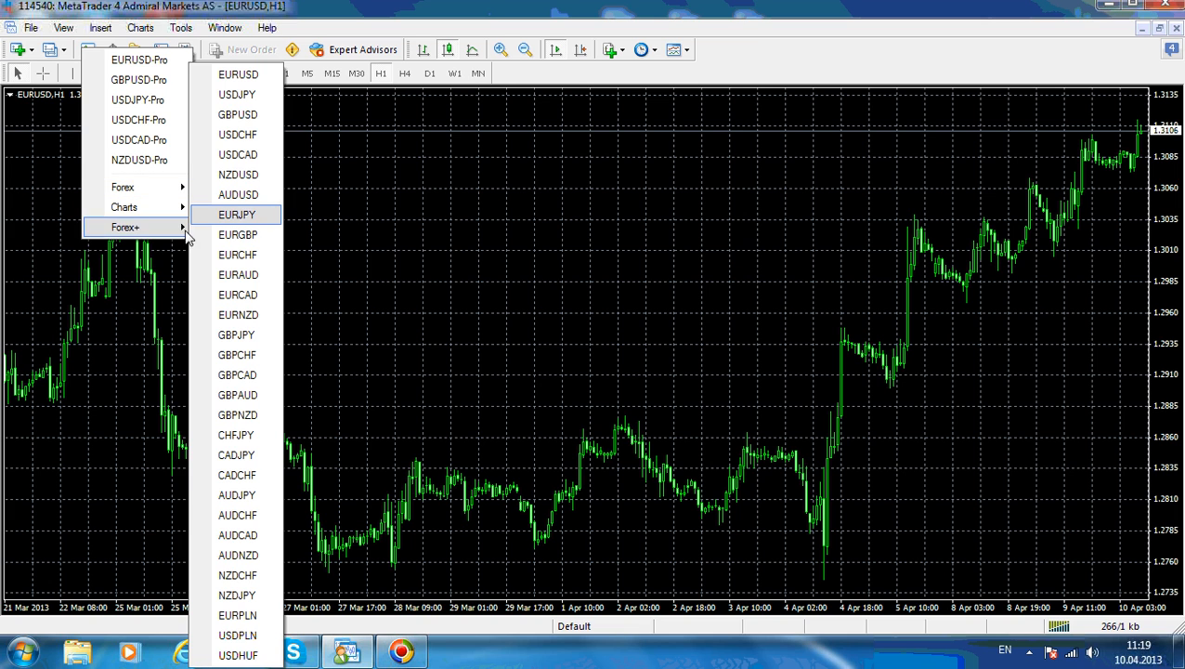
mouse_move(122, 187)
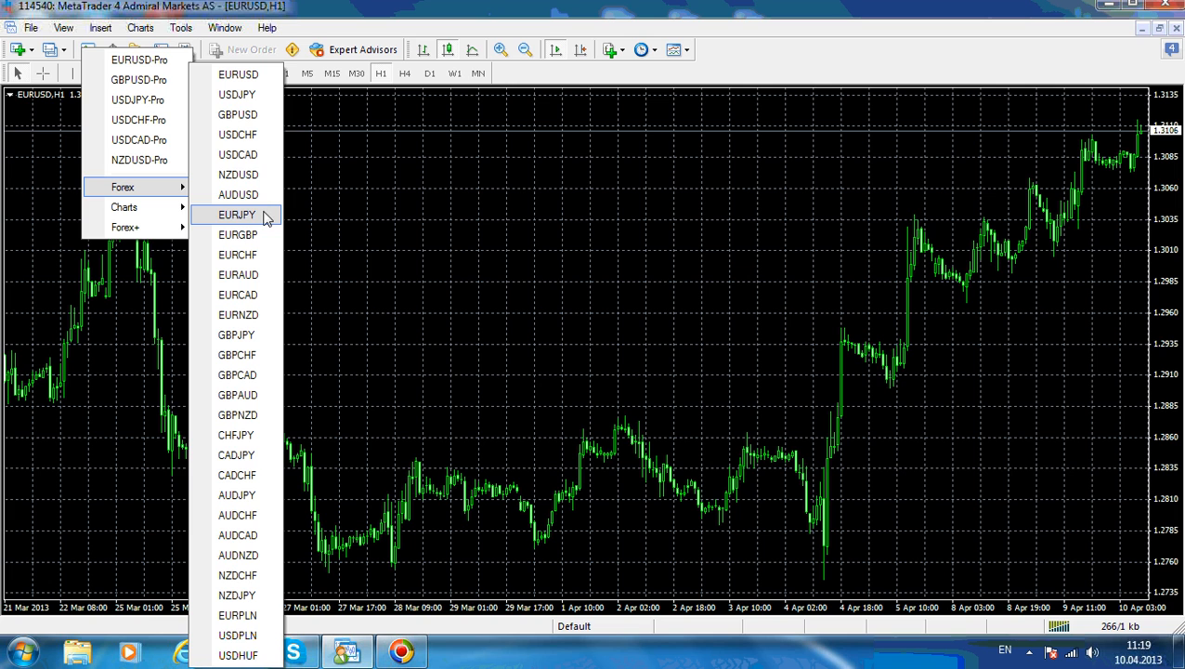
mouse_move(261, 234)
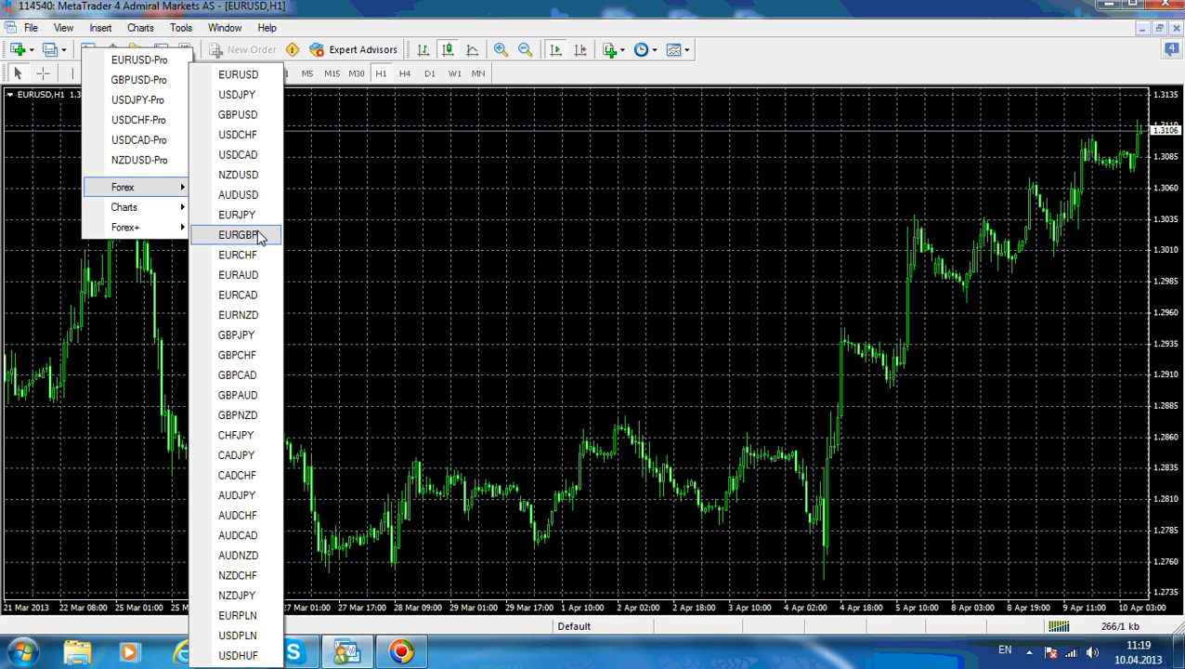
mouse_move(238, 274)
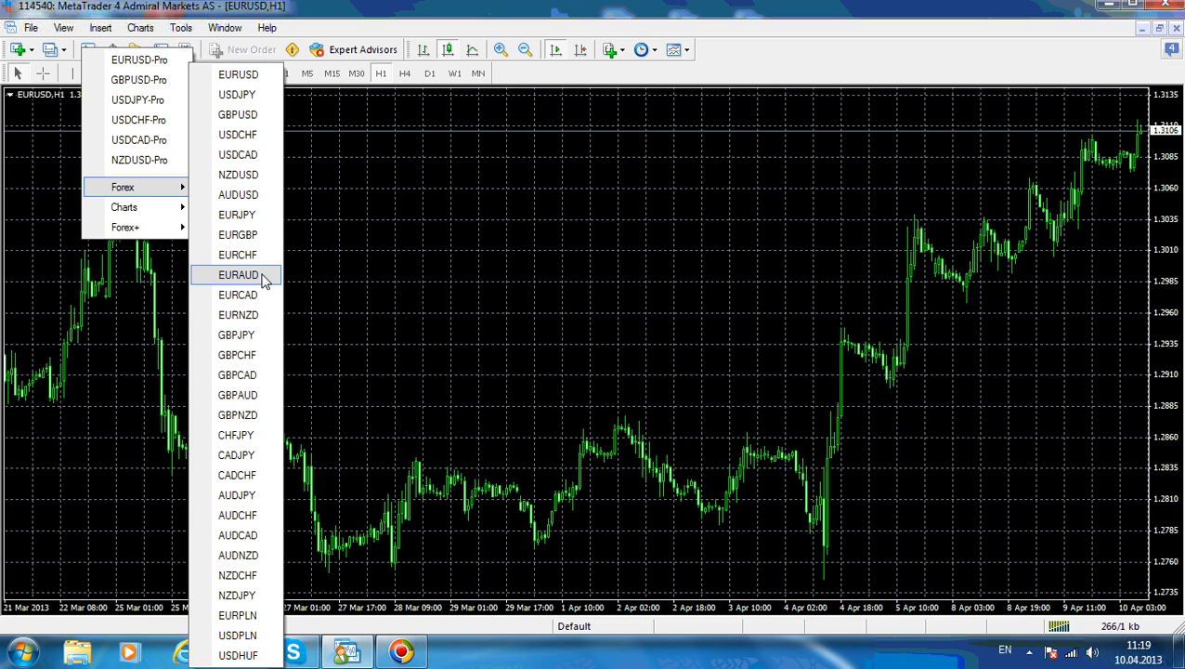
mouse_move(263, 307)
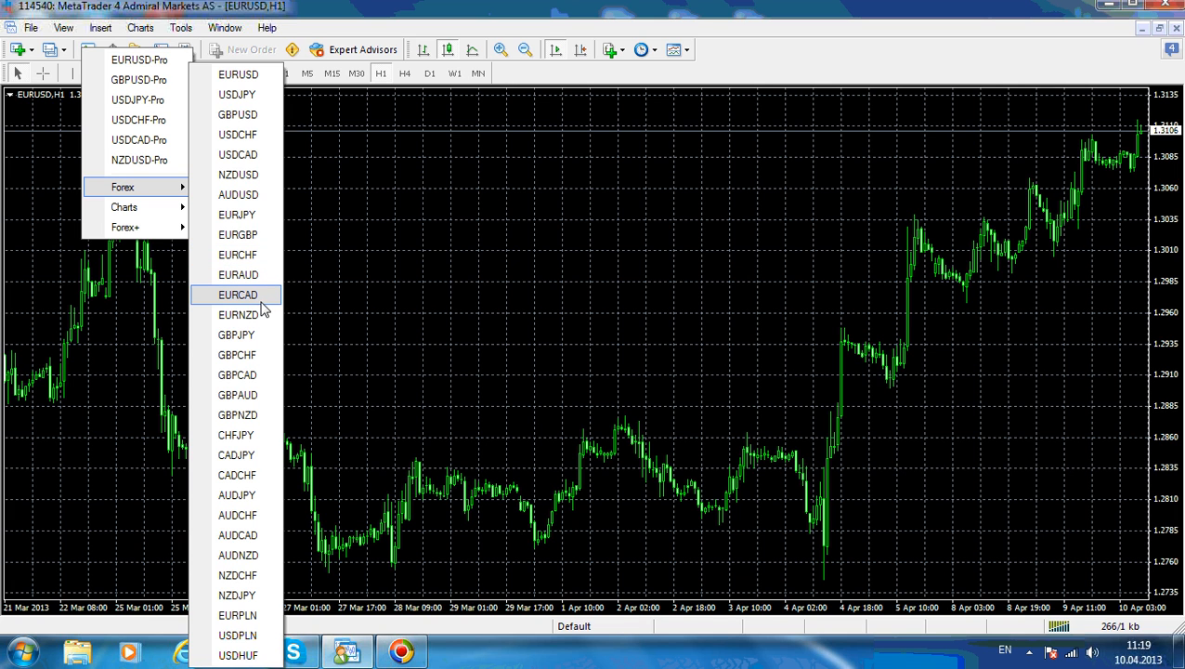
mouse_move(238, 395)
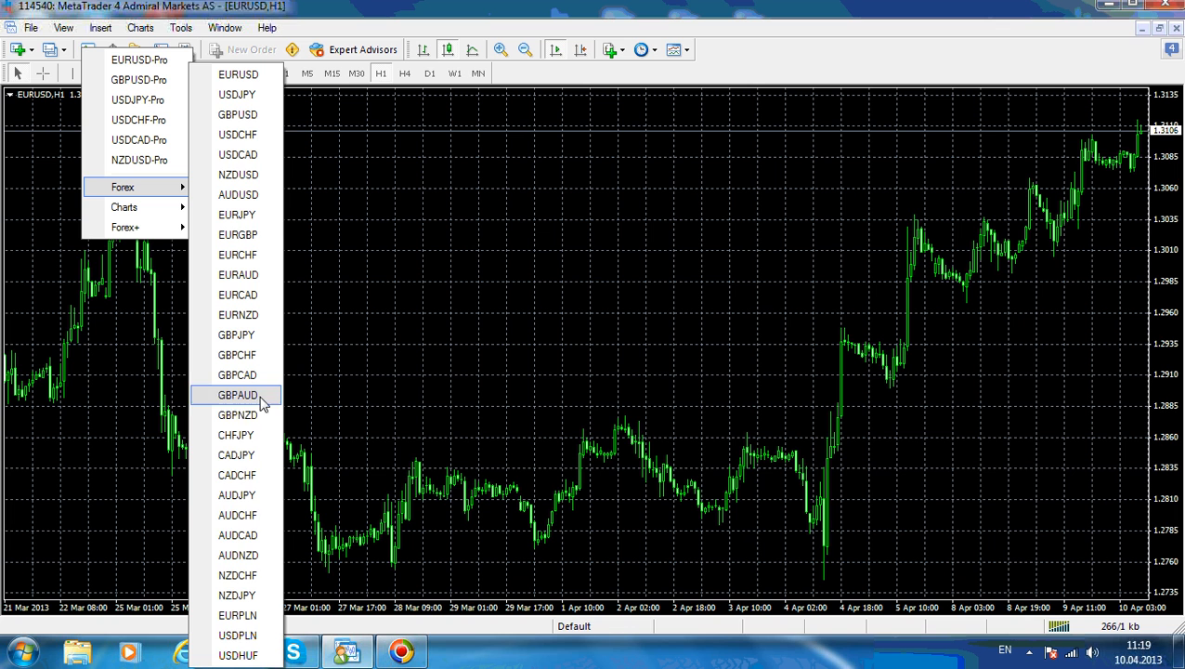
mouse_move(237, 636)
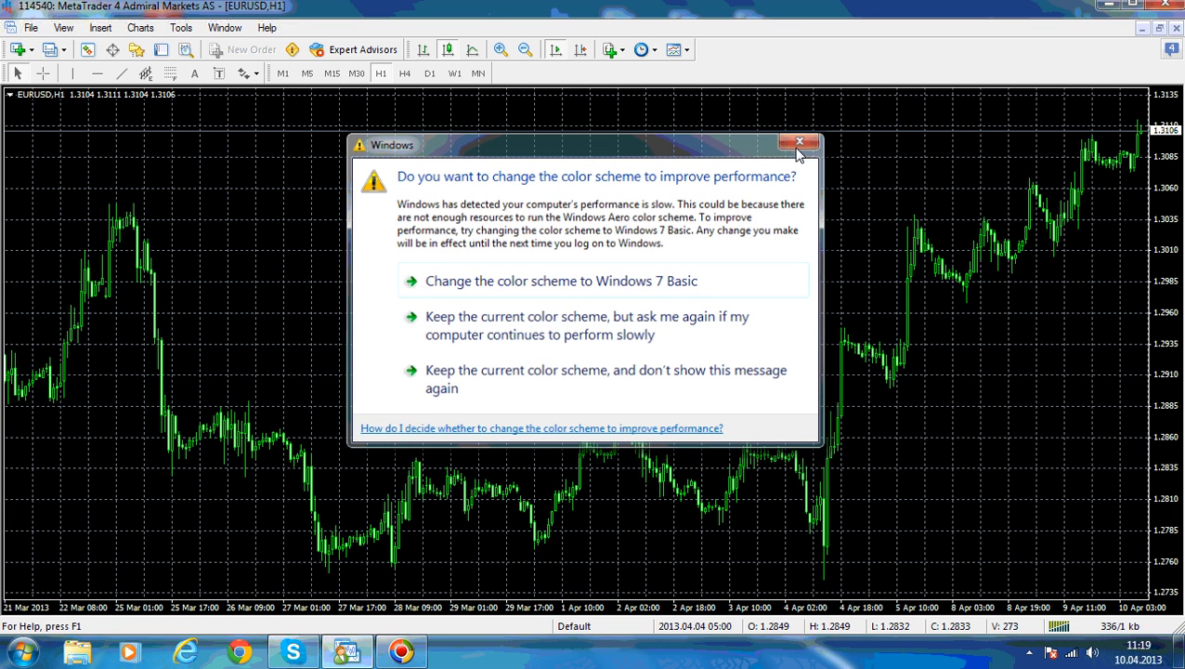
left_click(31, 27)
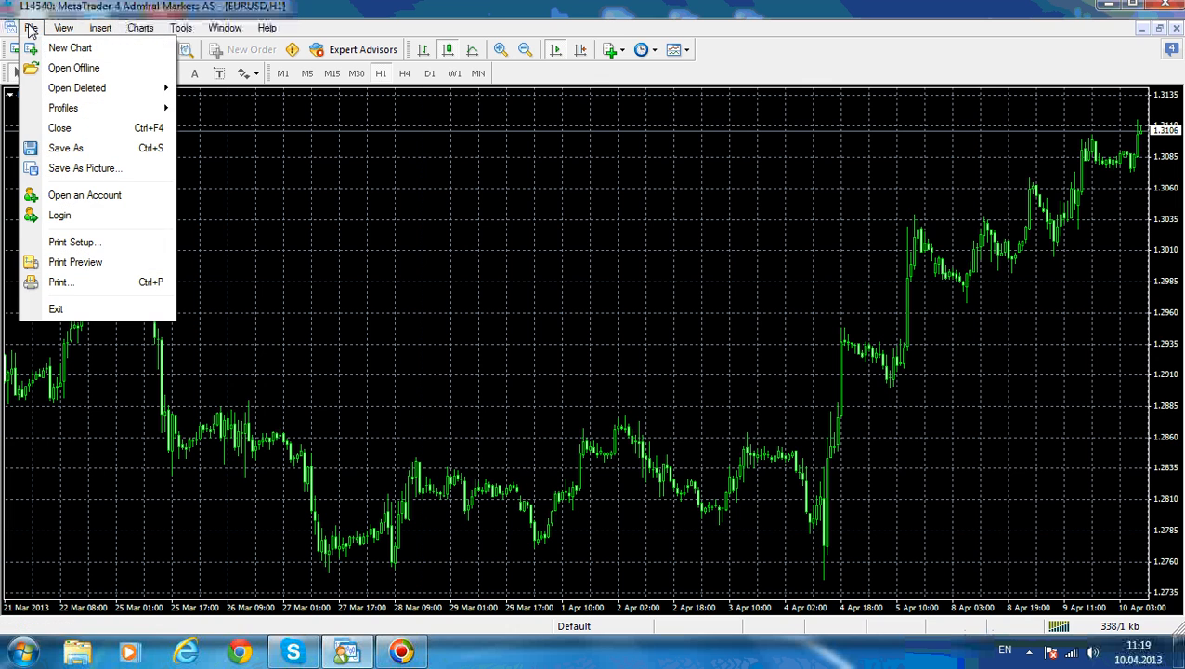
mouse_move(70, 48)
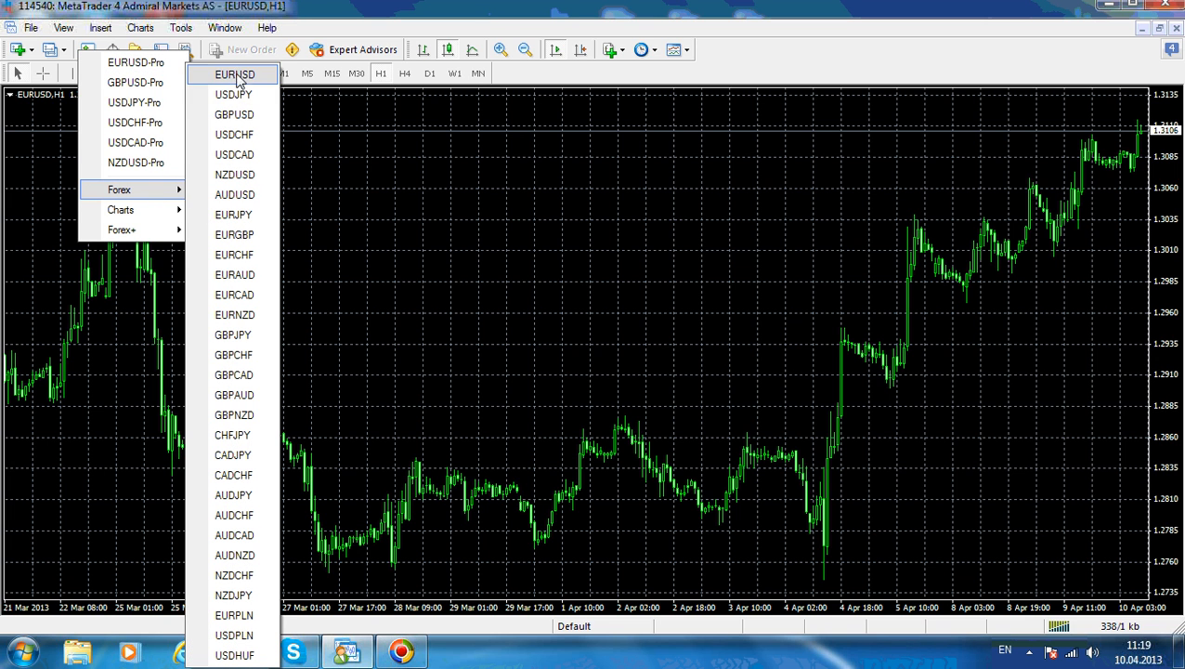
mouse_move(238, 88)
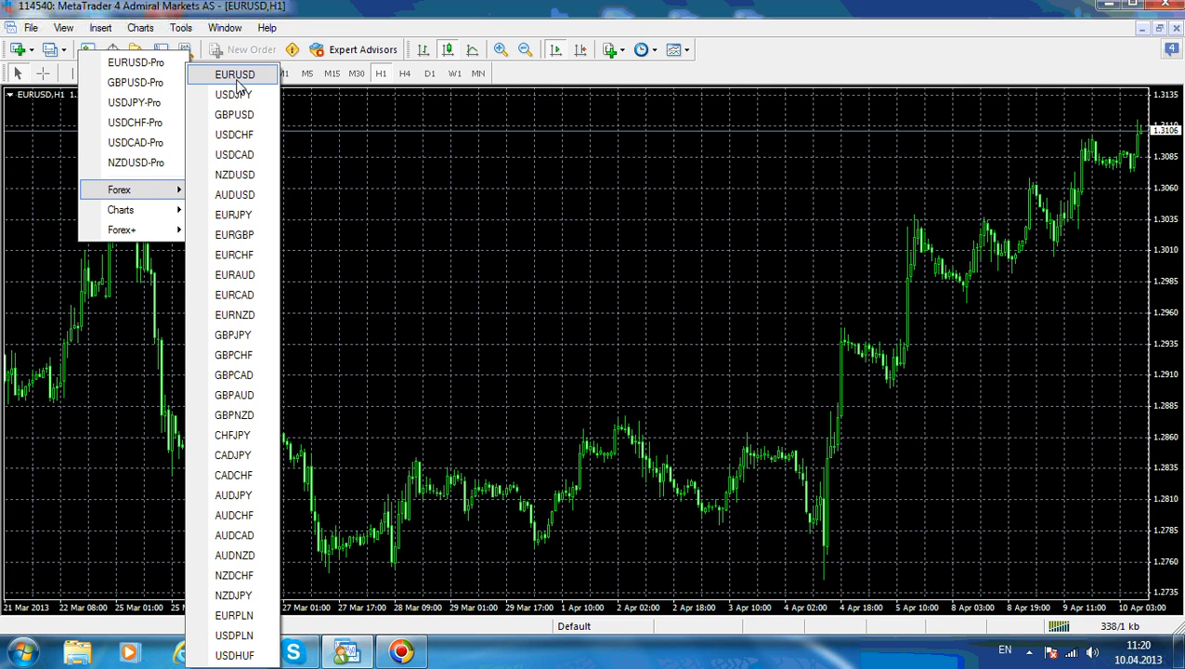
mouse_move(608, 254)
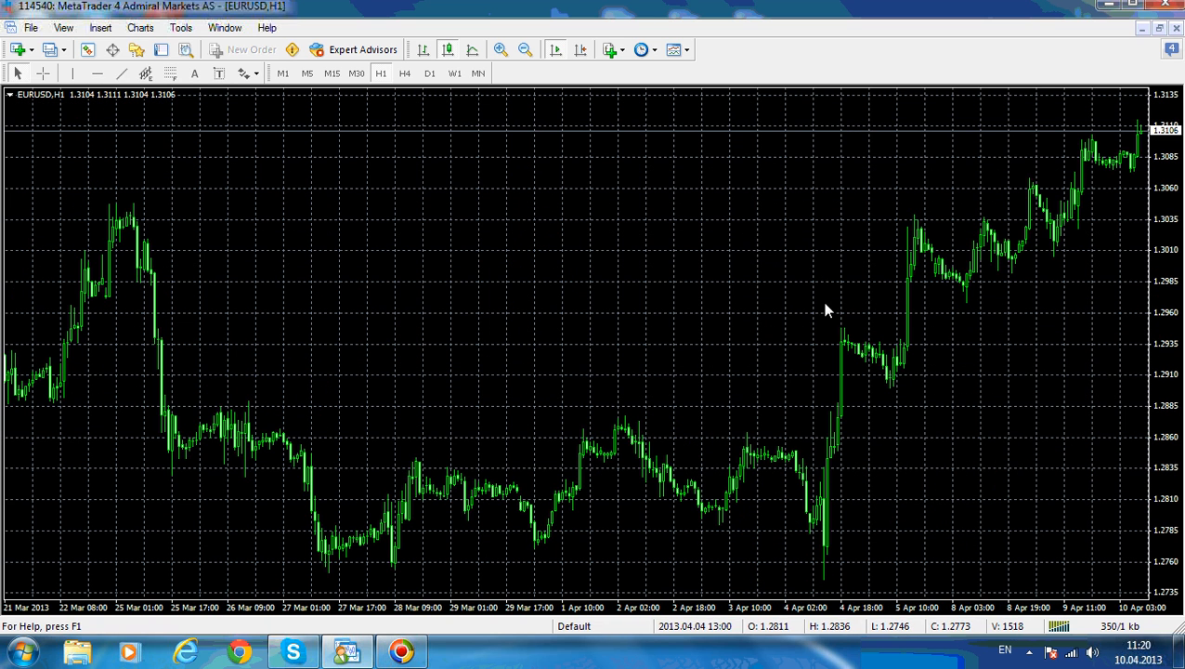
mouse_move(1150, 192)
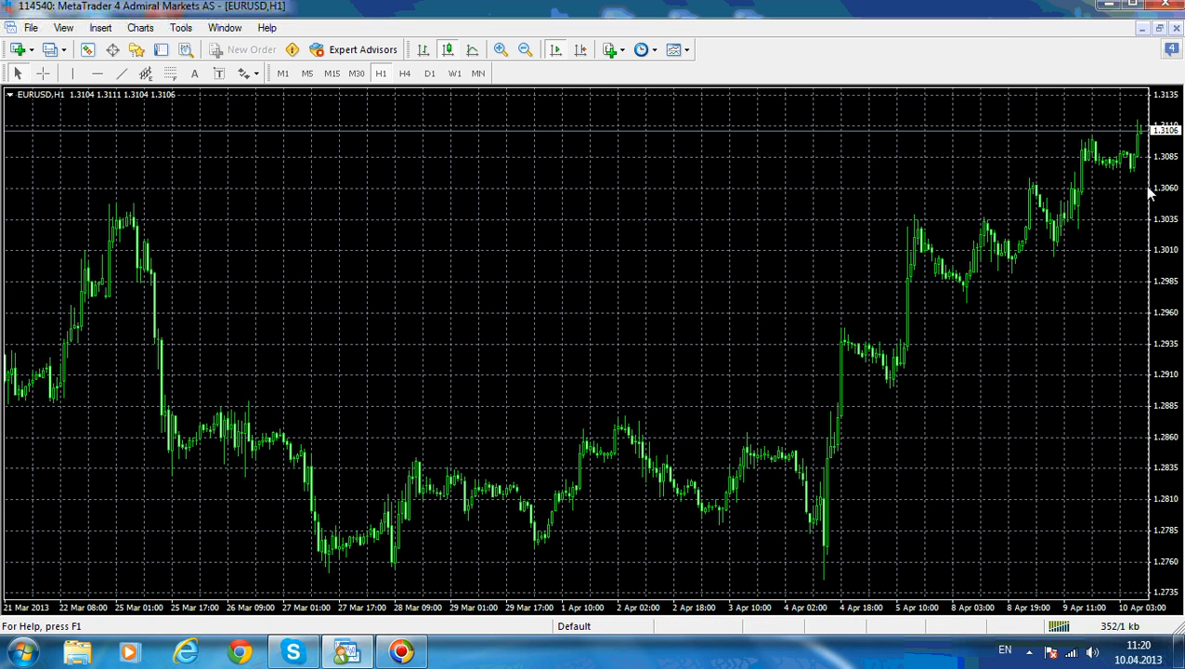
mouse_move(1159, 215)
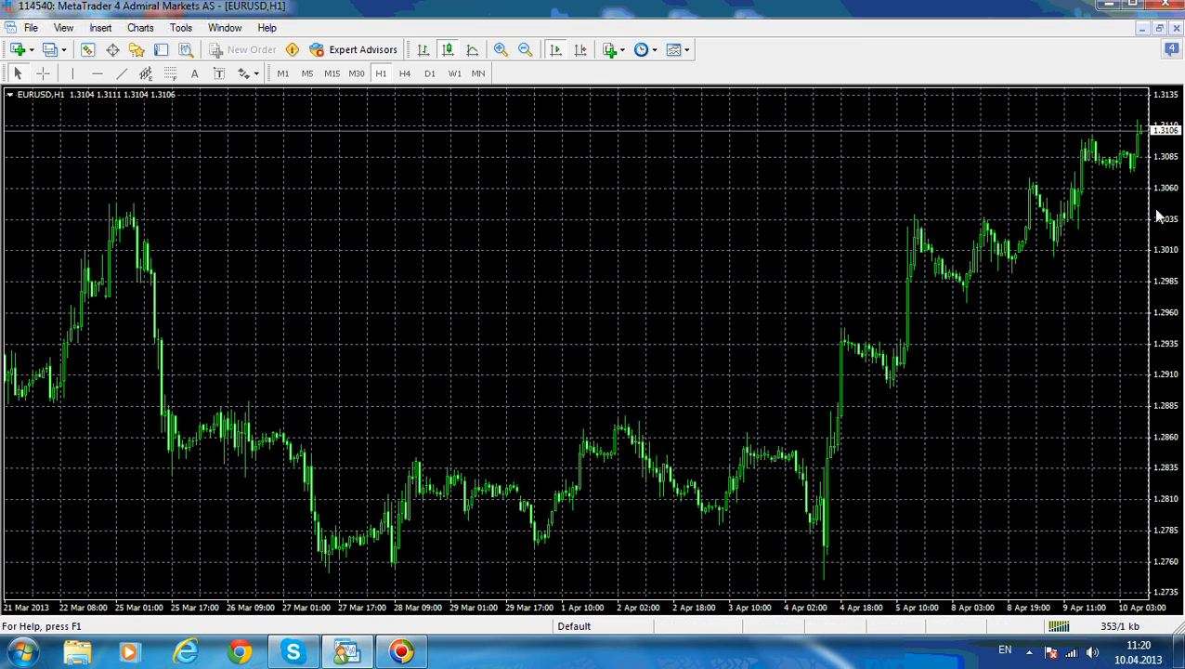
mouse_move(1108, 250)
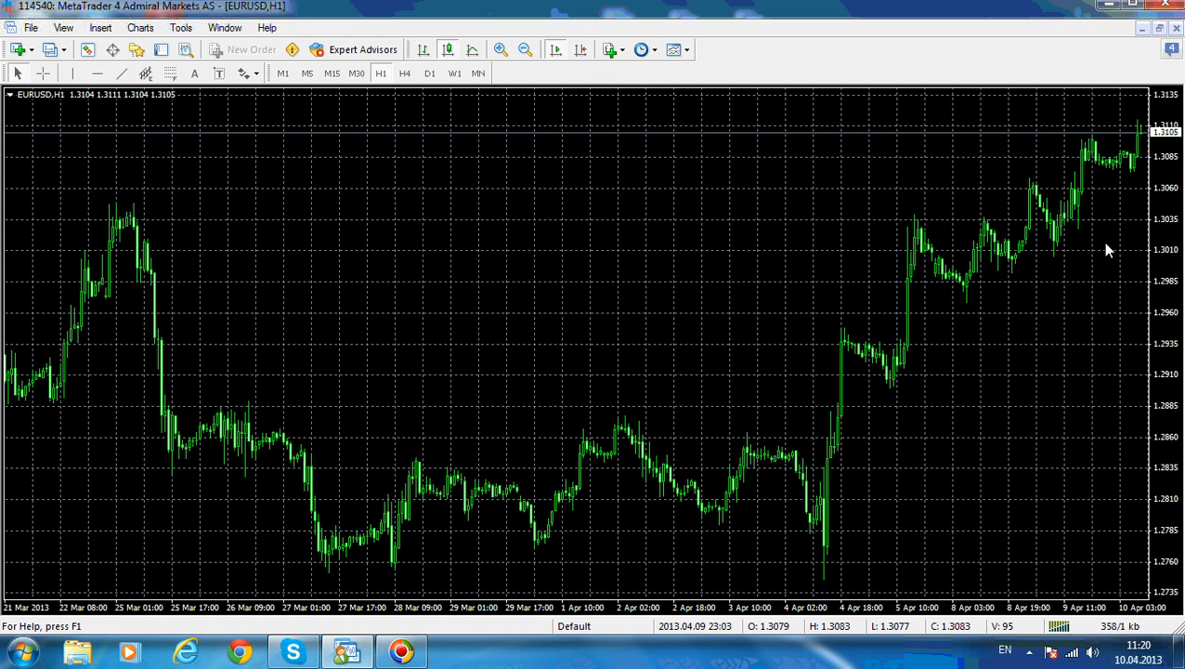
mouse_move(614, 448)
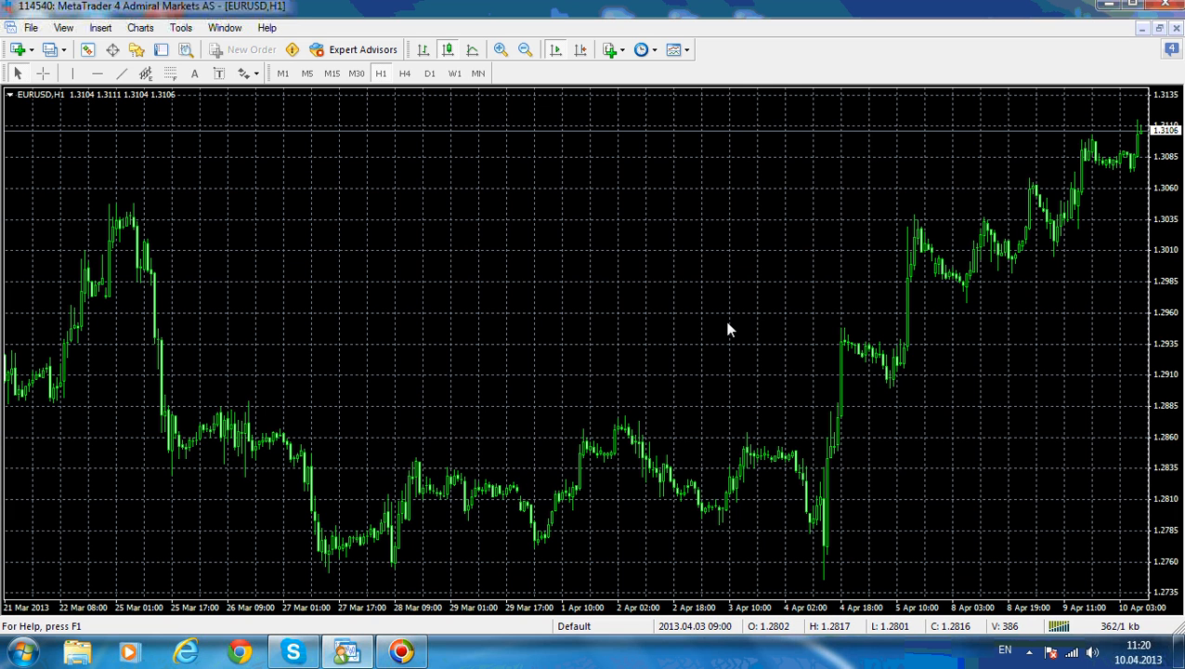
mouse_move(726, 236)
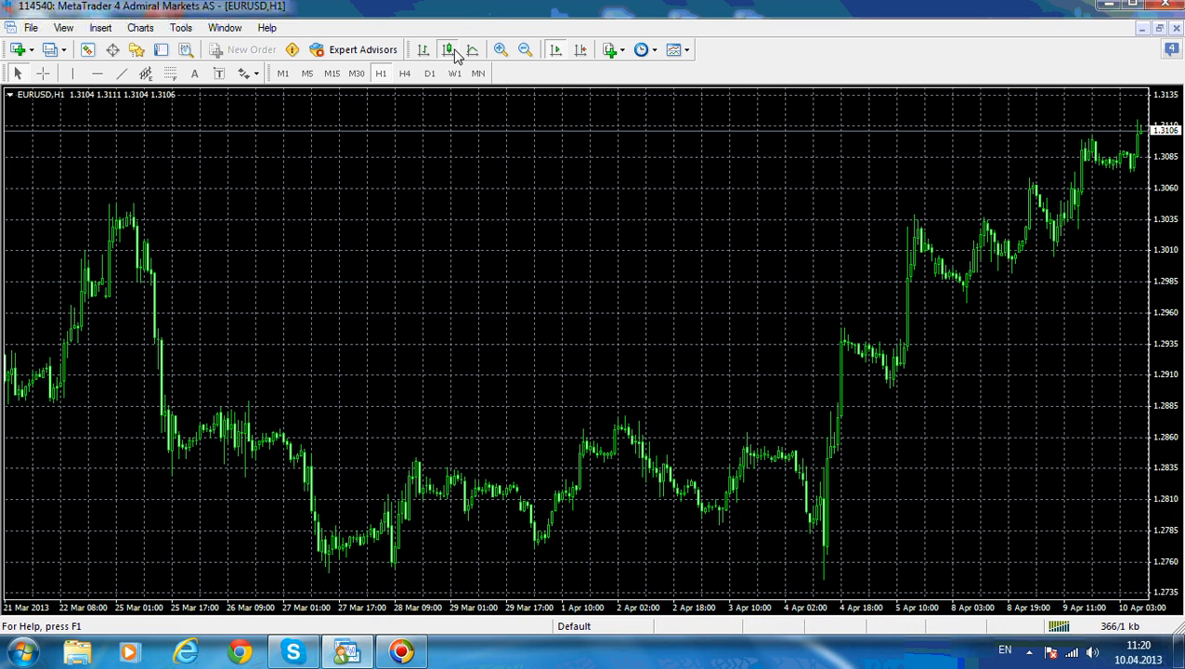
mouse_move(447, 49)
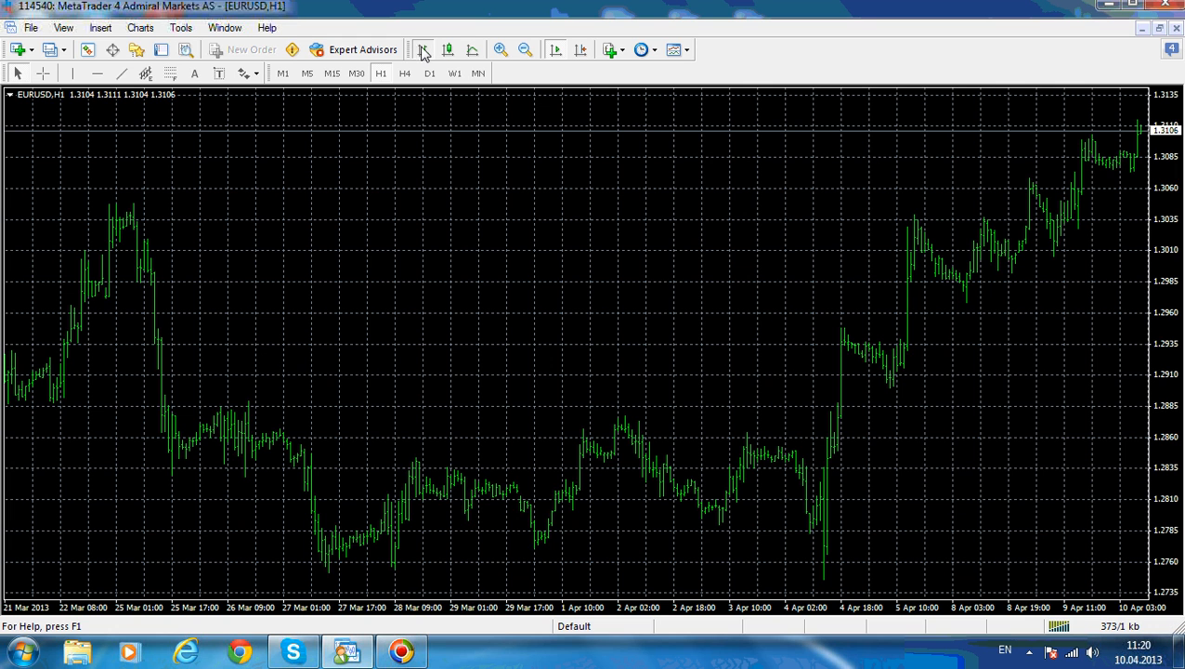
left_click(500, 49)
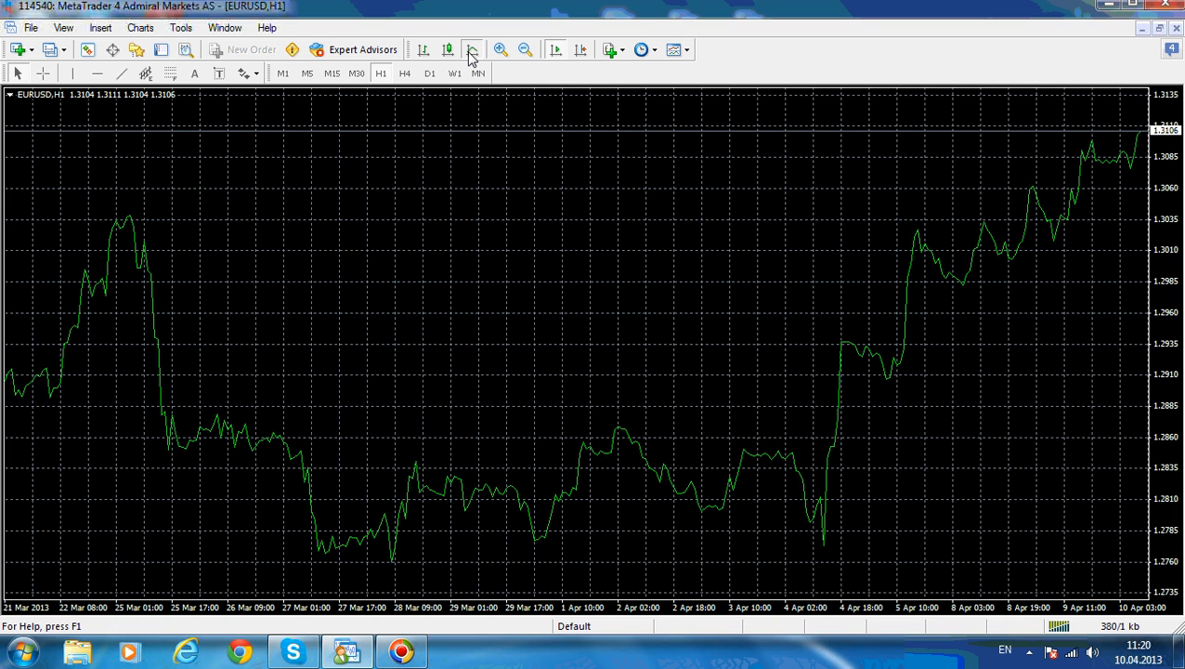
left_click(447, 49)
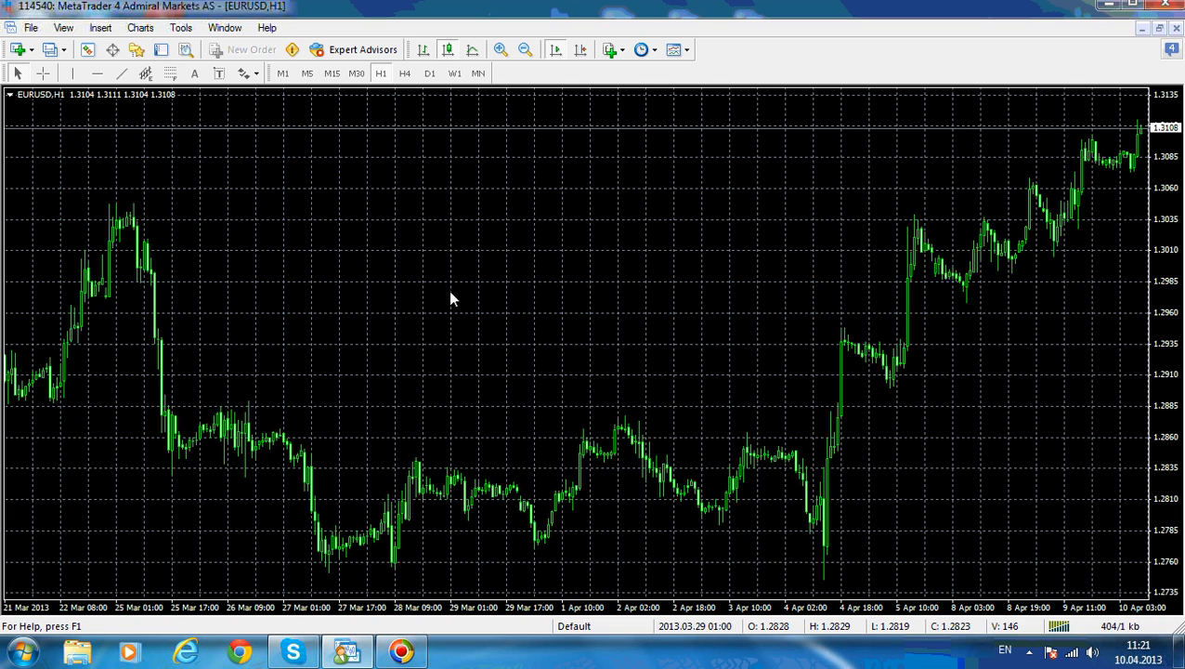
mouse_move(190, 75)
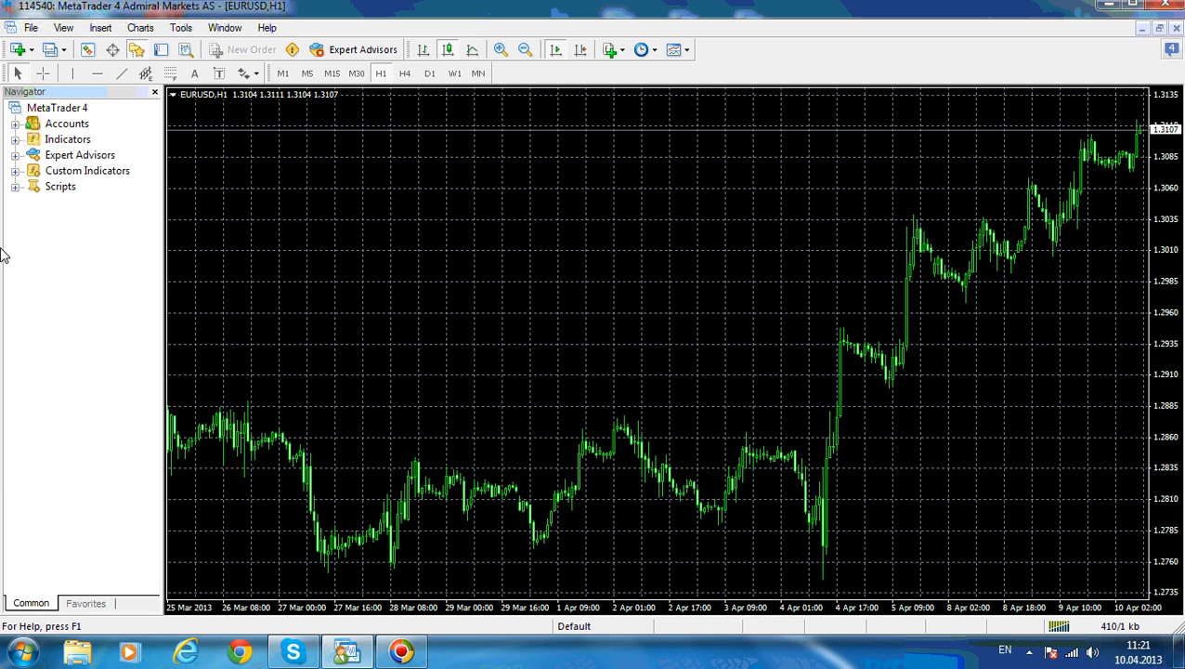
mouse_move(5, 223)
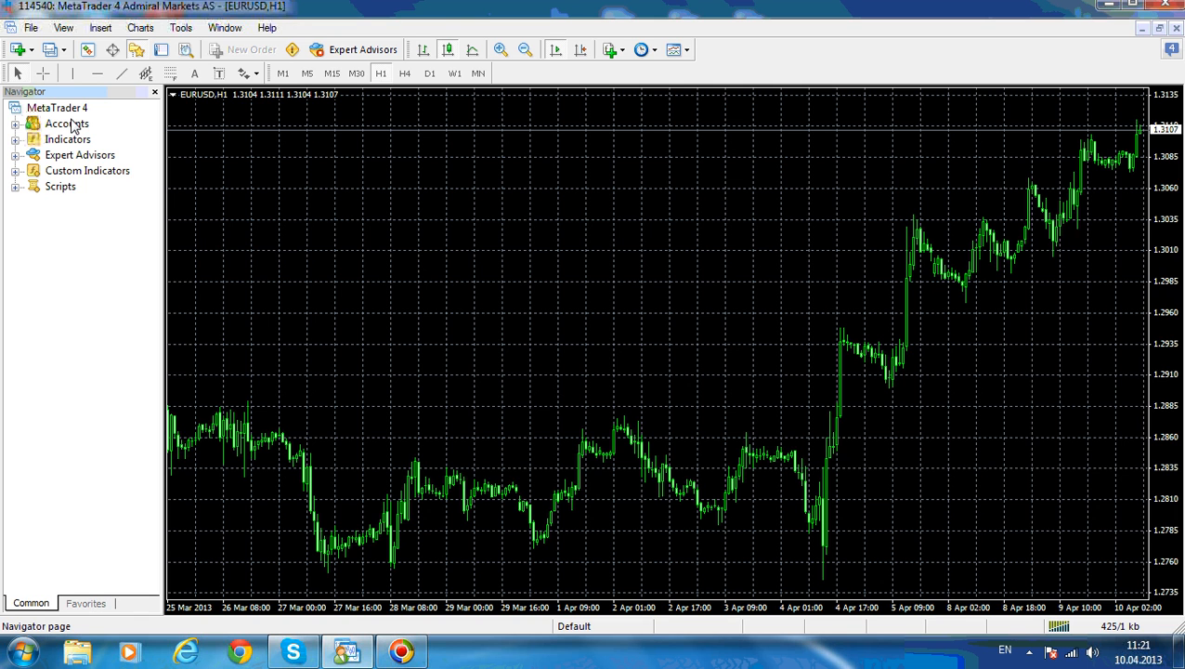
left_click(16, 139)
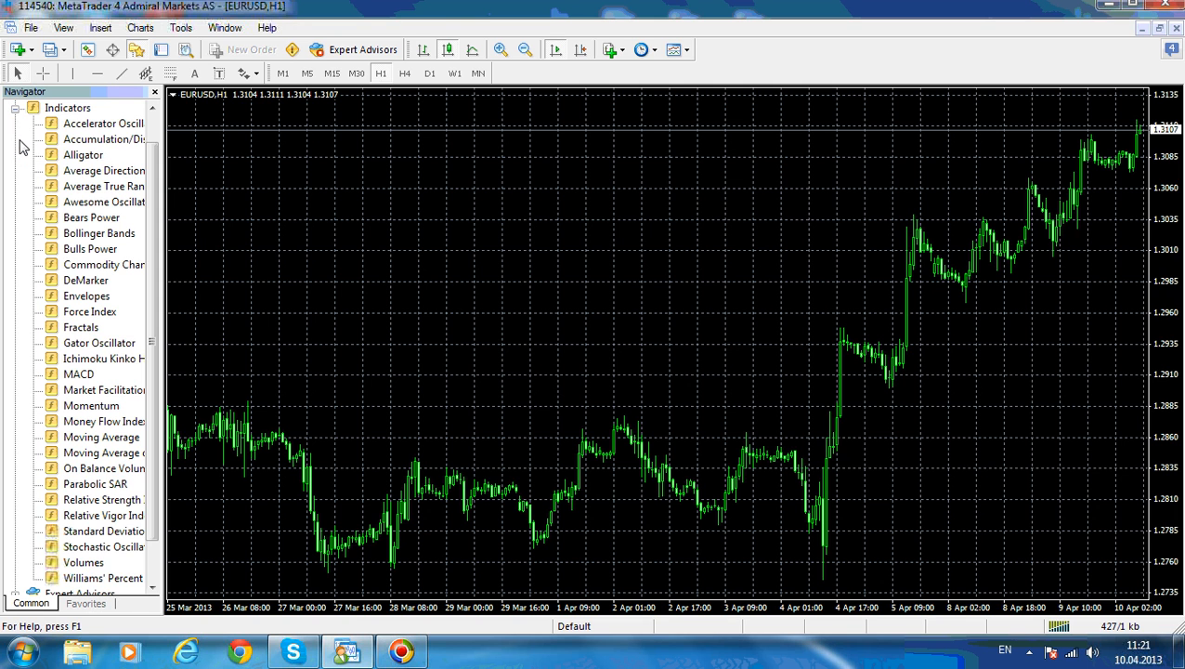
scroll("down", 3)
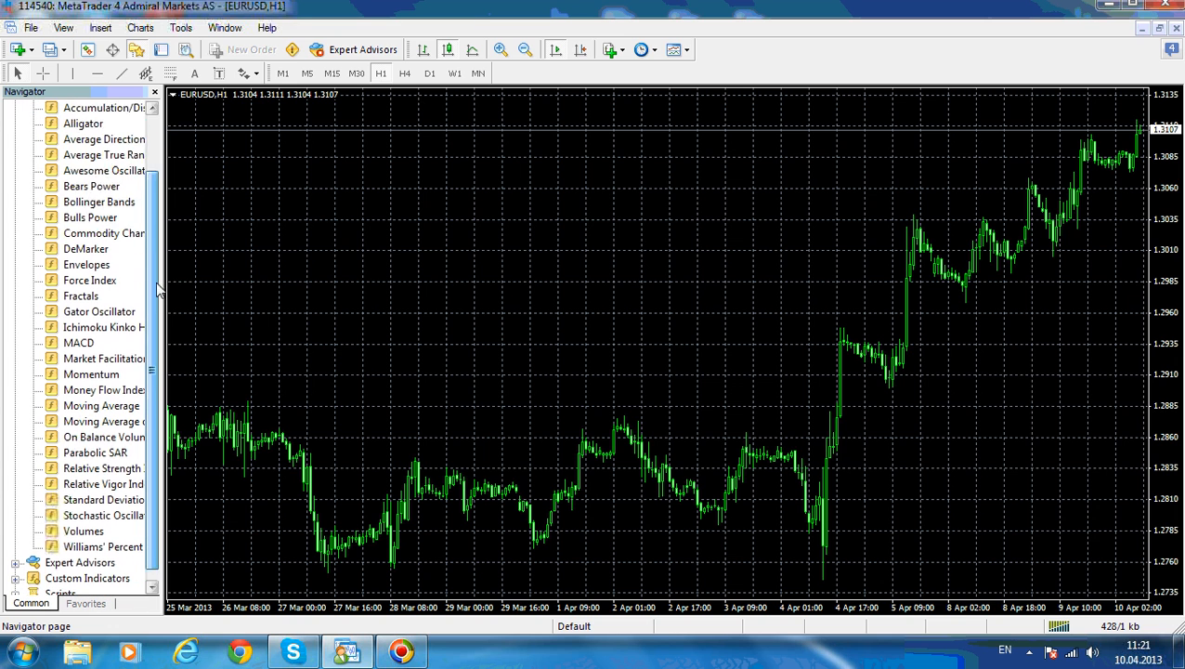
scroll("up", 3)
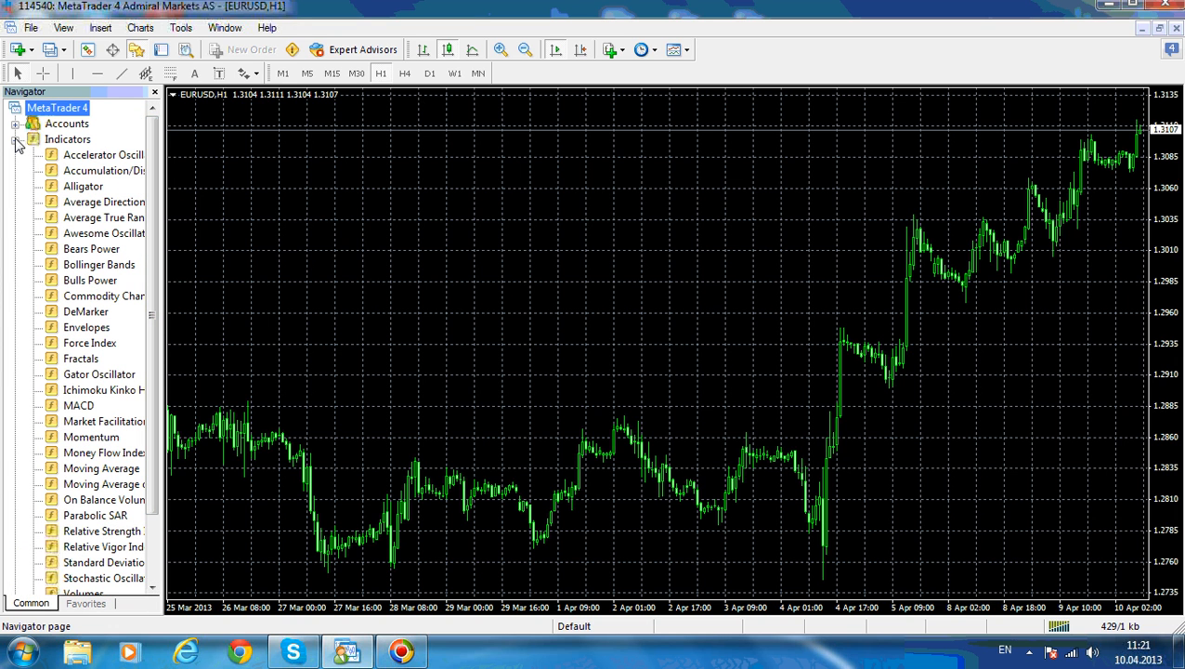
left_click(16, 139)
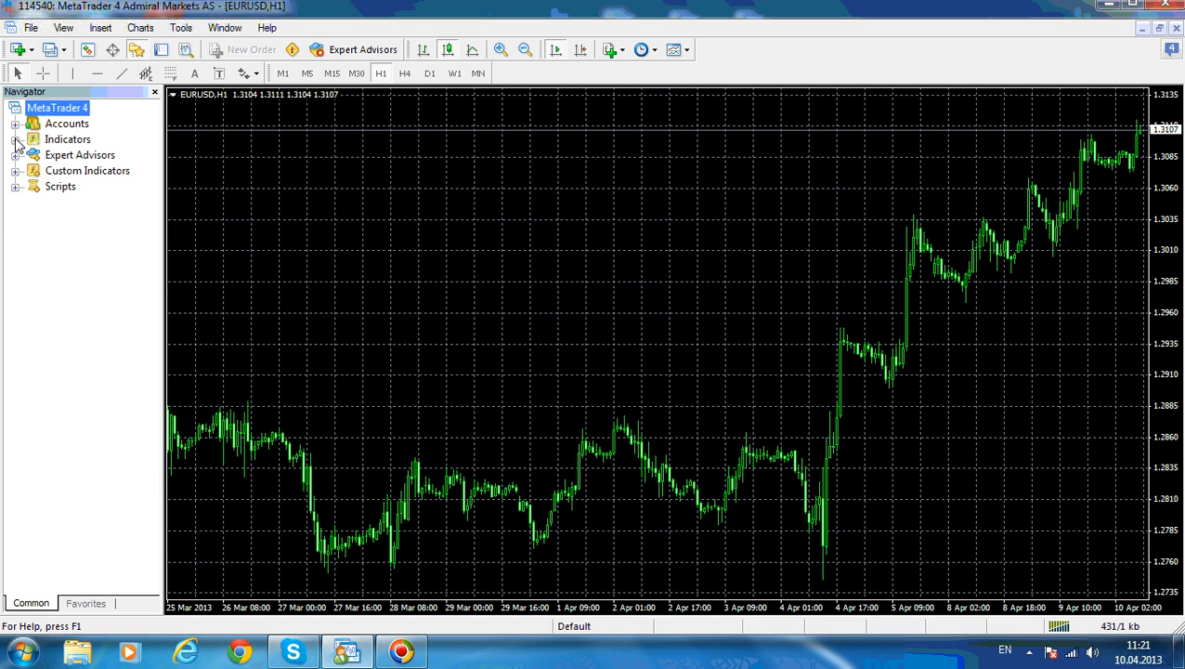
left_click(14, 155)
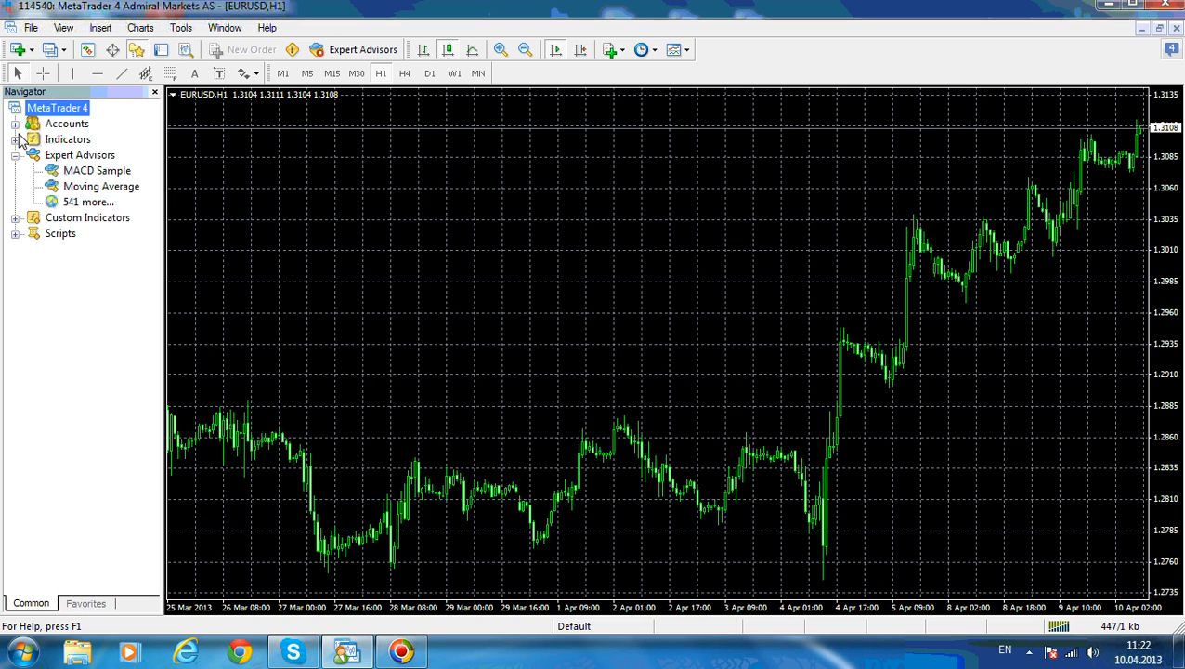
left_click(17, 170)
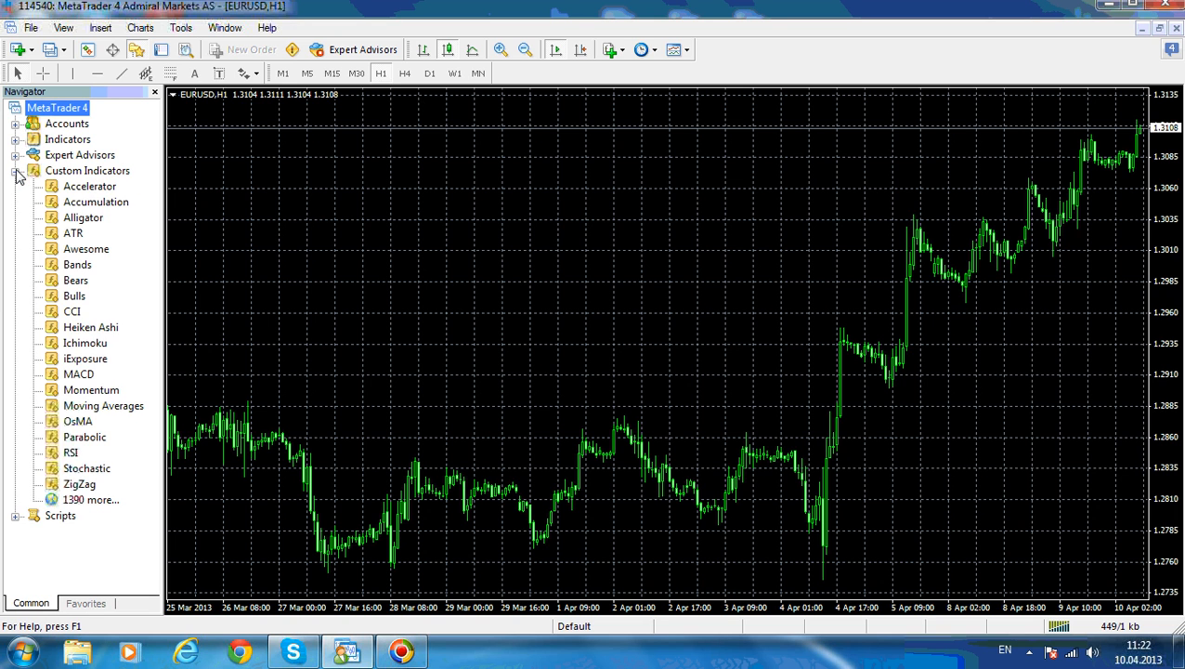
left_click(17, 177)
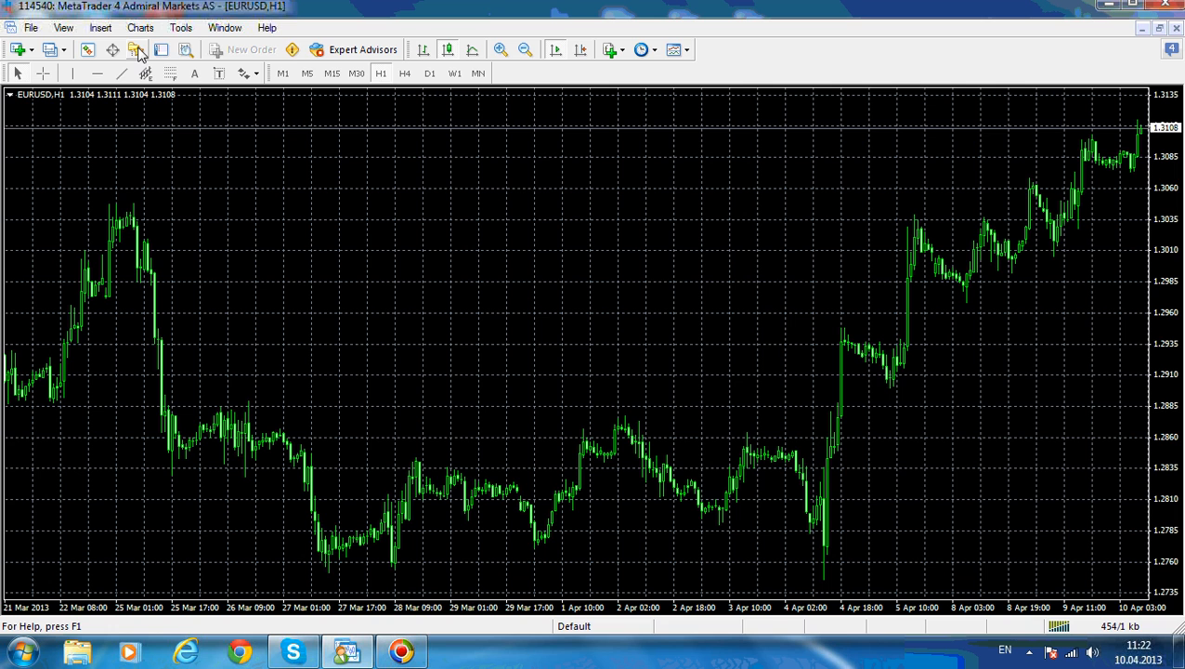
mouse_move(571, 226)
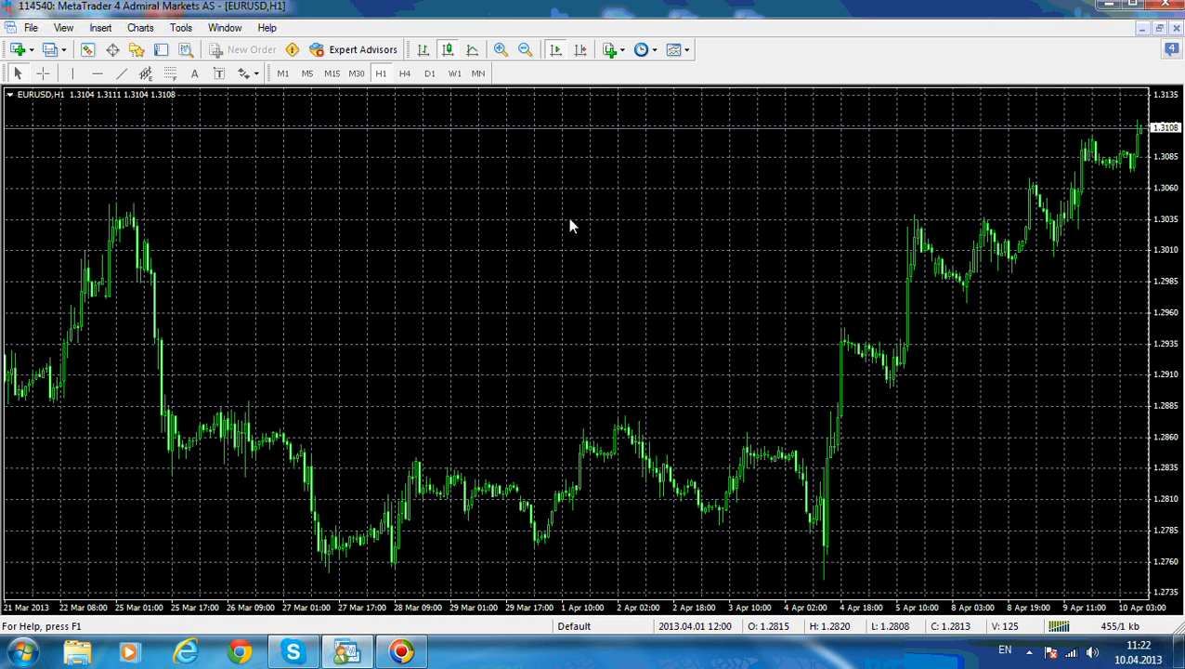
mouse_move(136, 50)
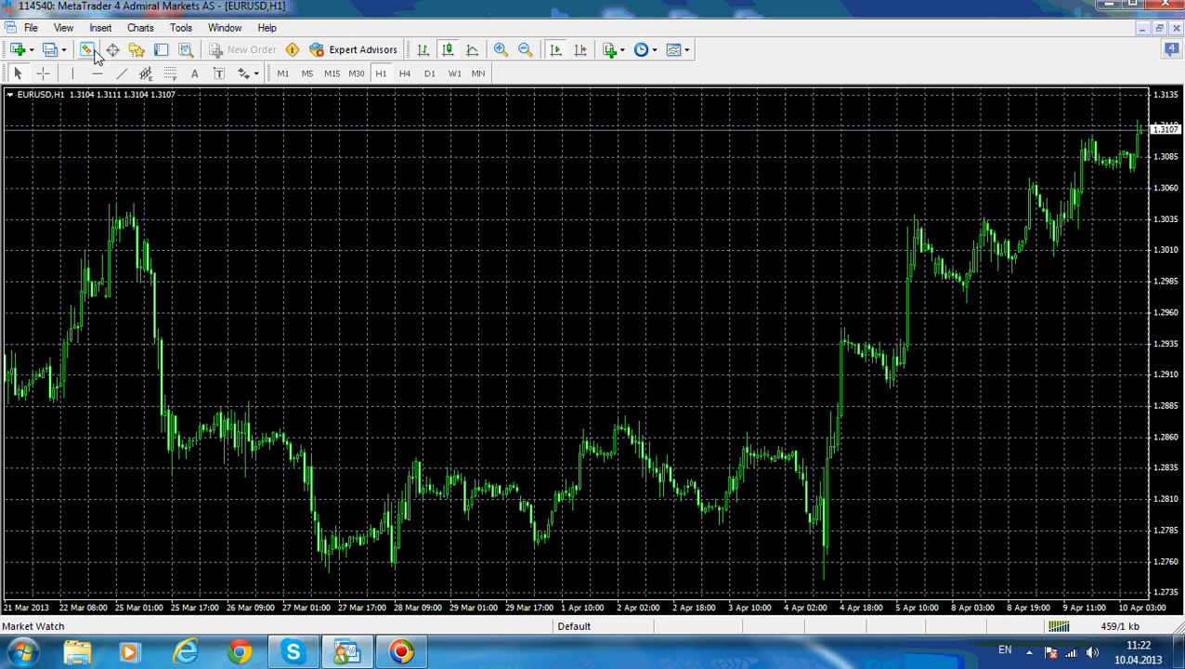
mouse_move(88, 49)
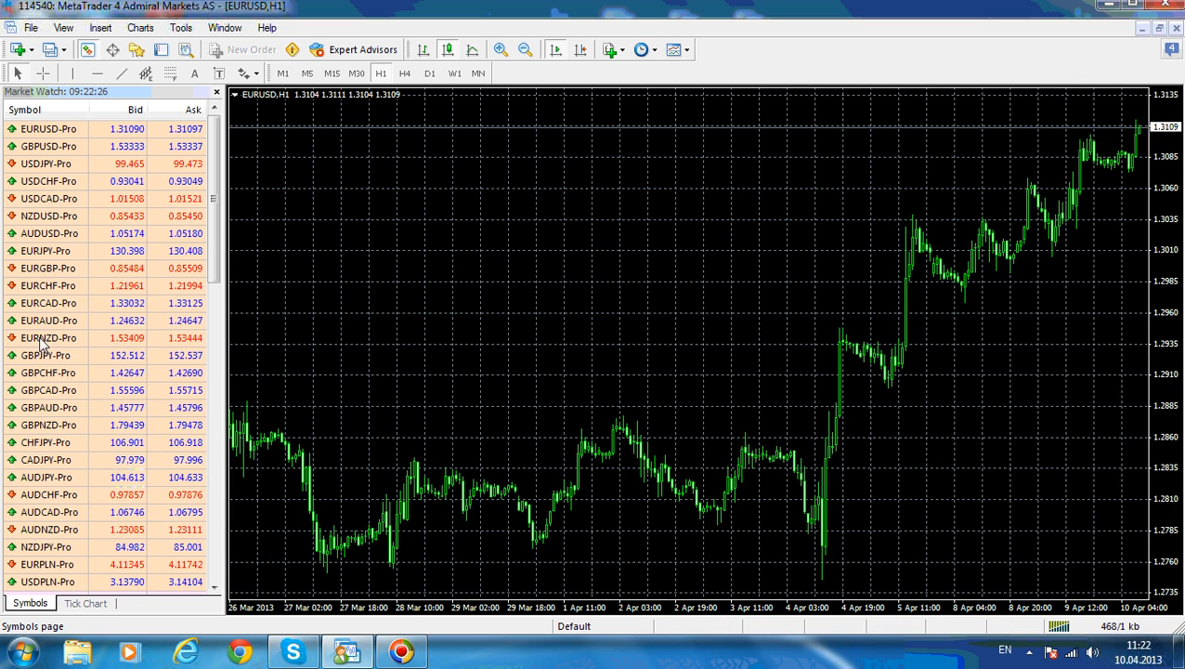
Move GBPAUD-Pro higher in the Market Watch symbol list
left_click(48, 181)
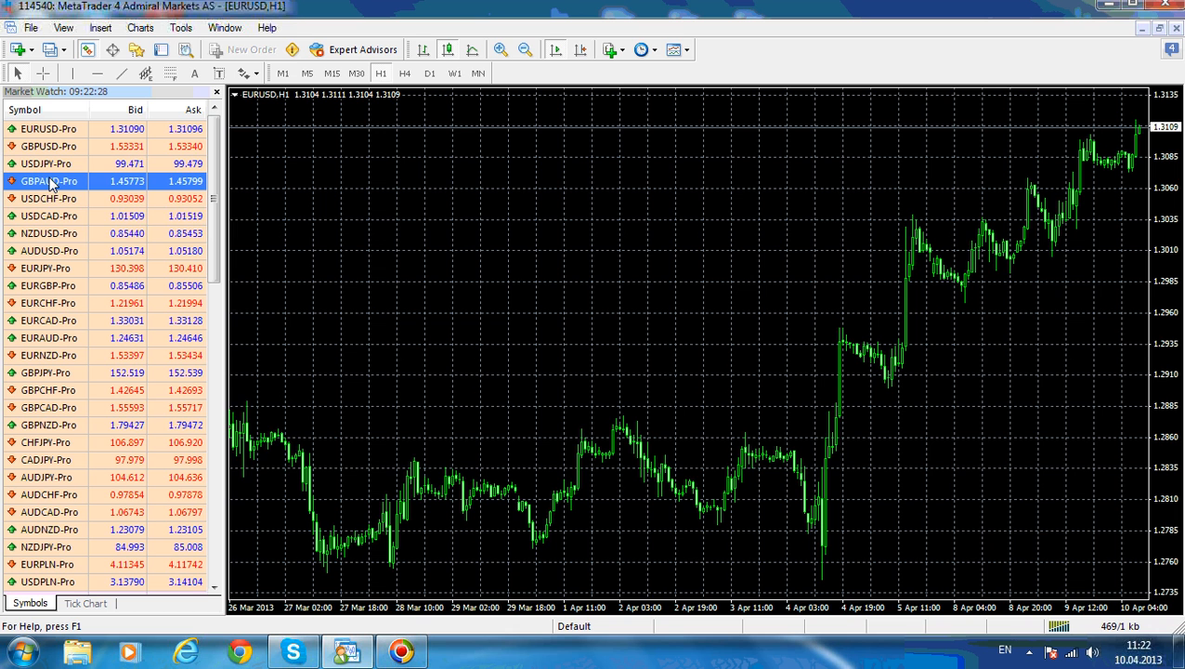
mouse_move(48, 181)
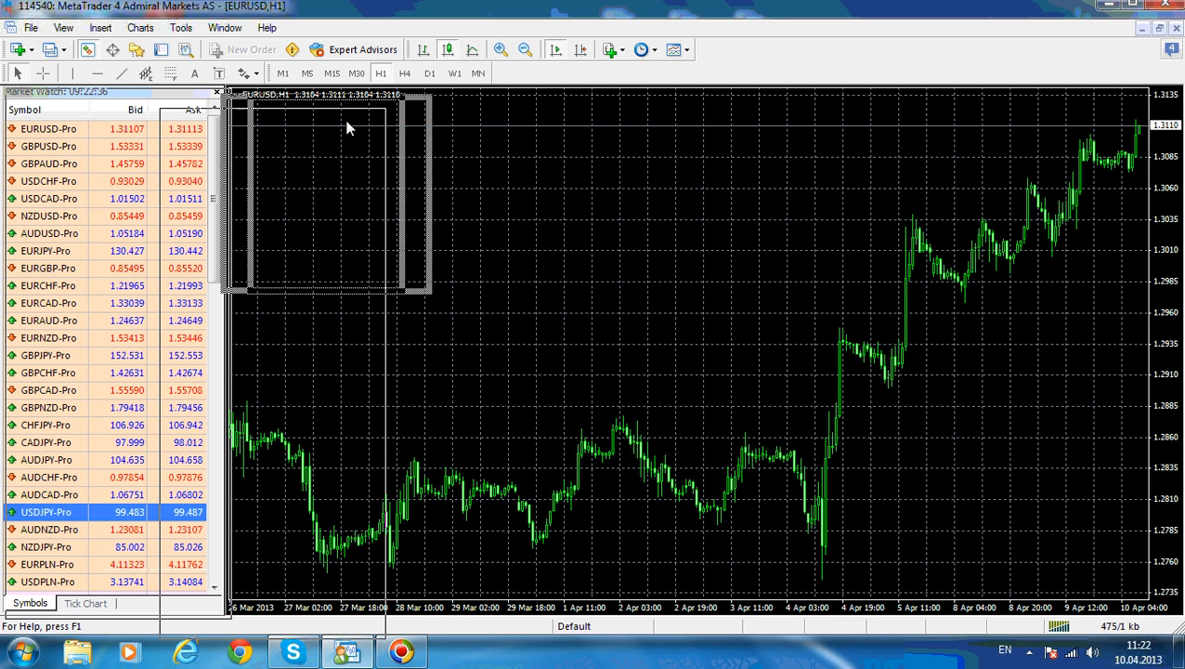
Undock Market Watch into a floating window, then widen and reposition it
left_click_drag(111, 92, 353, 96)
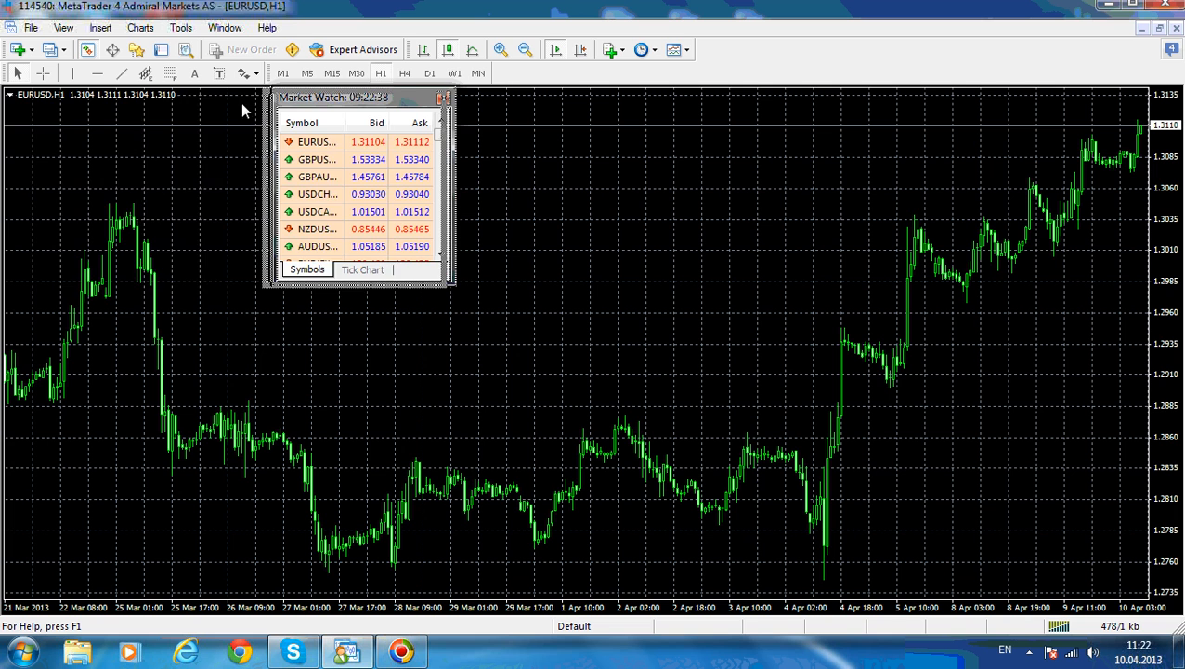
left_click_drag(332, 97, 93, 113)
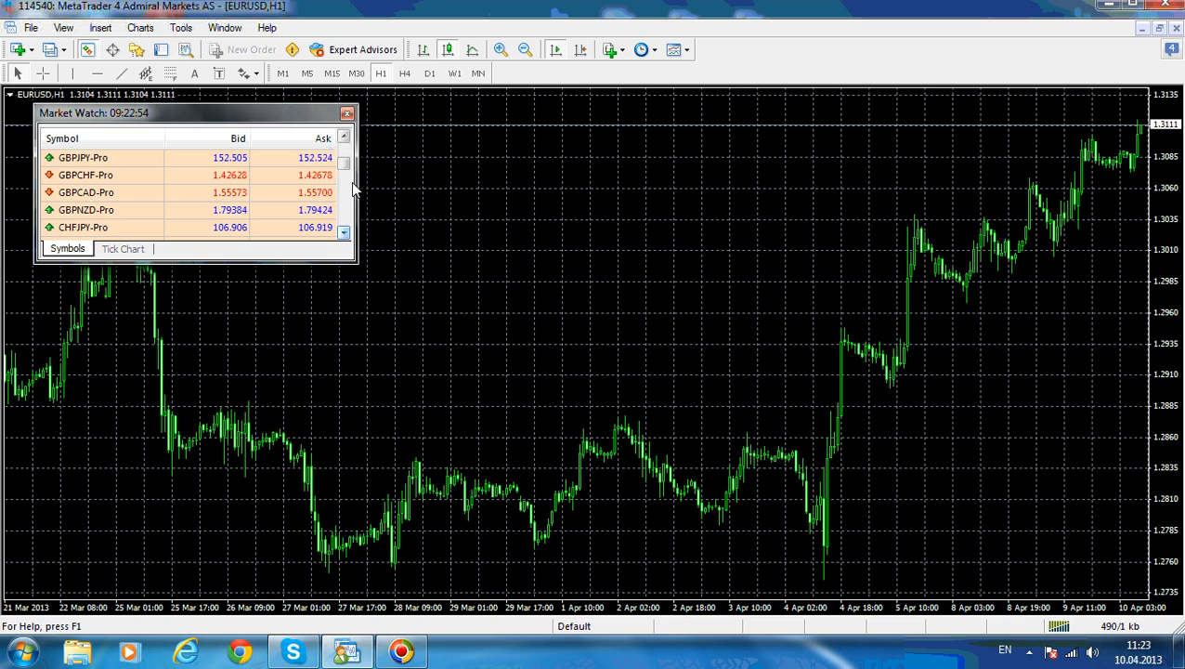
left_click(344, 144)
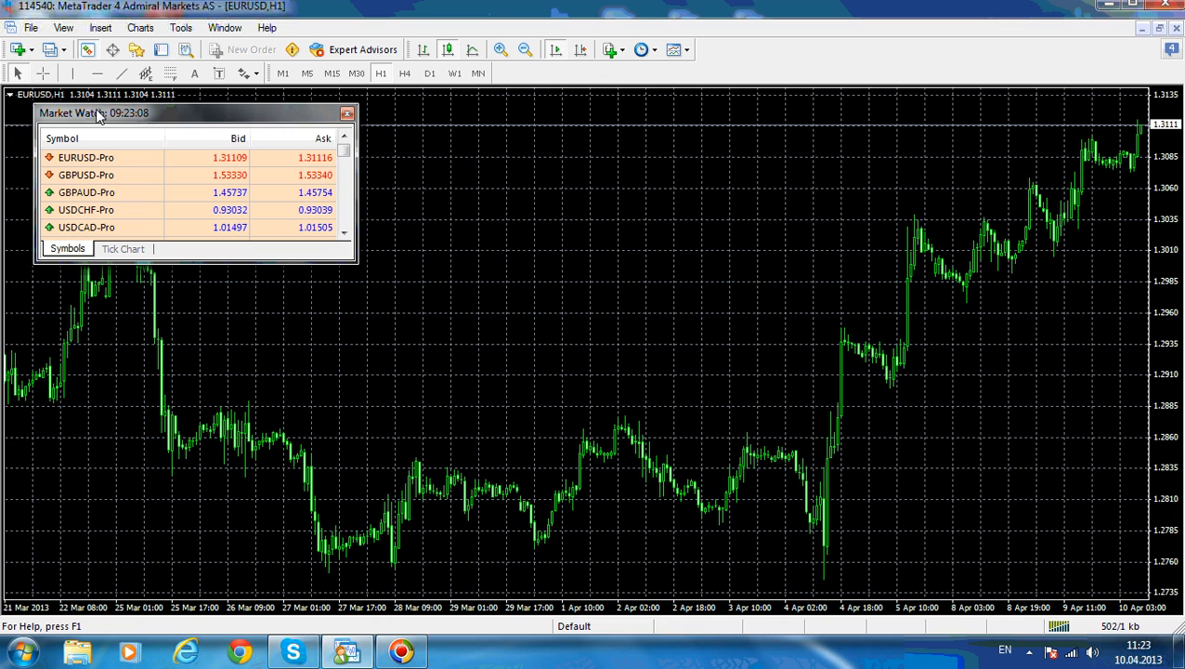
mouse_move(167, 111)
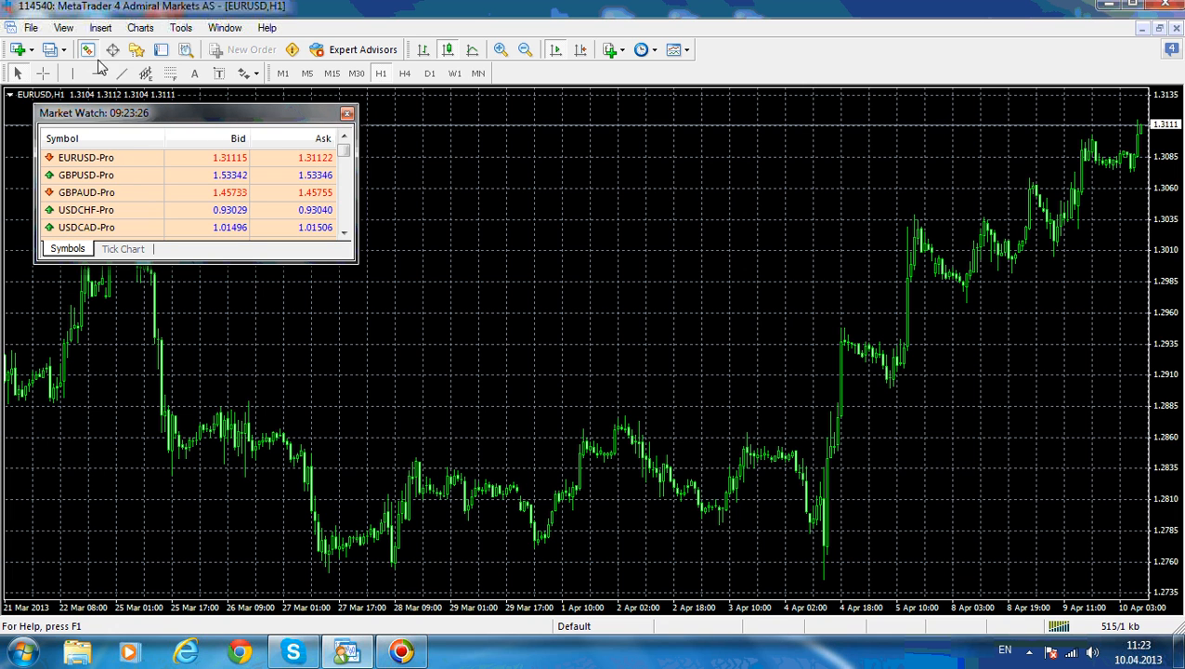
left_click(87, 49)
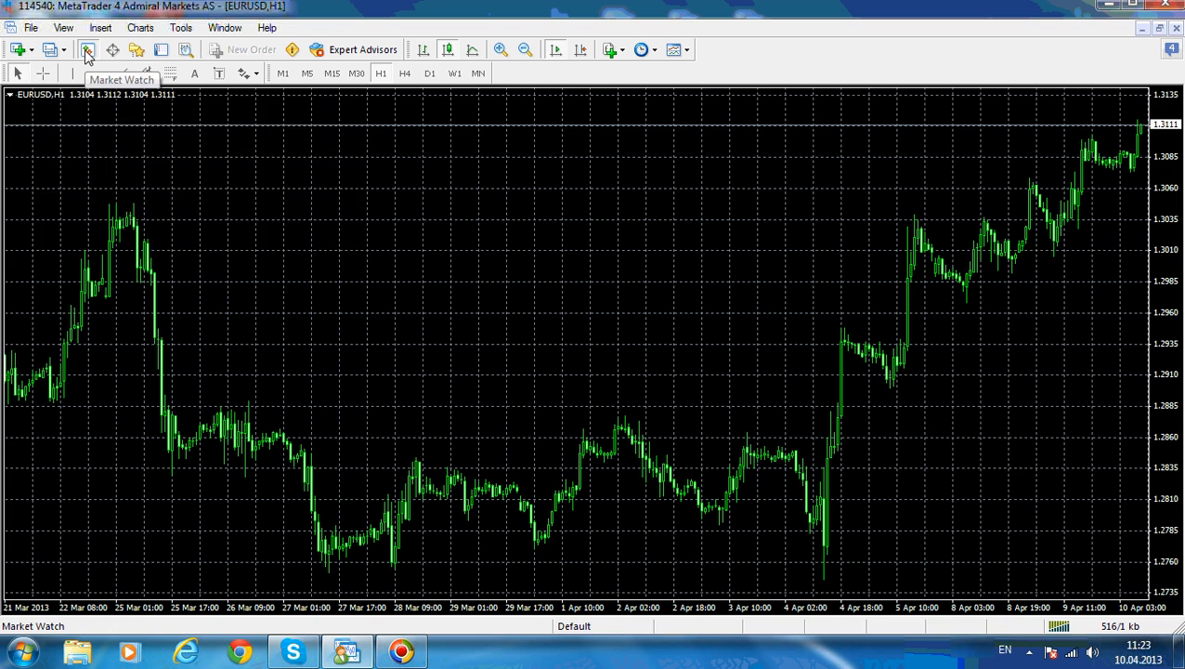
left_click(87, 49)
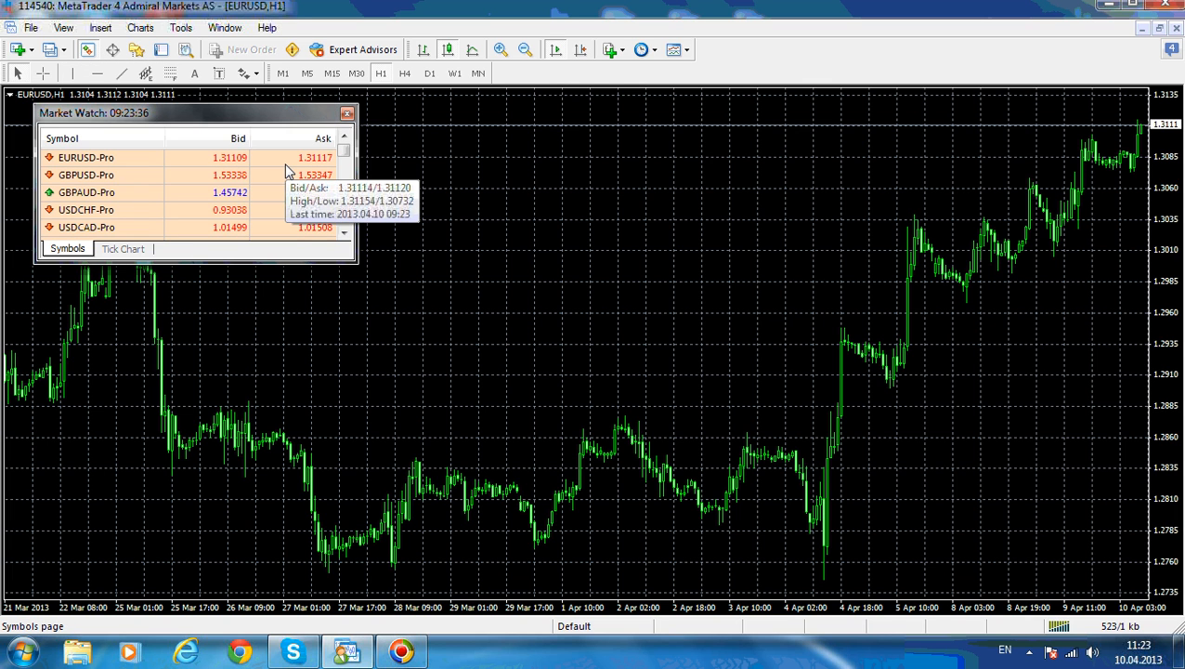
mouse_move(259, 257)
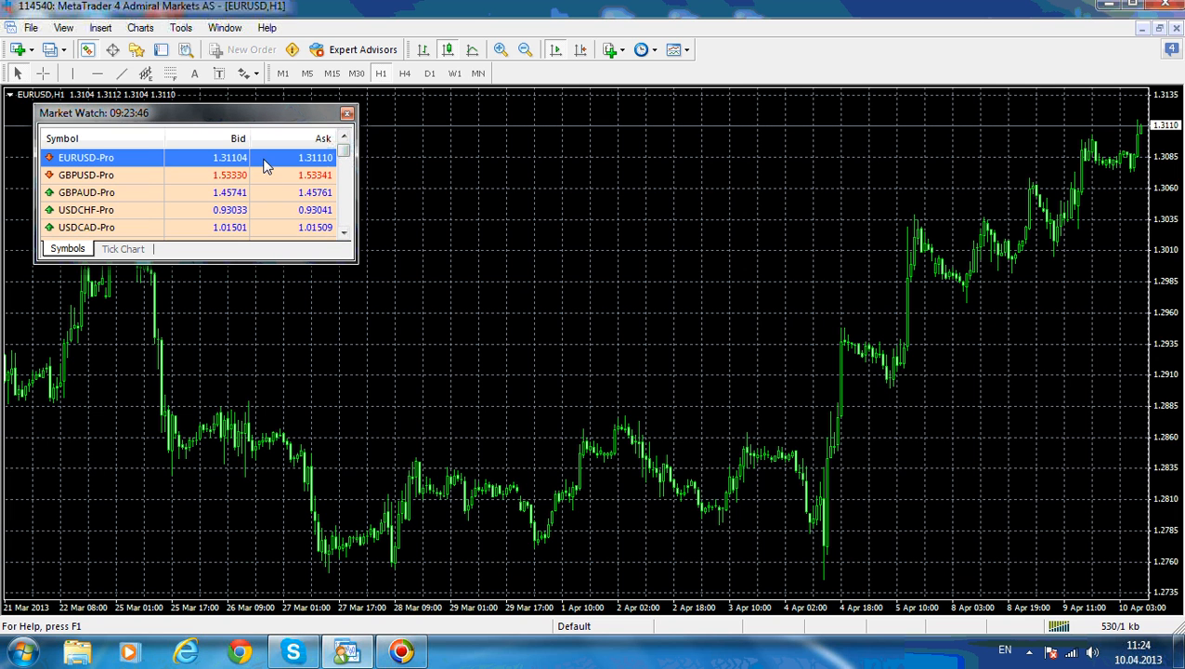
mouse_move(195, 163)
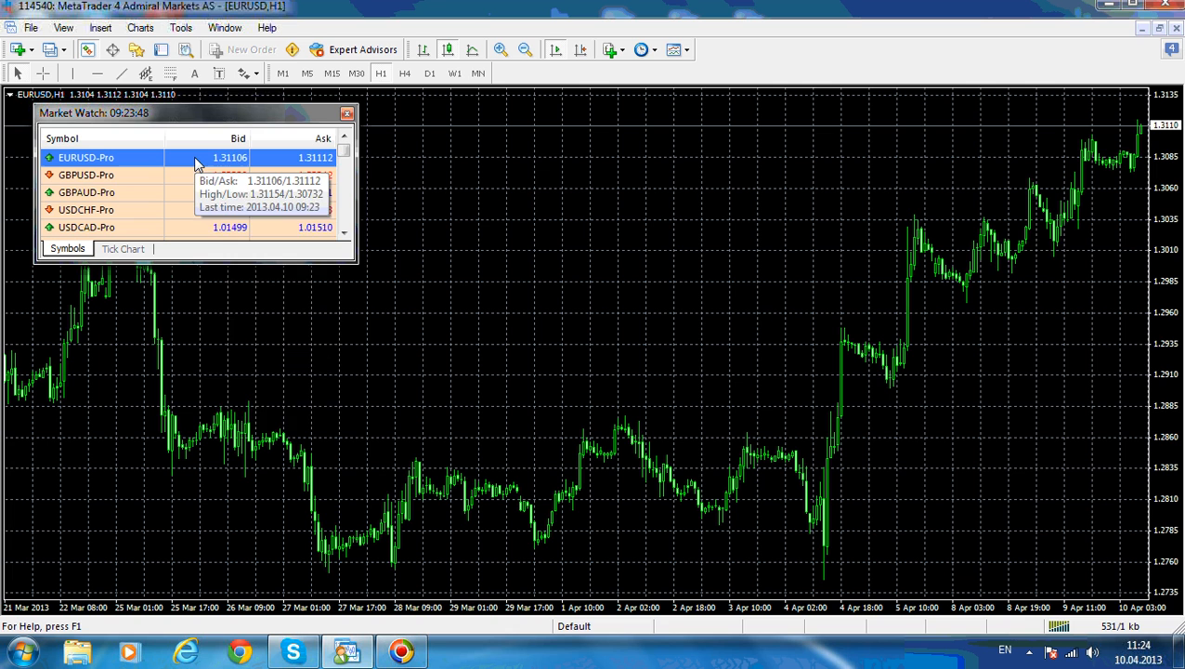
right_click(283, 153)
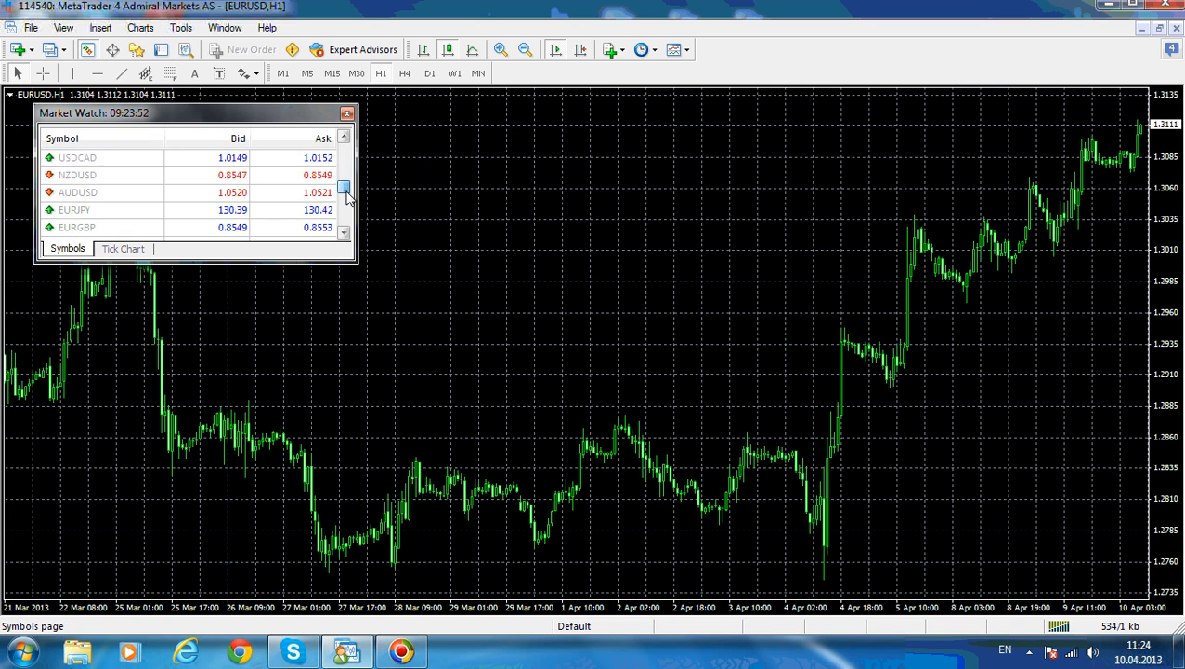
scroll("down", 3)
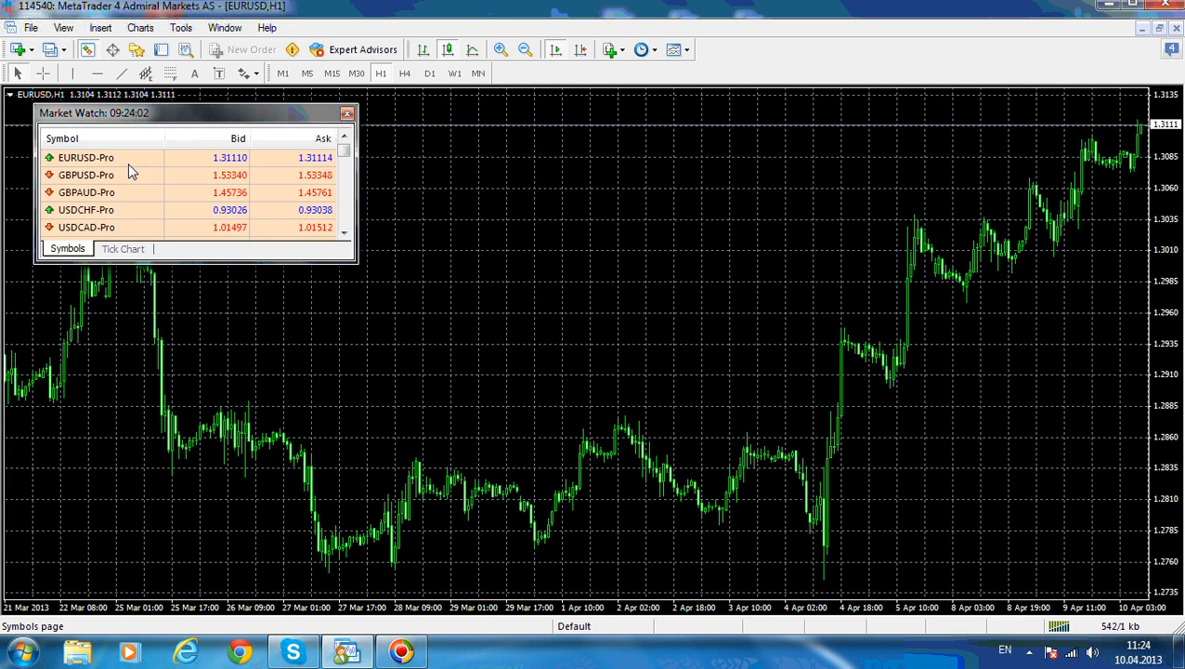
mouse_move(119, 174)
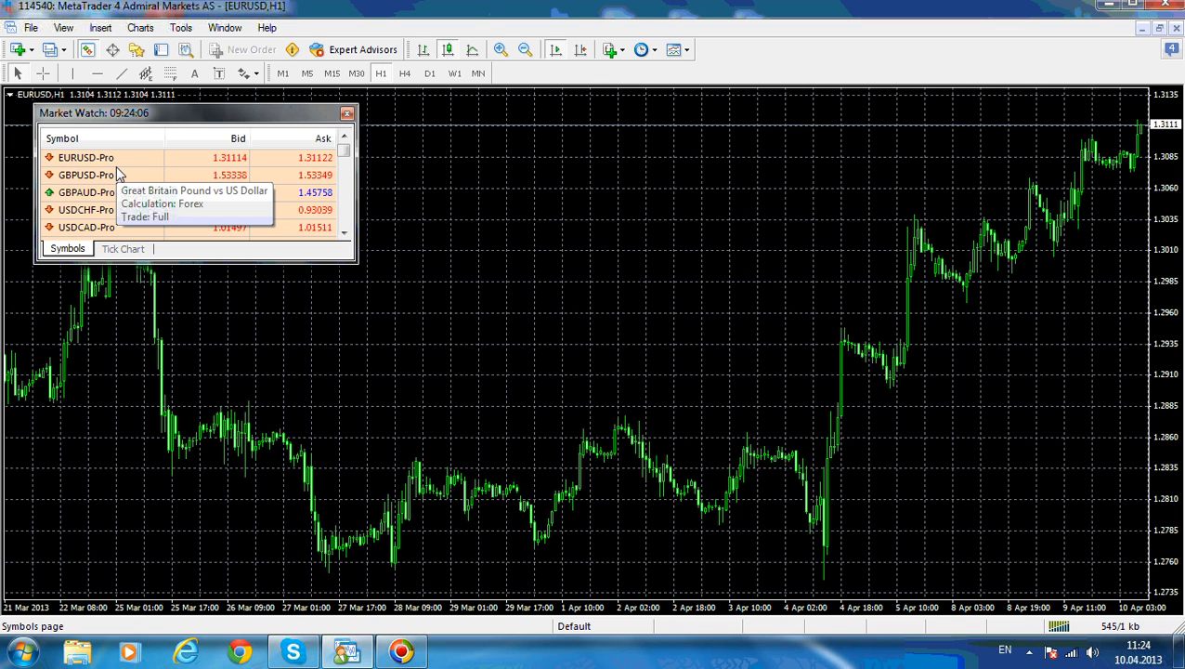
mouse_move(144, 146)
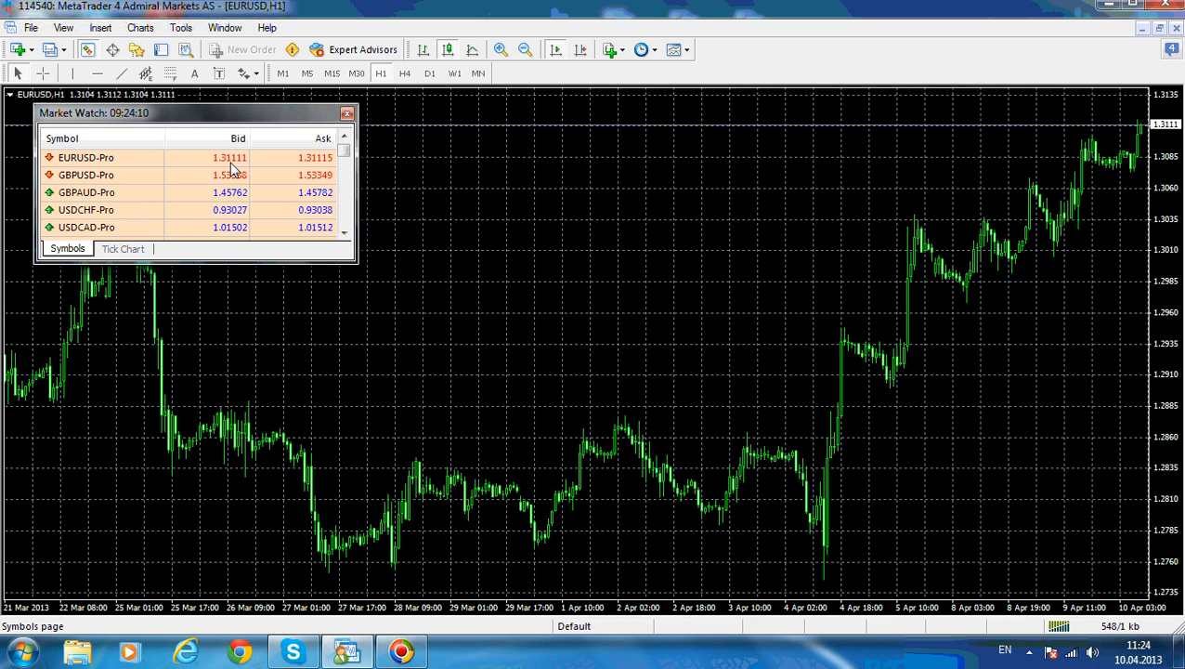
mouse_move(230, 167)
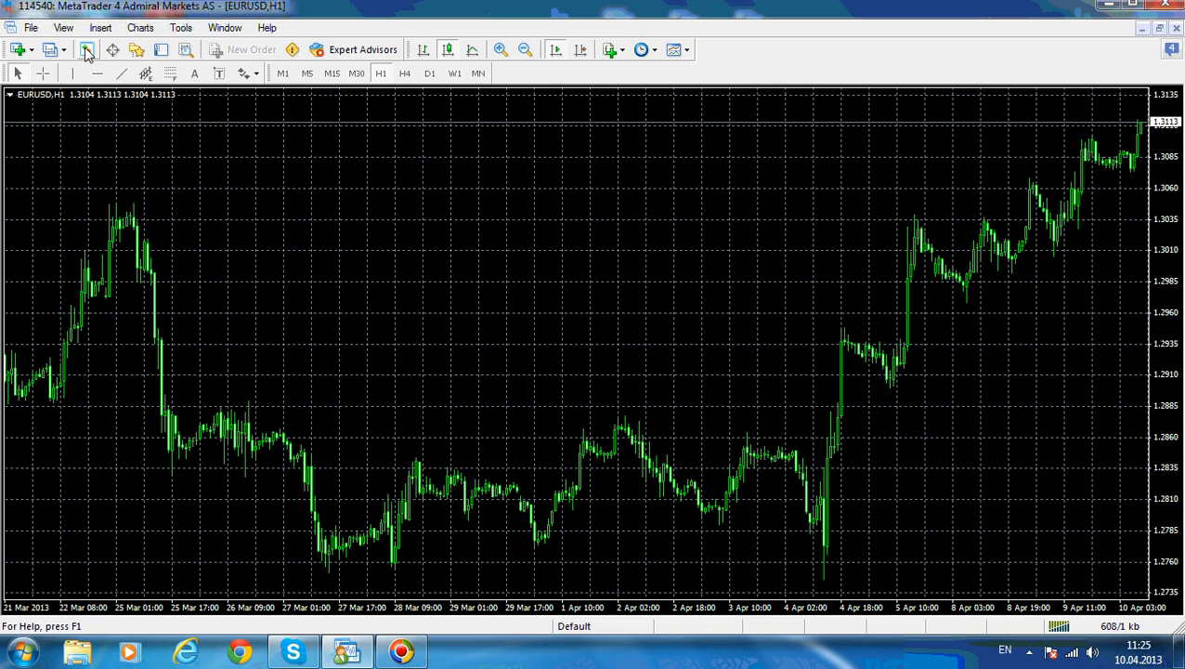
mouse_move(159, 49)
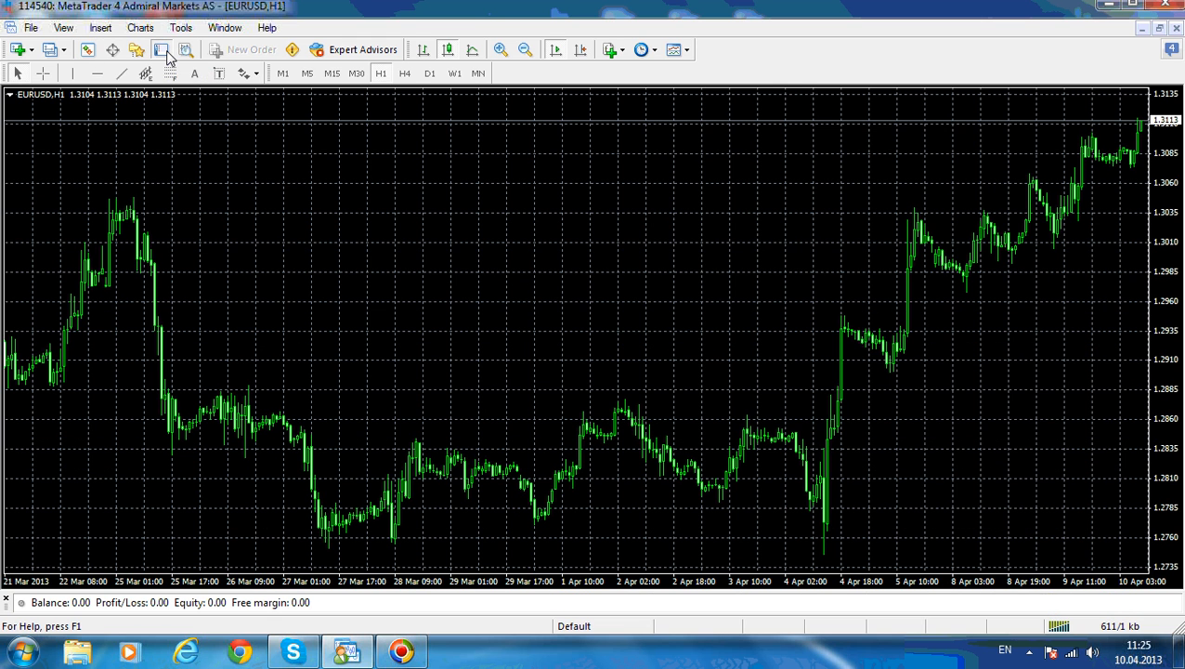
mouse_move(444, 479)
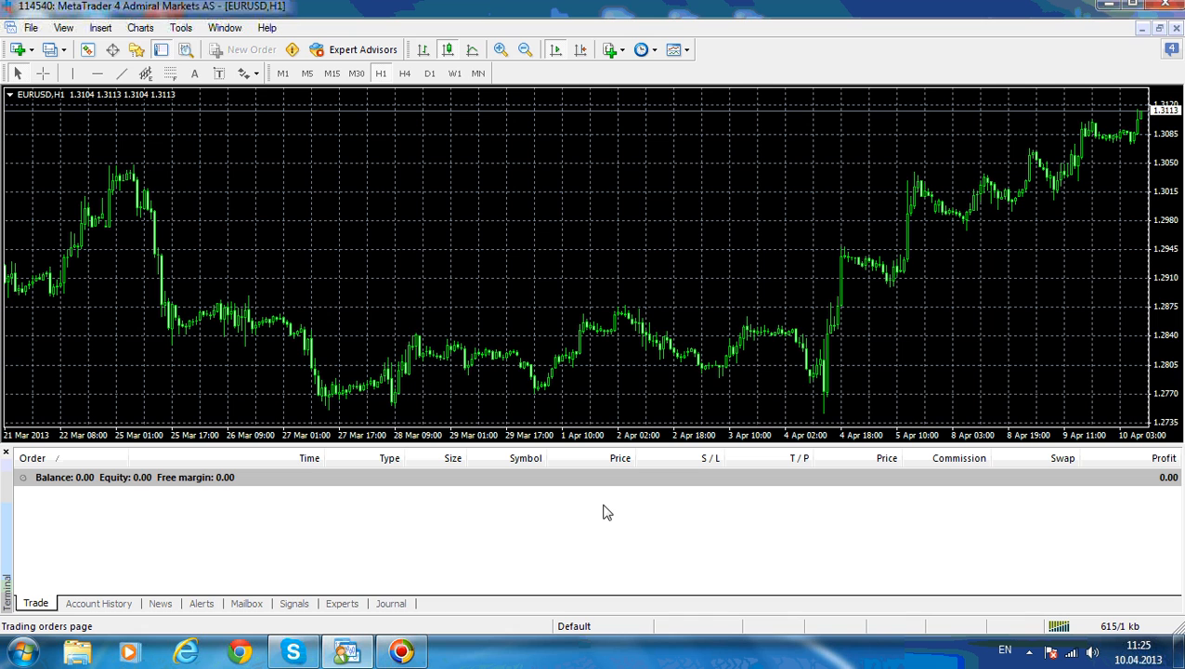
mouse_move(593, 513)
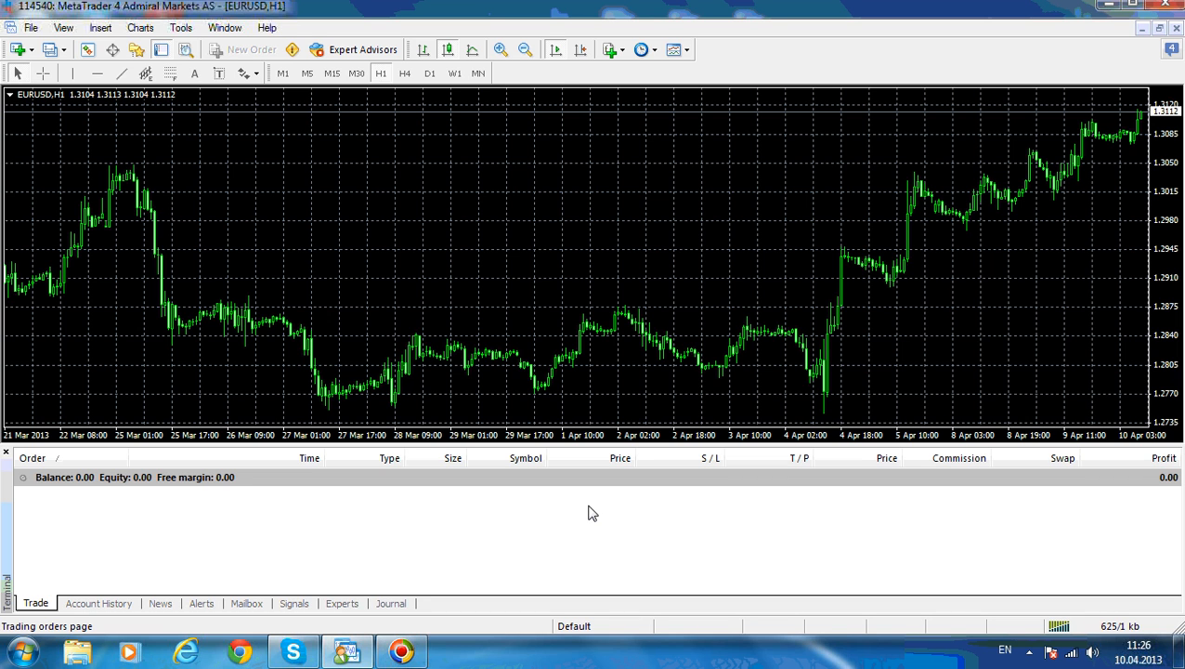
mouse_move(283, 536)
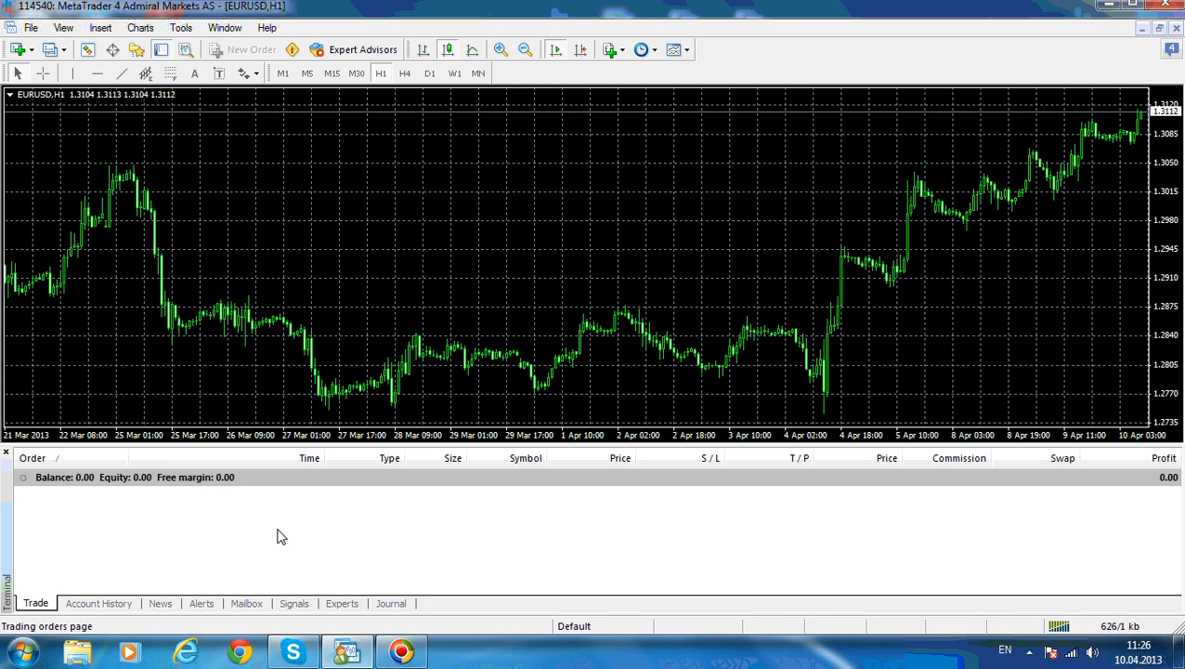
Show the financial news headlines in the Terminal's News tab
left_click(99, 603)
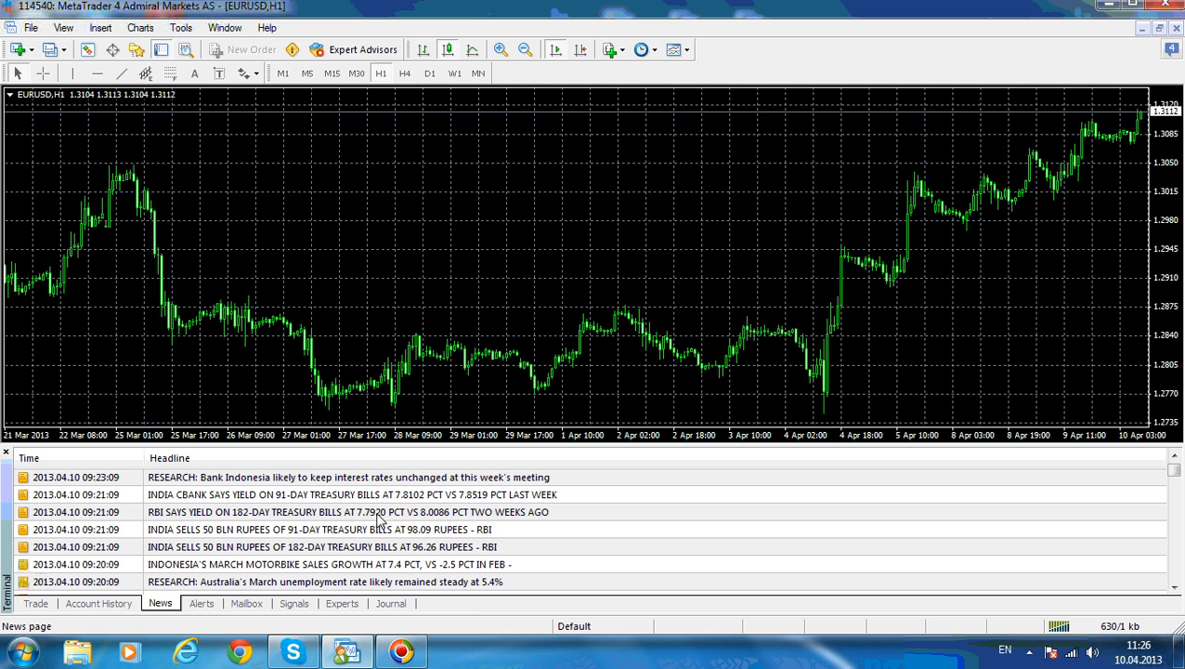
mouse_move(551, 546)
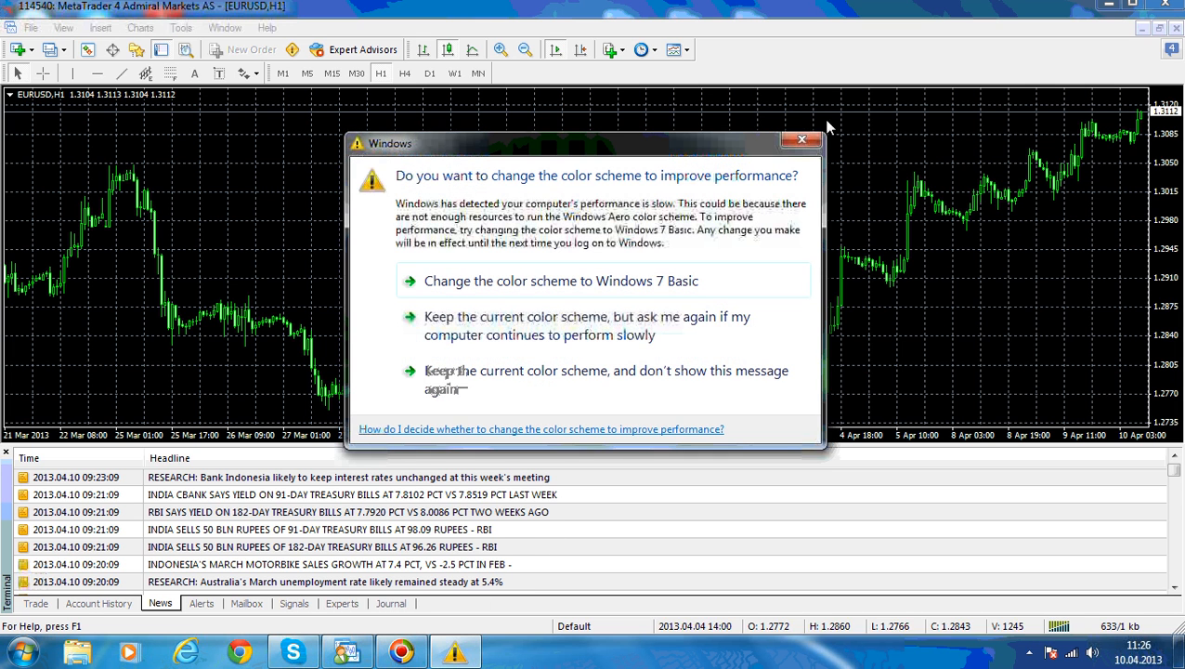
Dismiss the colour-scheme warning and view the Terminal's Mailbox and Experts pages
left_click(801, 139)
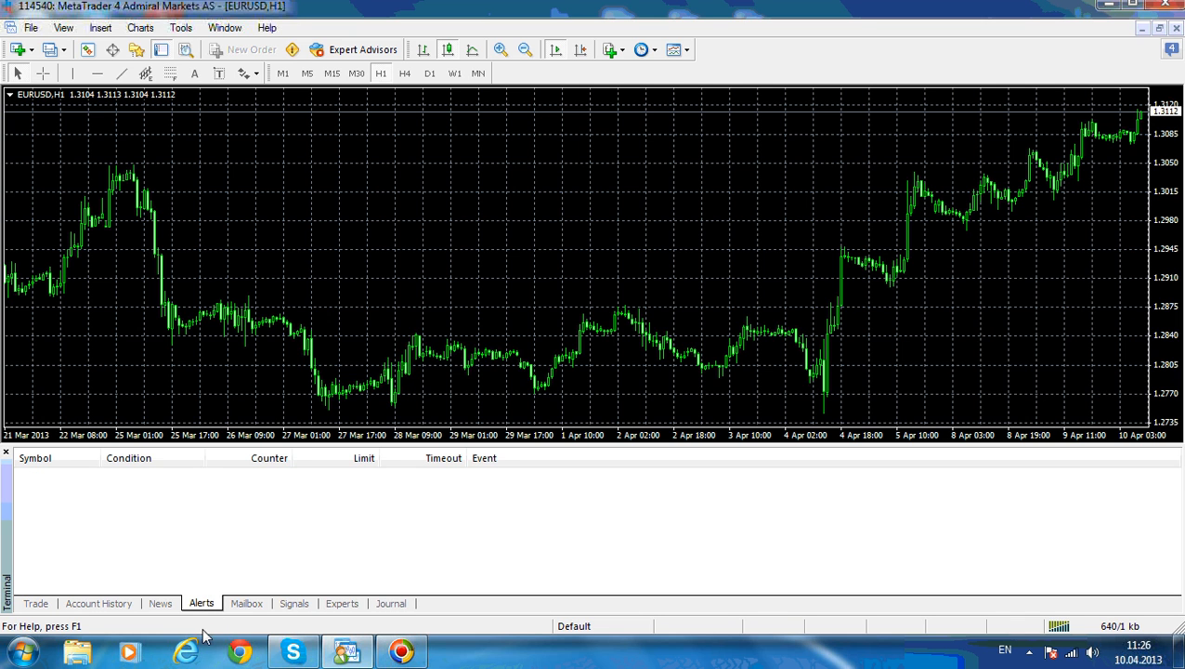
left_click(246, 603)
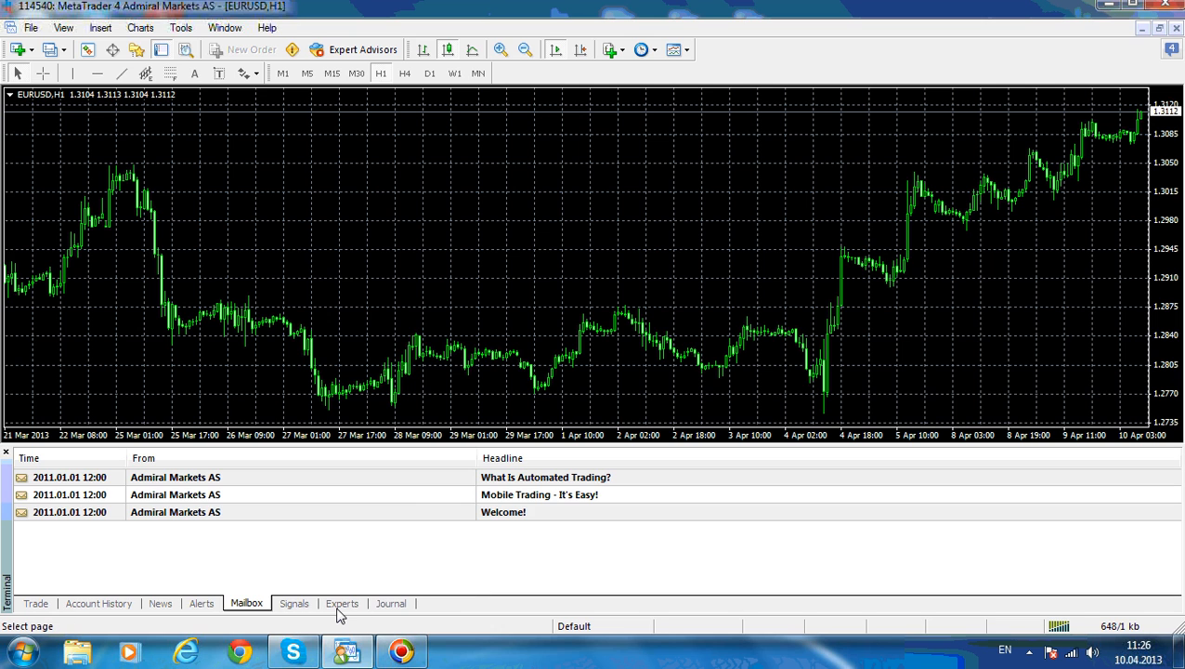
left_click(342, 603)
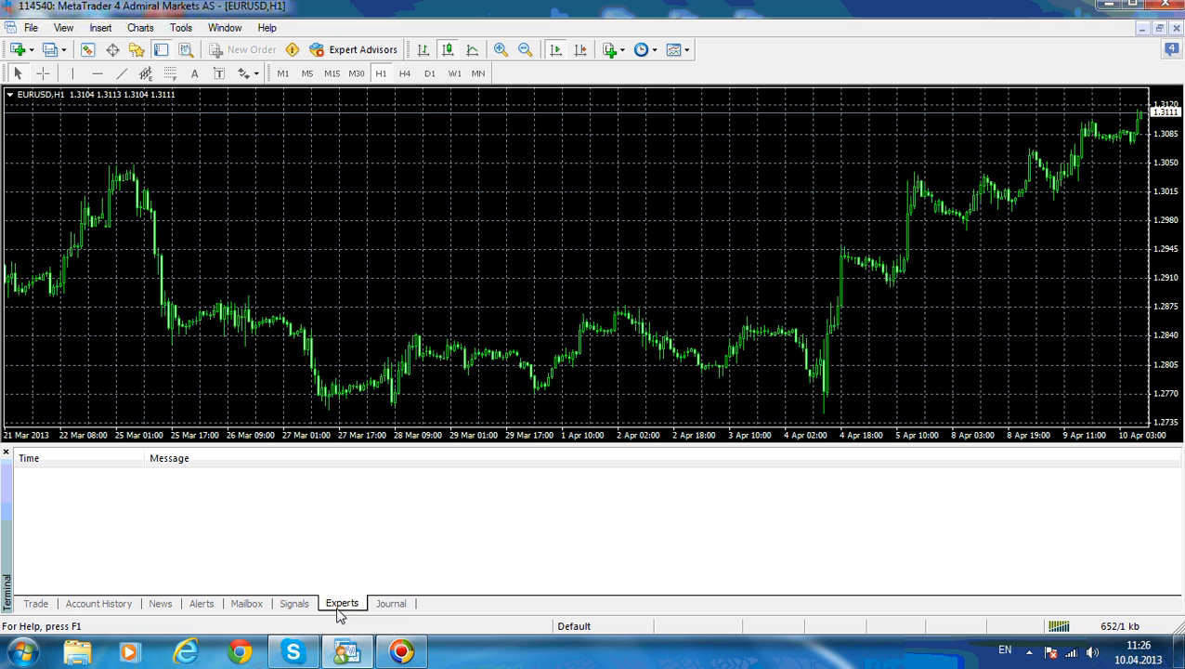
left_click(391, 603)
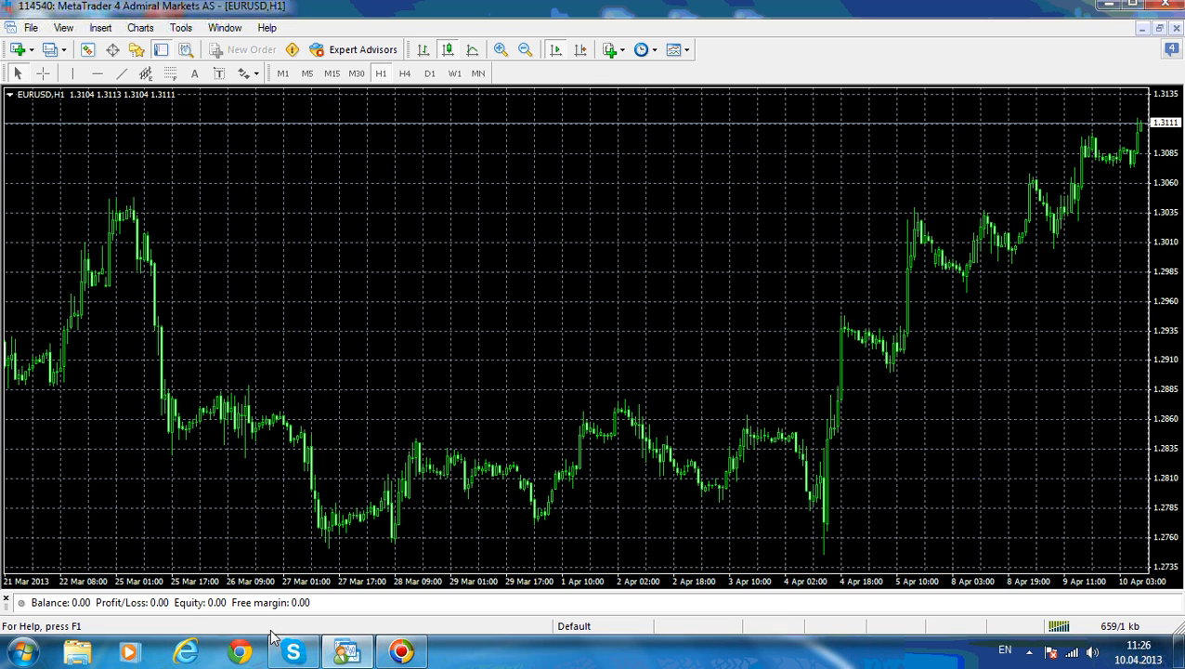
mouse_move(181, 35)
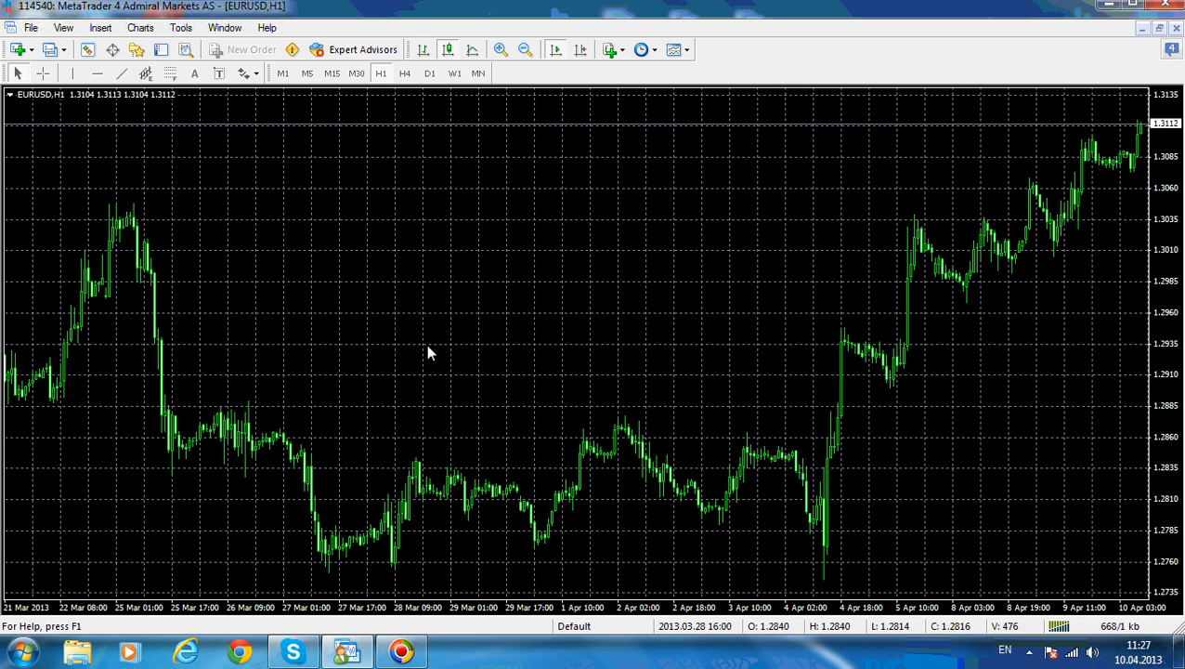
mouse_move(379, 259)
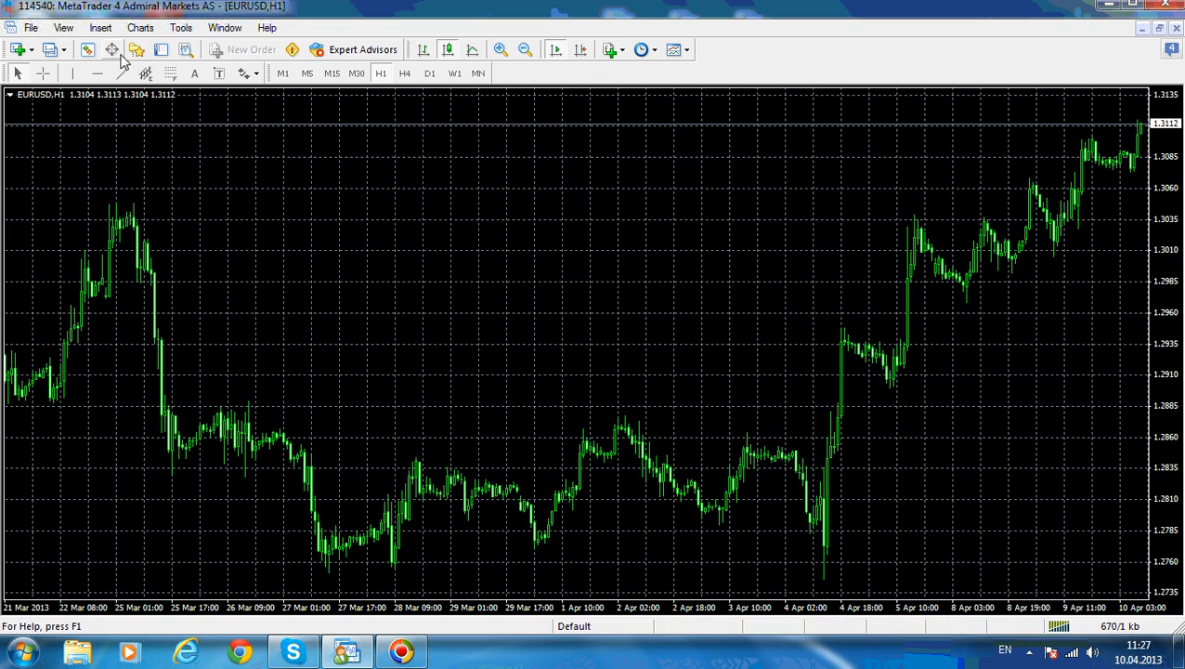
mouse_move(111, 50)
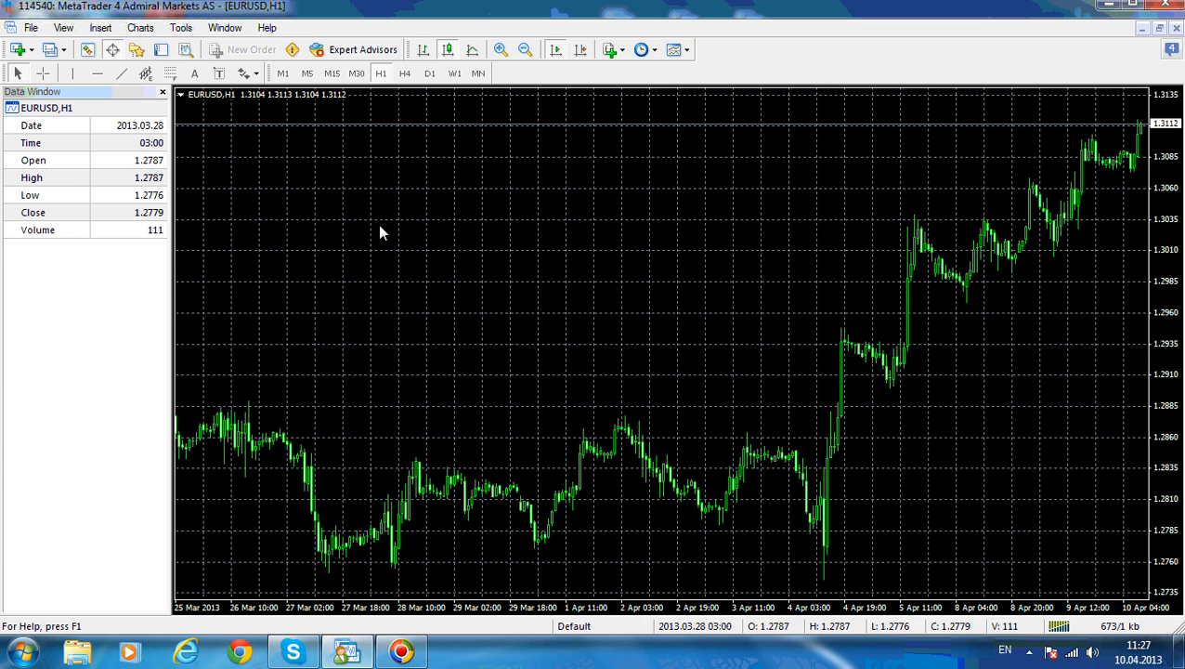
mouse_move(537, 242)
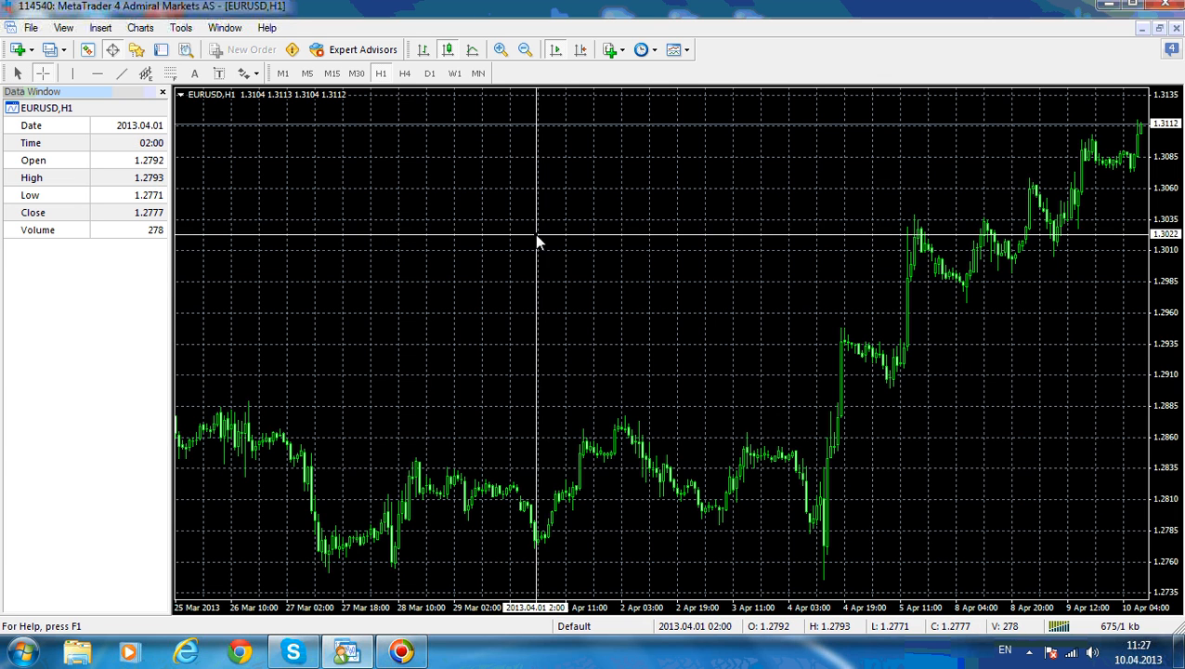
mouse_move(604, 277)
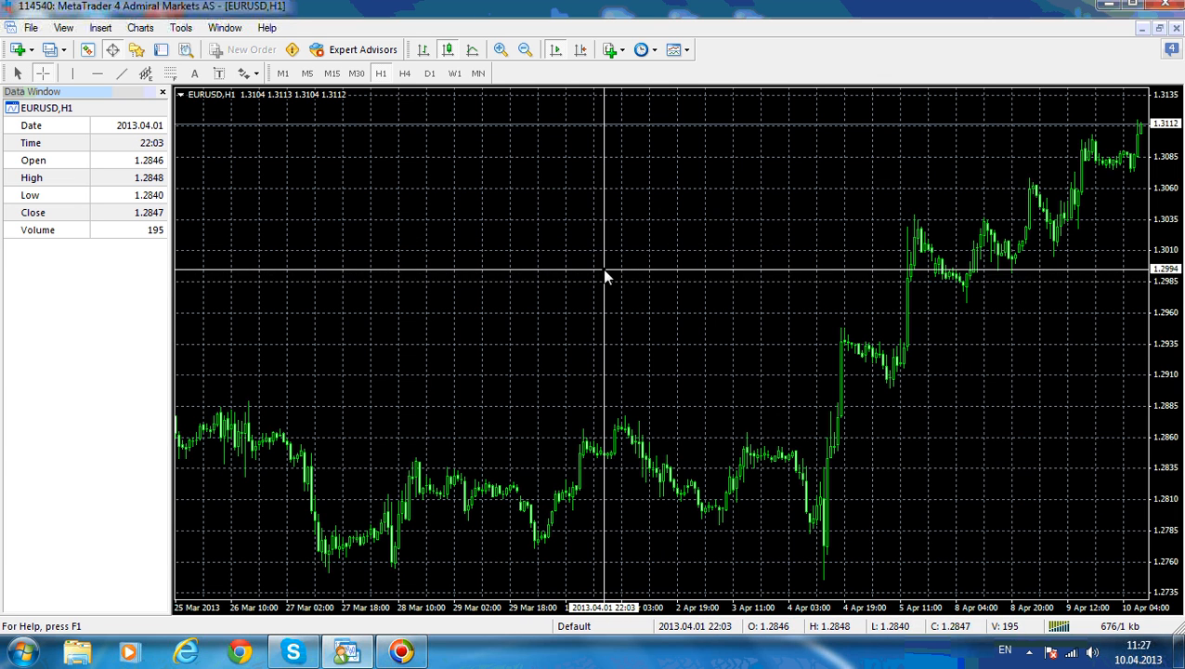
mouse_move(669, 425)
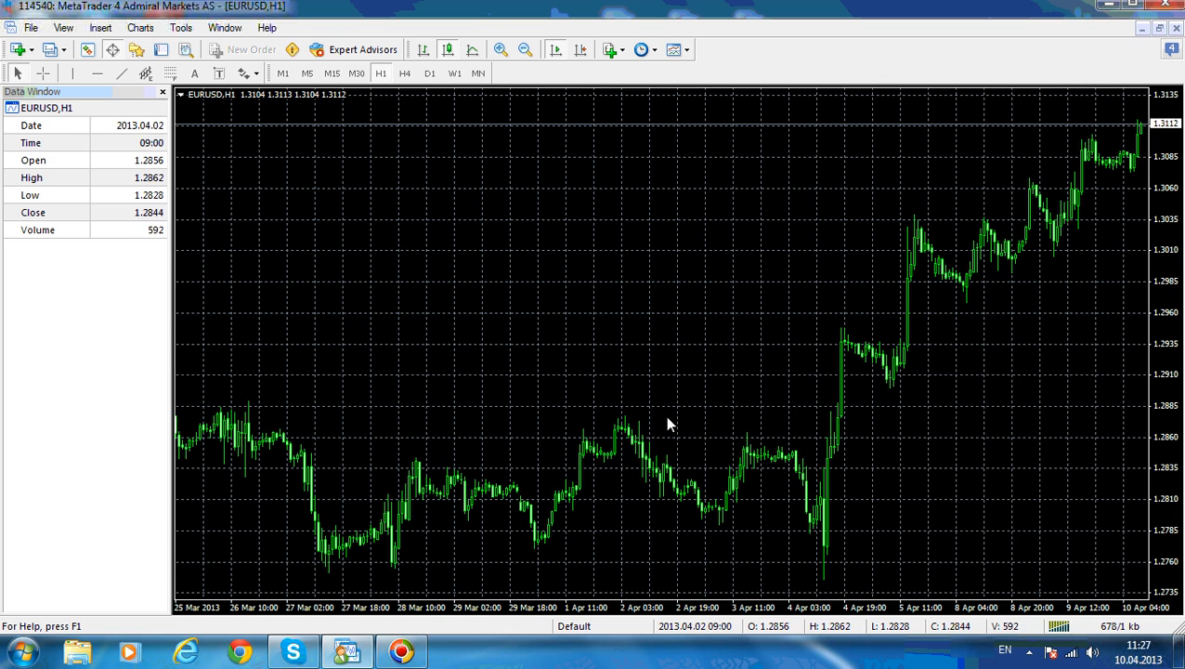
mouse_move(790, 415)
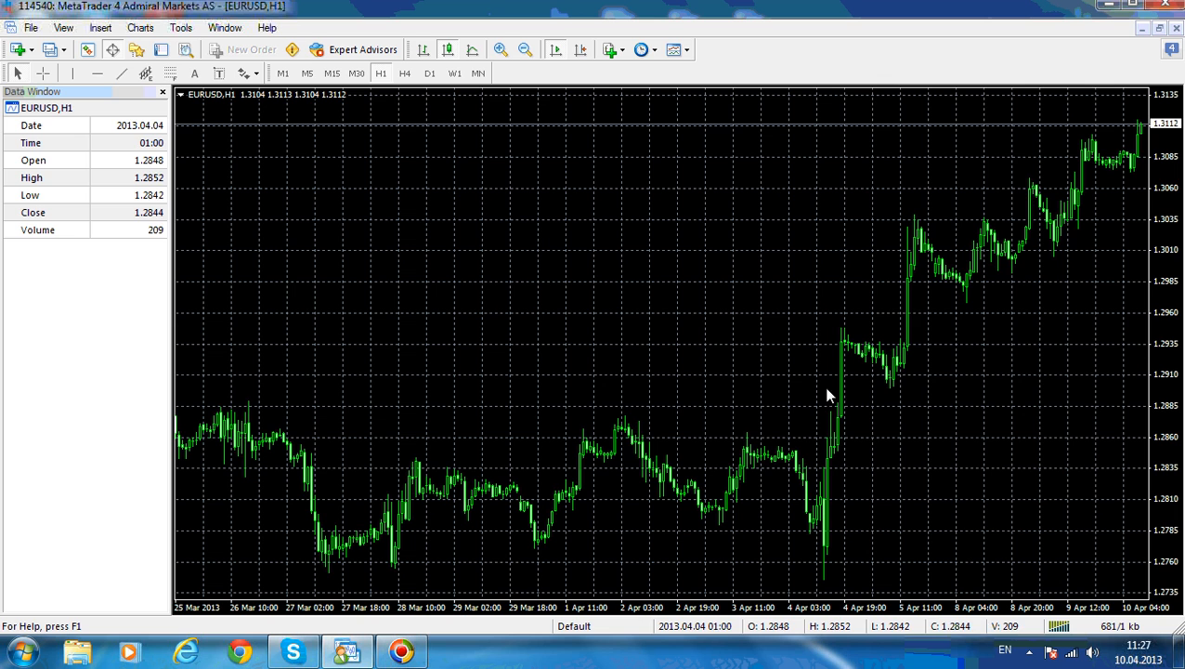
mouse_move(911, 319)
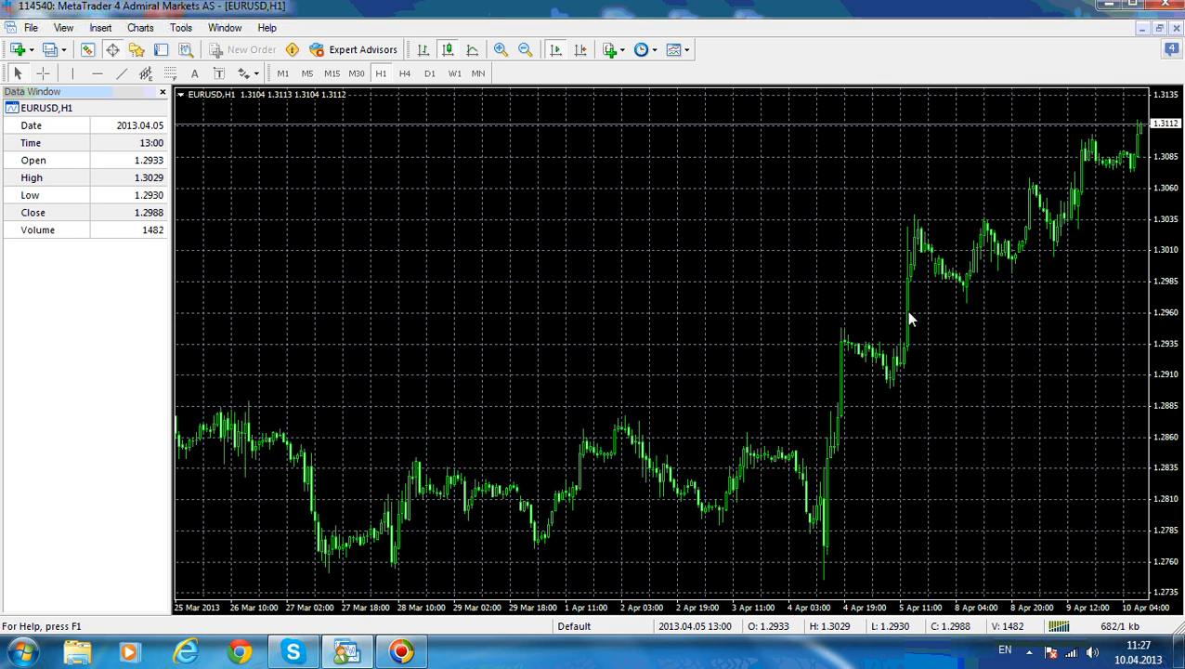
mouse_move(908, 319)
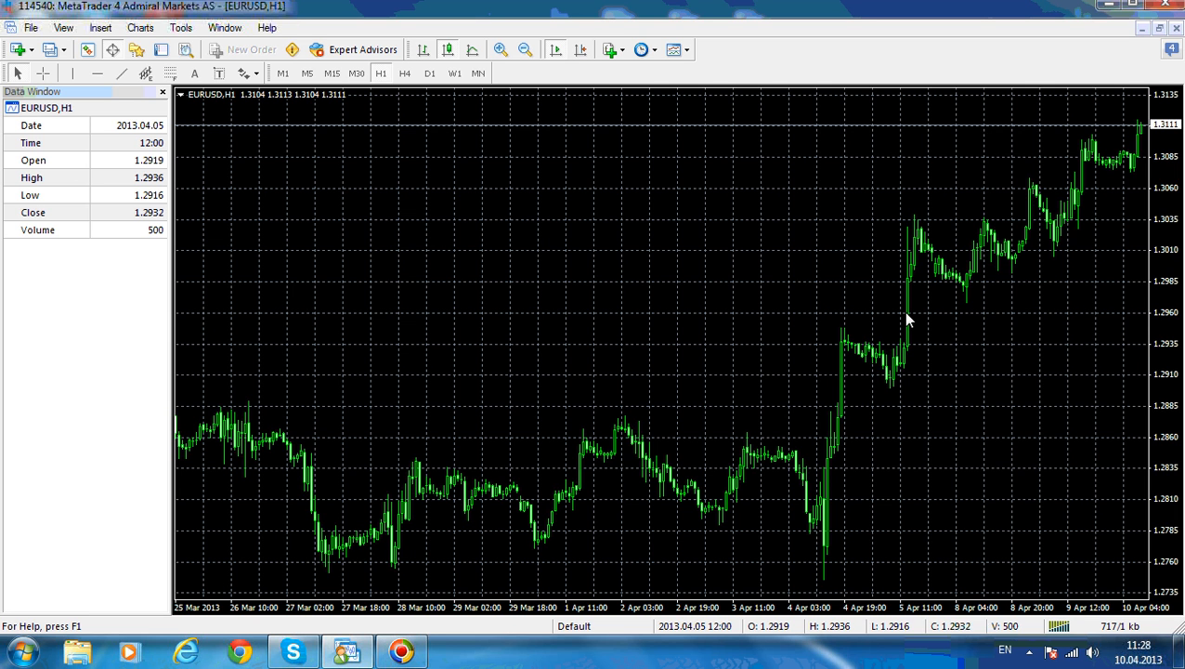
mouse_move(911, 315)
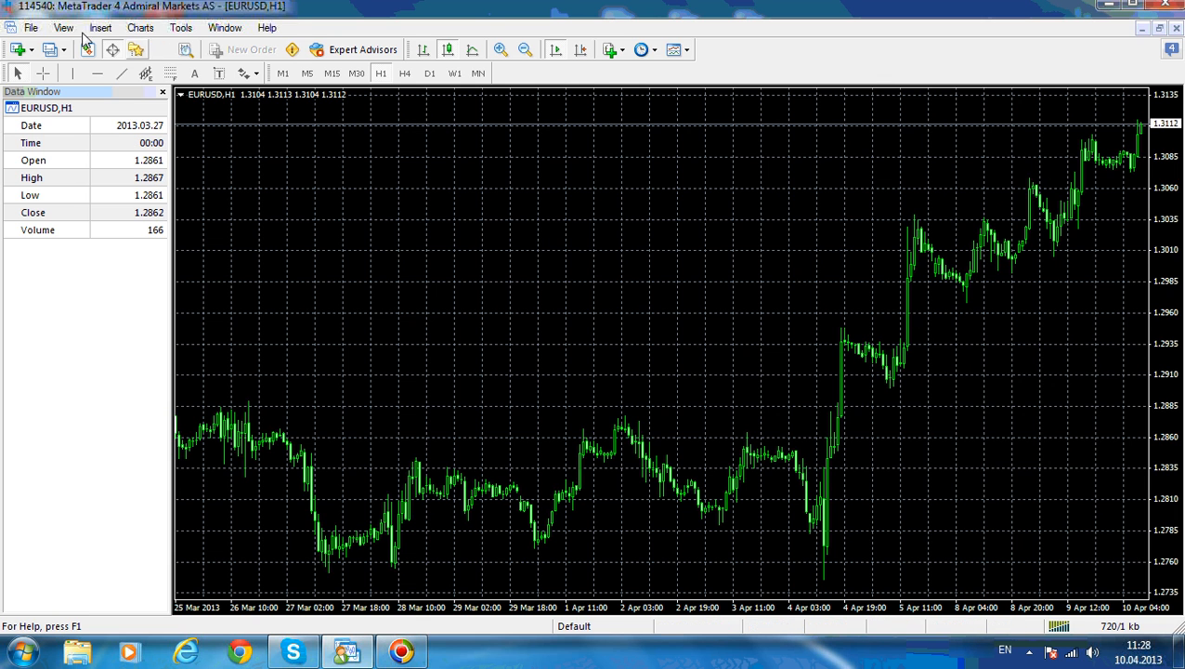
mouse_move(90, 160)
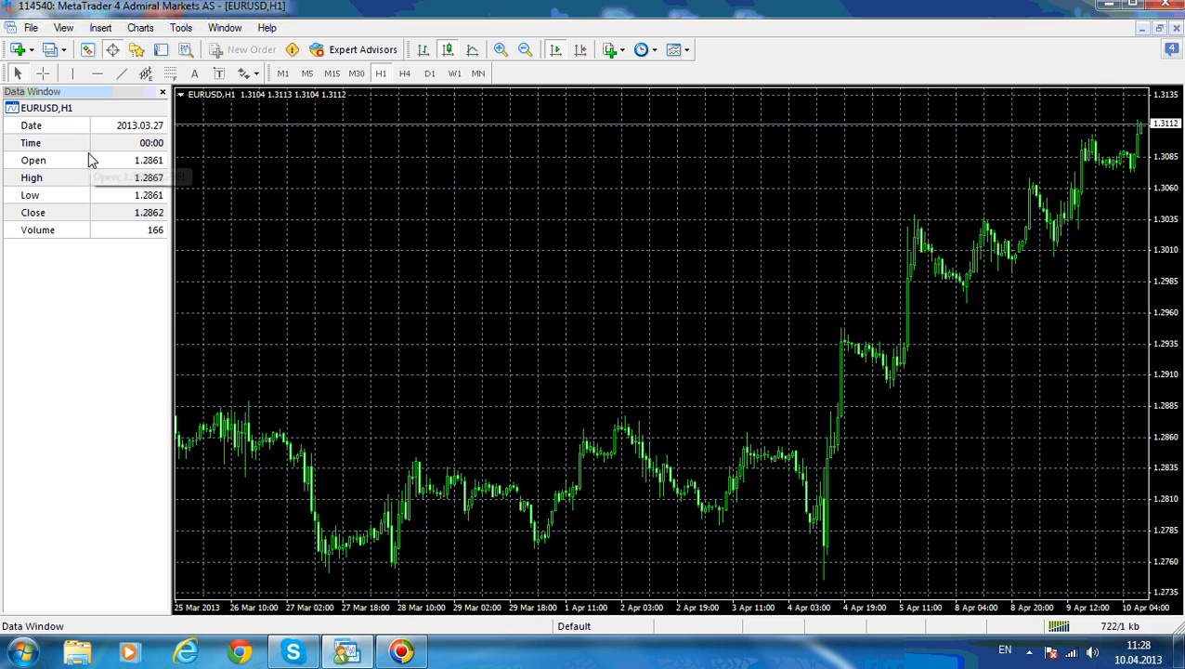
mouse_move(144, 359)
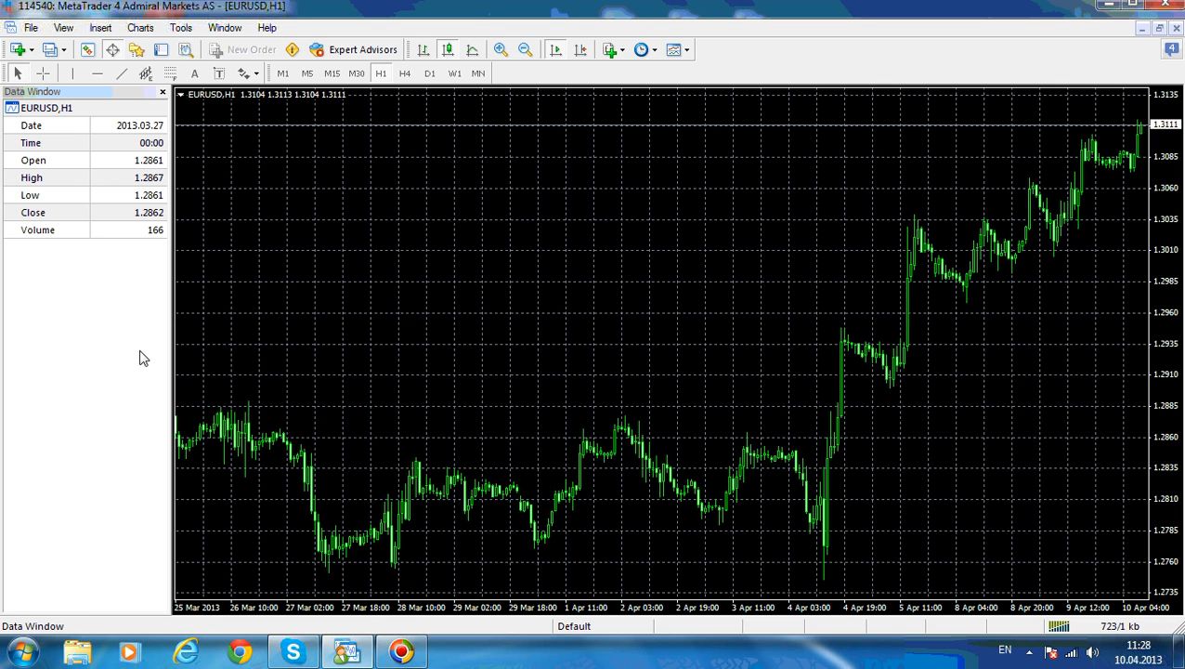
mouse_move(3, 276)
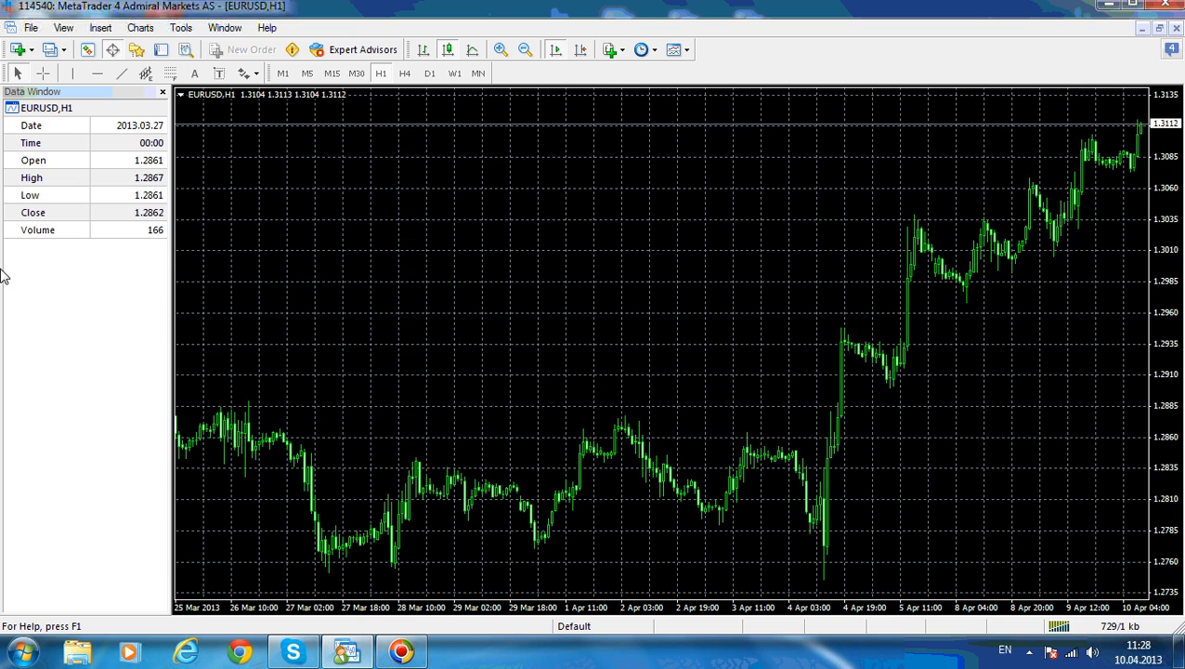
mouse_move(124, 276)
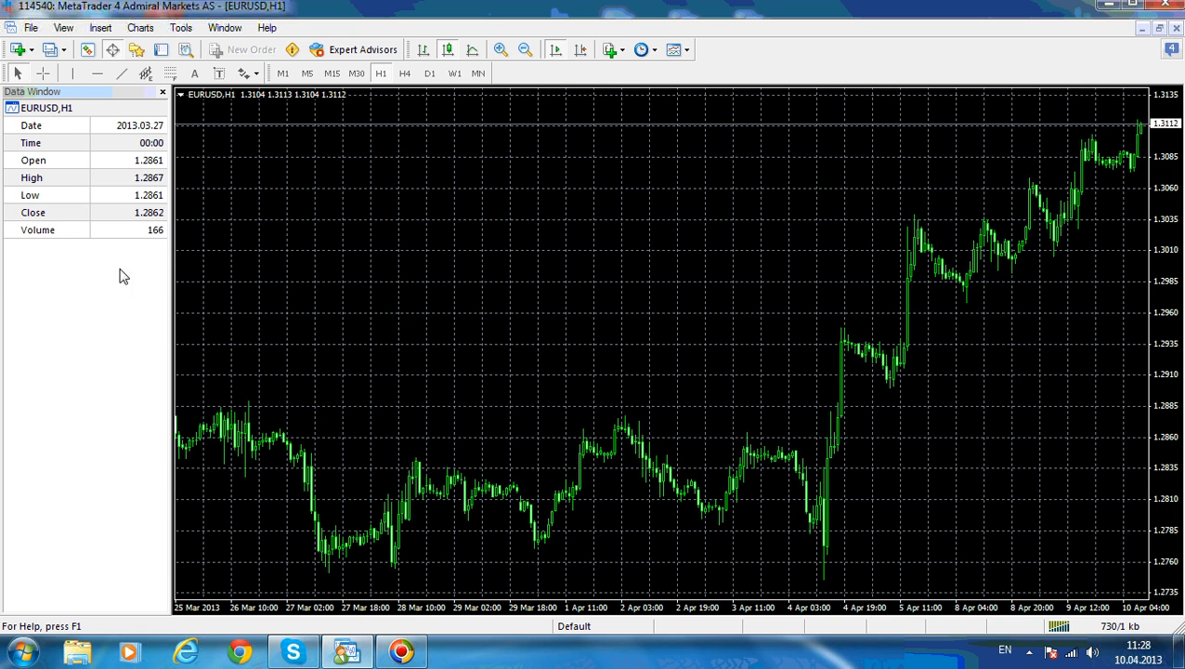
mouse_move(115, 50)
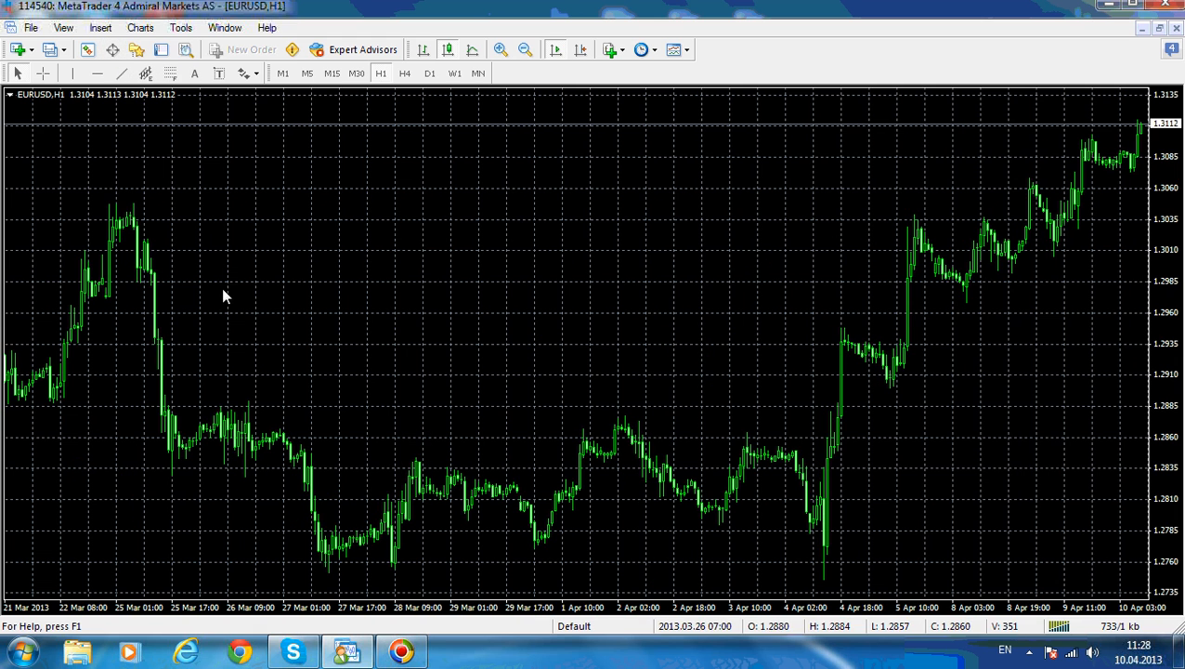
mouse_move(500, 49)
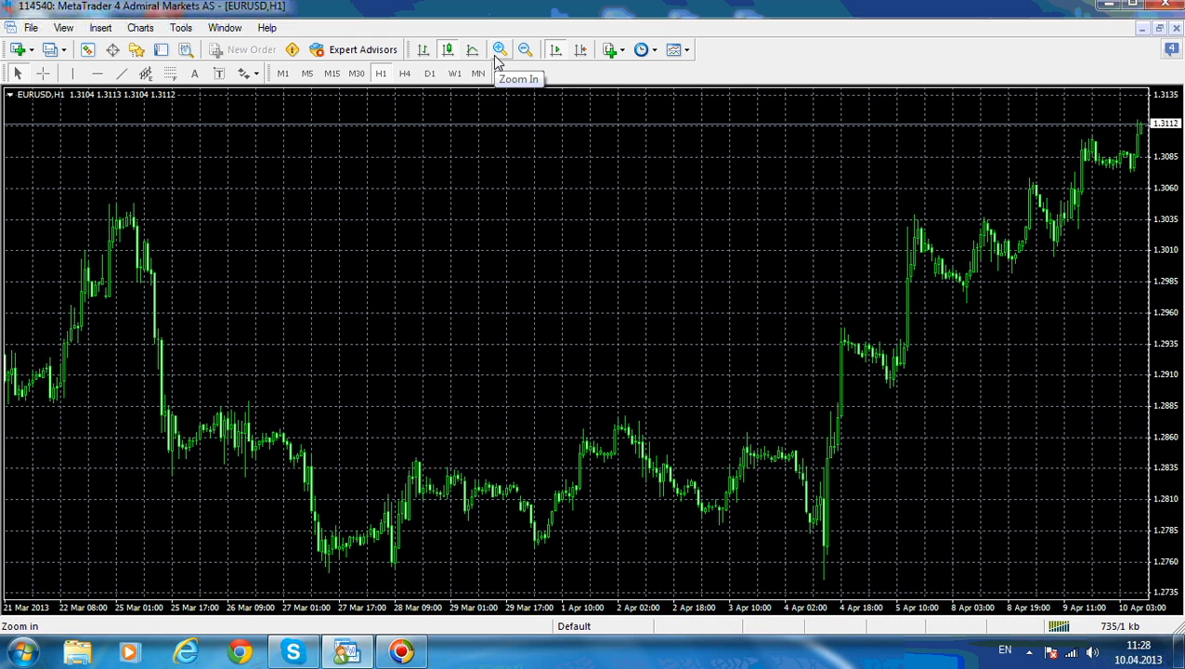
mouse_move(525, 62)
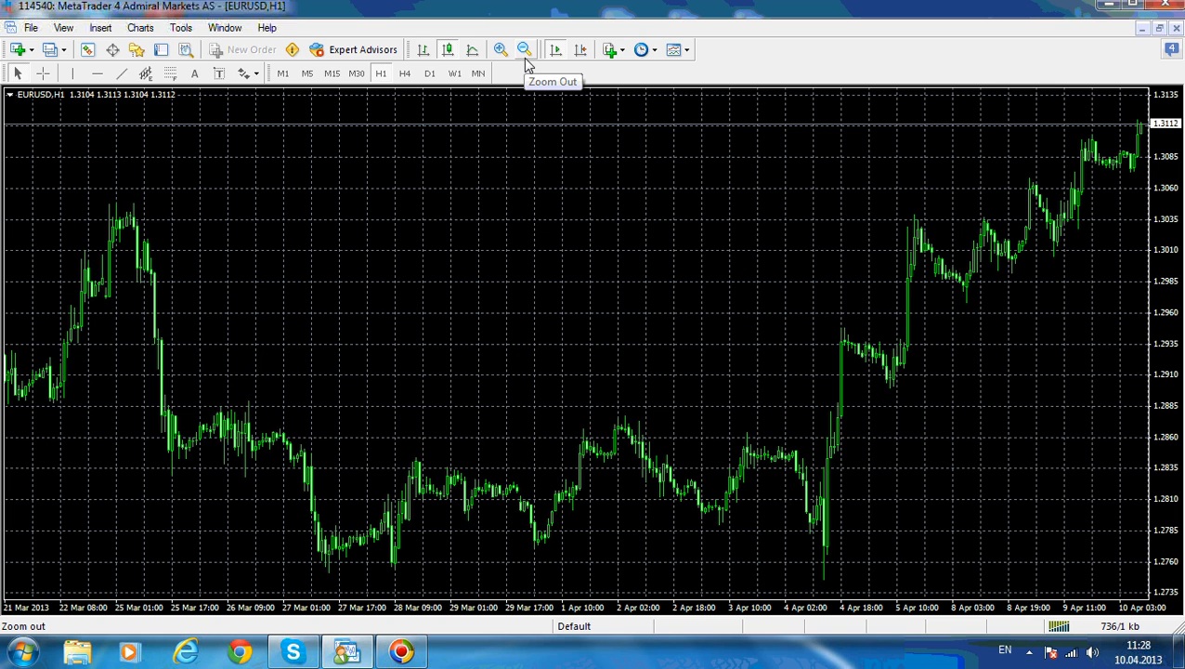
mouse_move(520, 60)
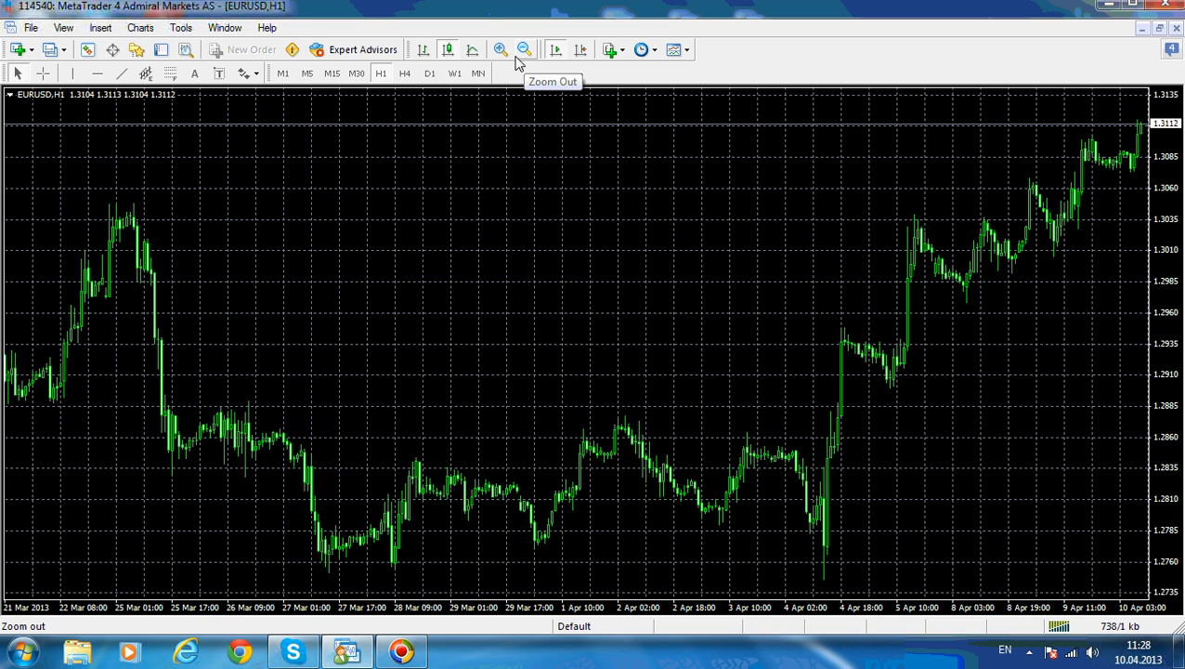
Zoom the EURUSD chart in once, then out twice to its original scale
left_click(500, 49)
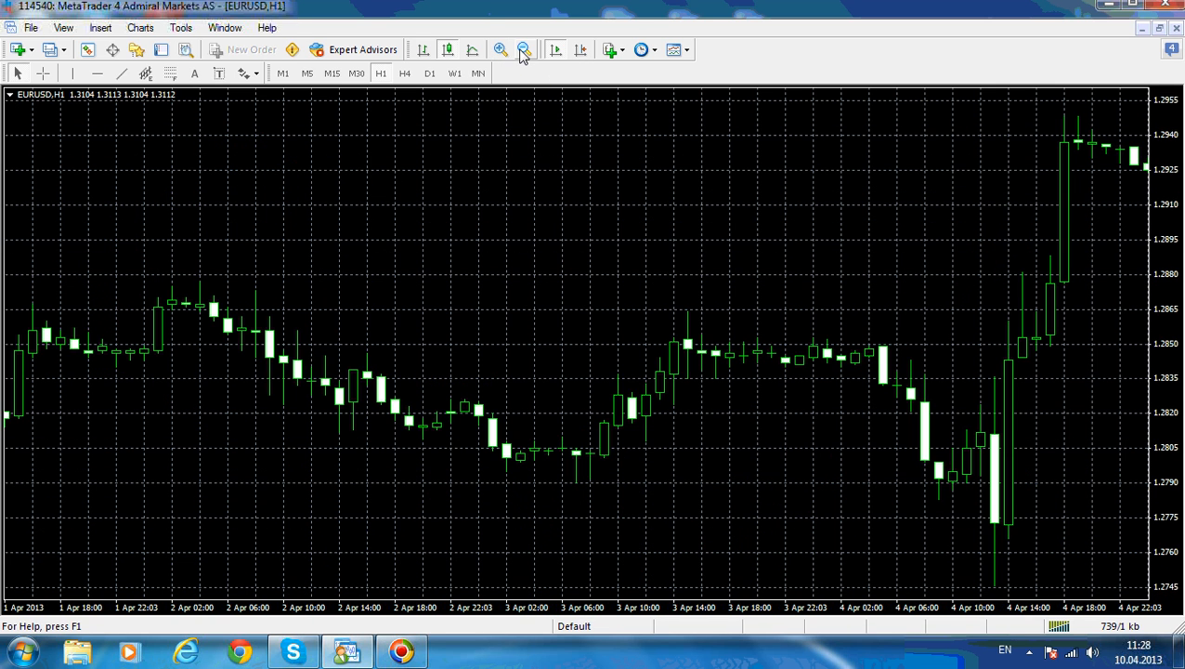
left_click(523, 50)
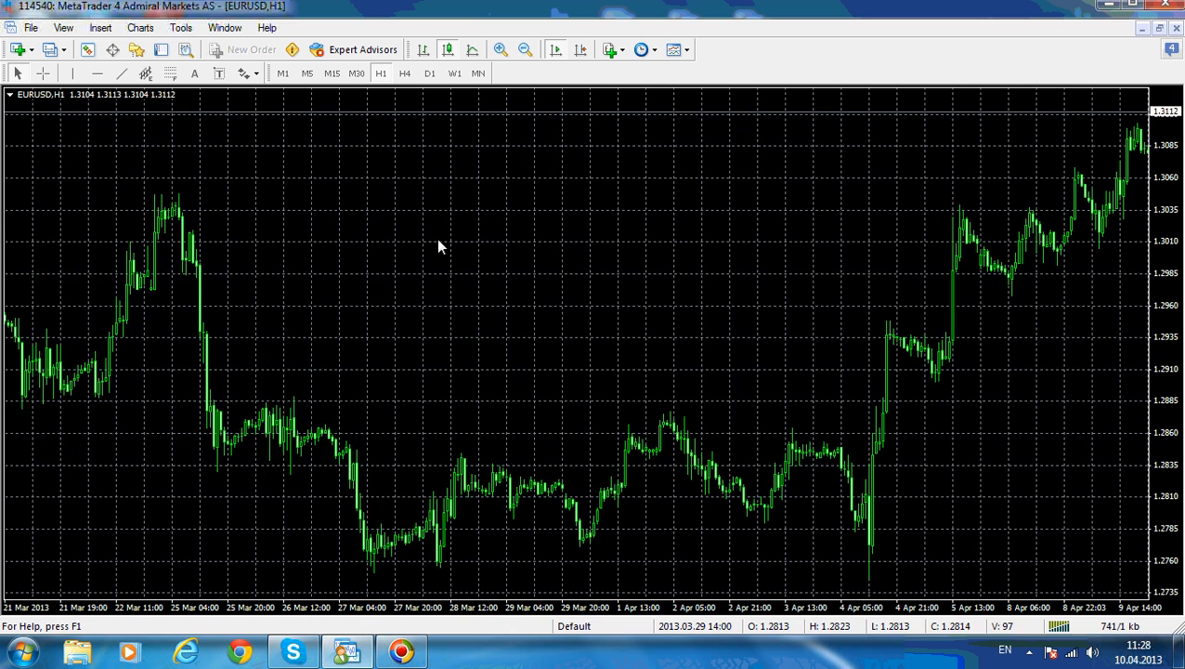
left_click(525, 49)
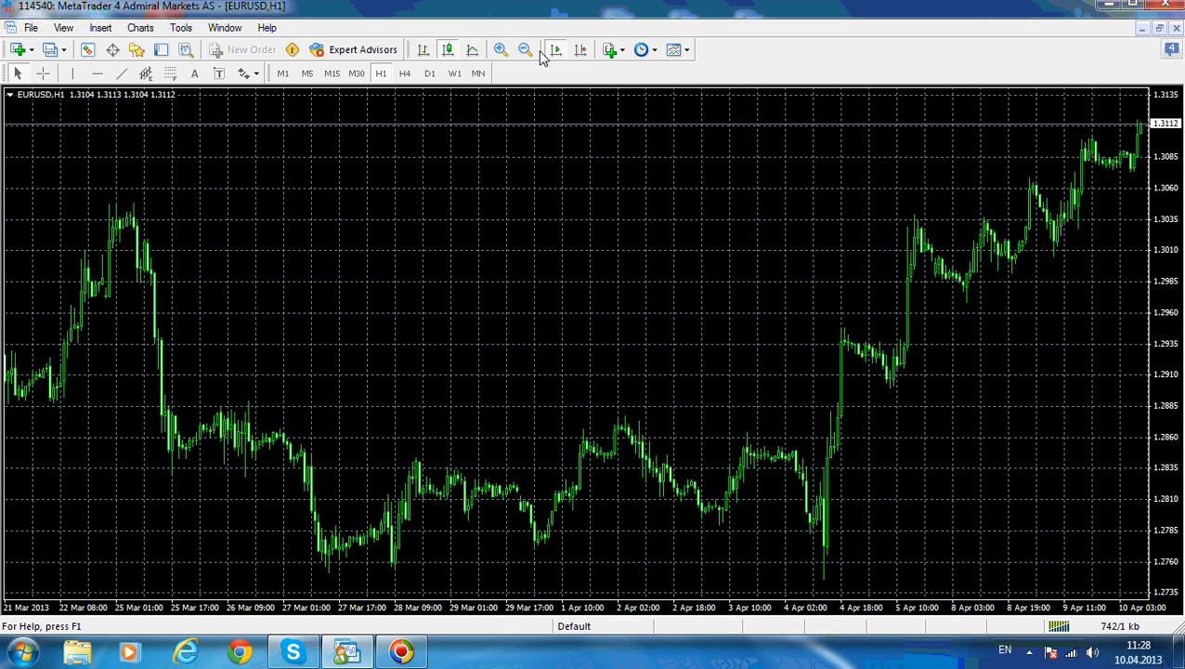
mouse_move(362, 49)
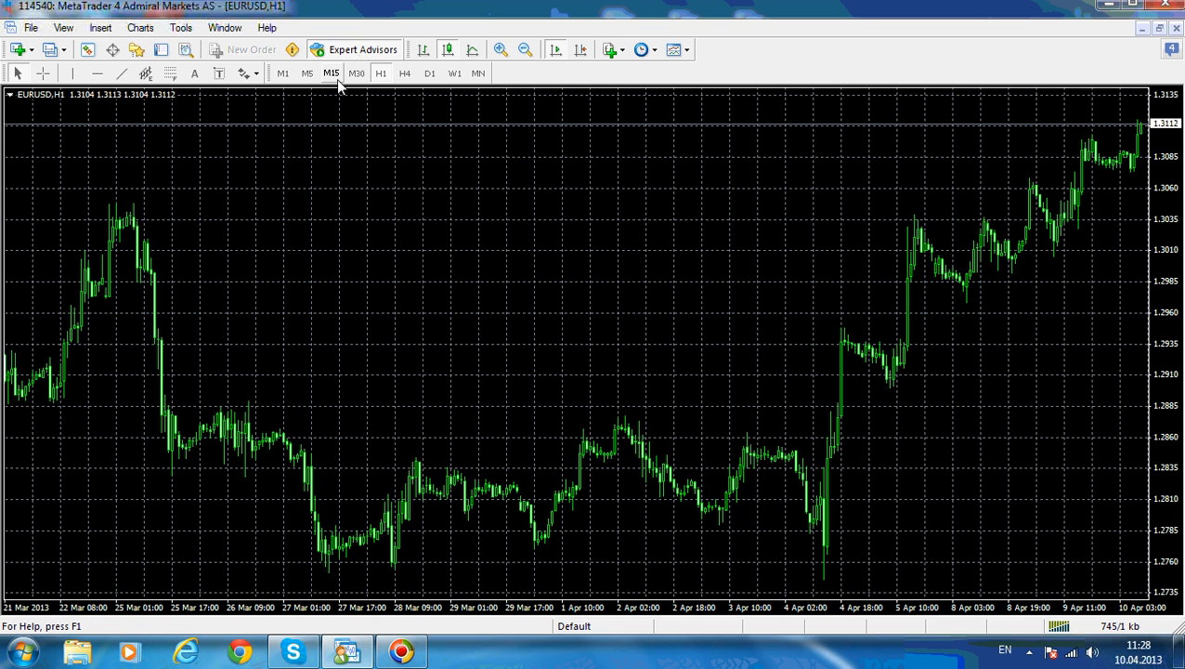
mouse_move(362, 49)
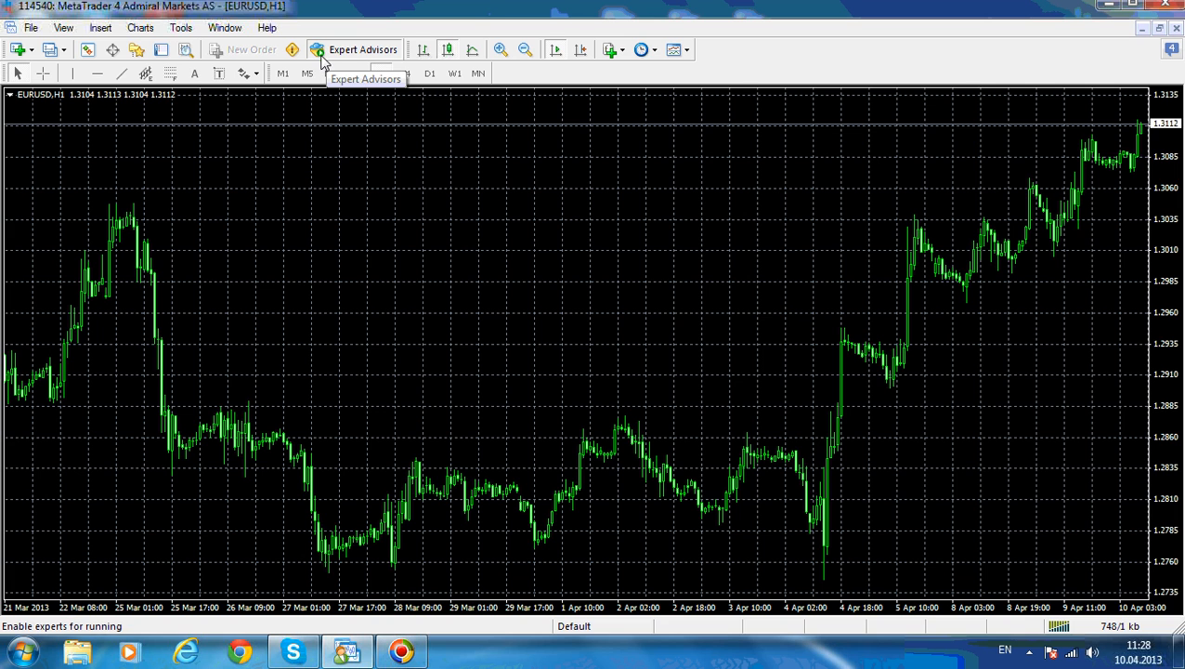
mouse_move(360, 134)
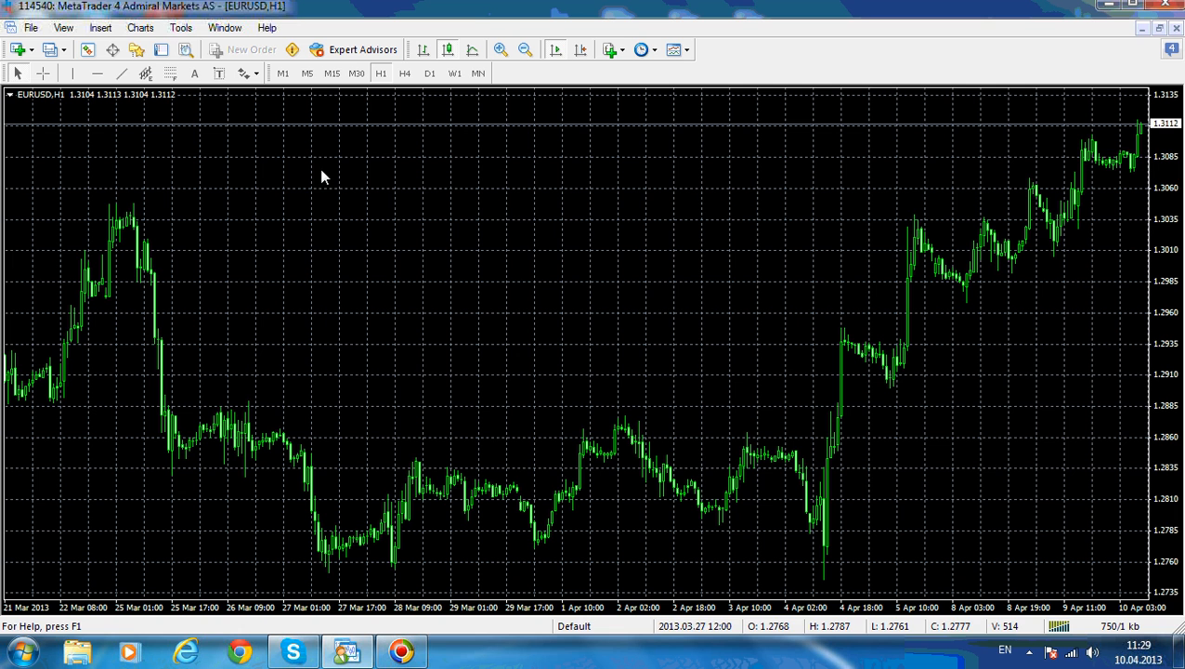
mouse_move(292, 49)
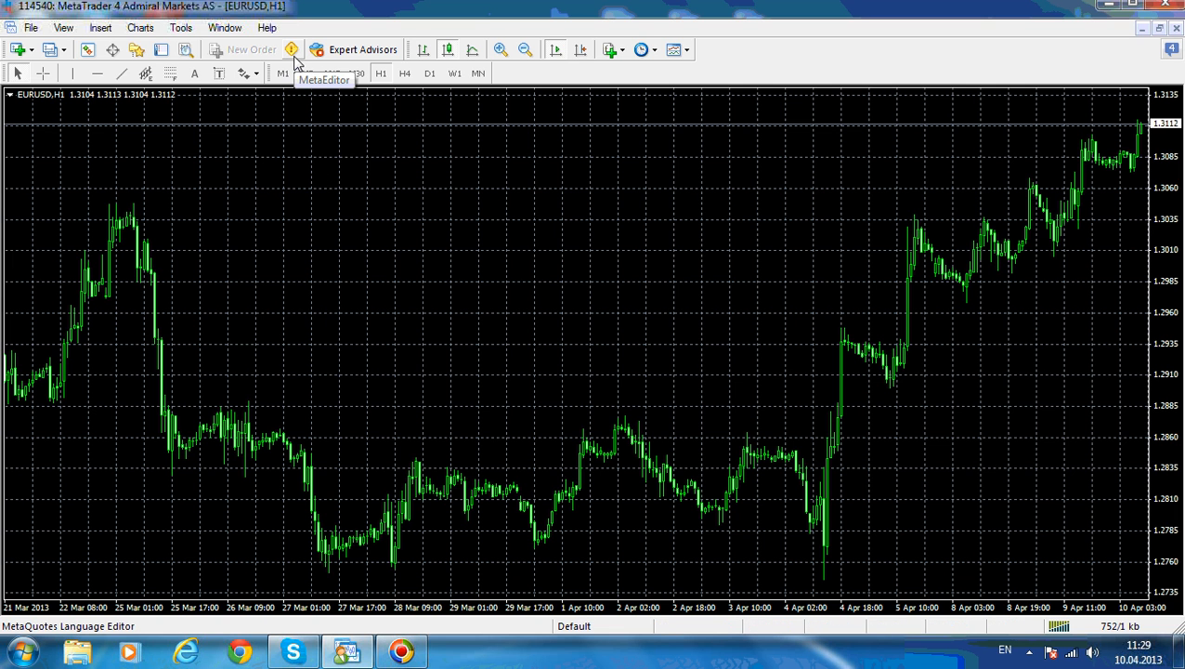
left_click(316, 49)
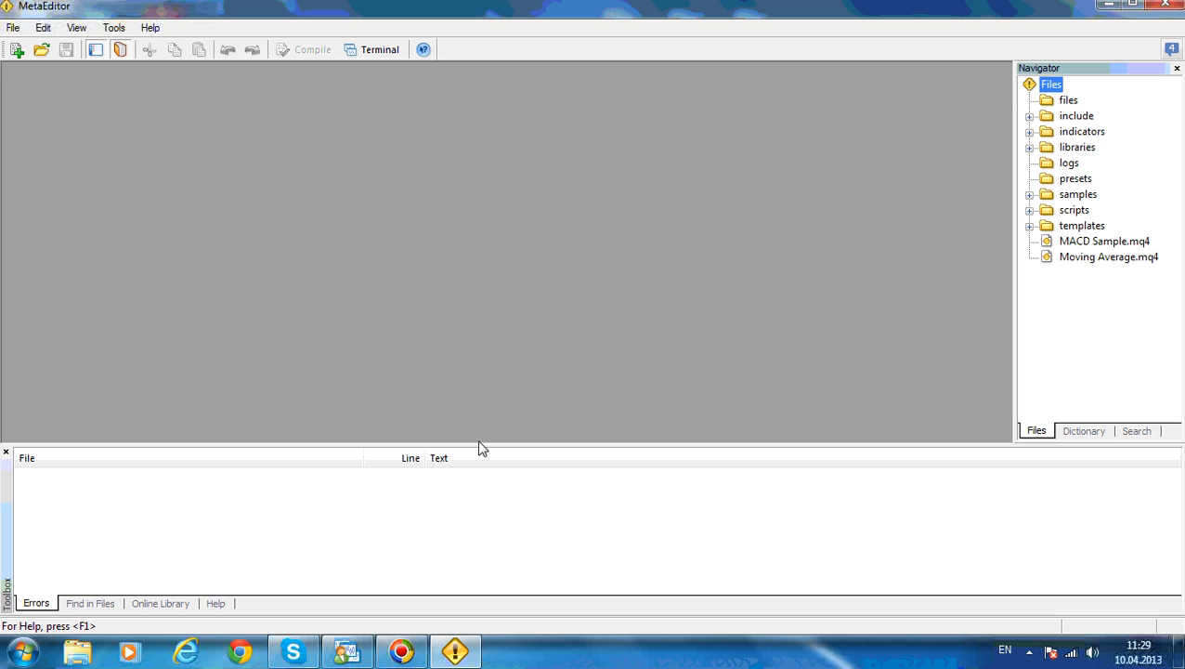
mouse_move(337, 504)
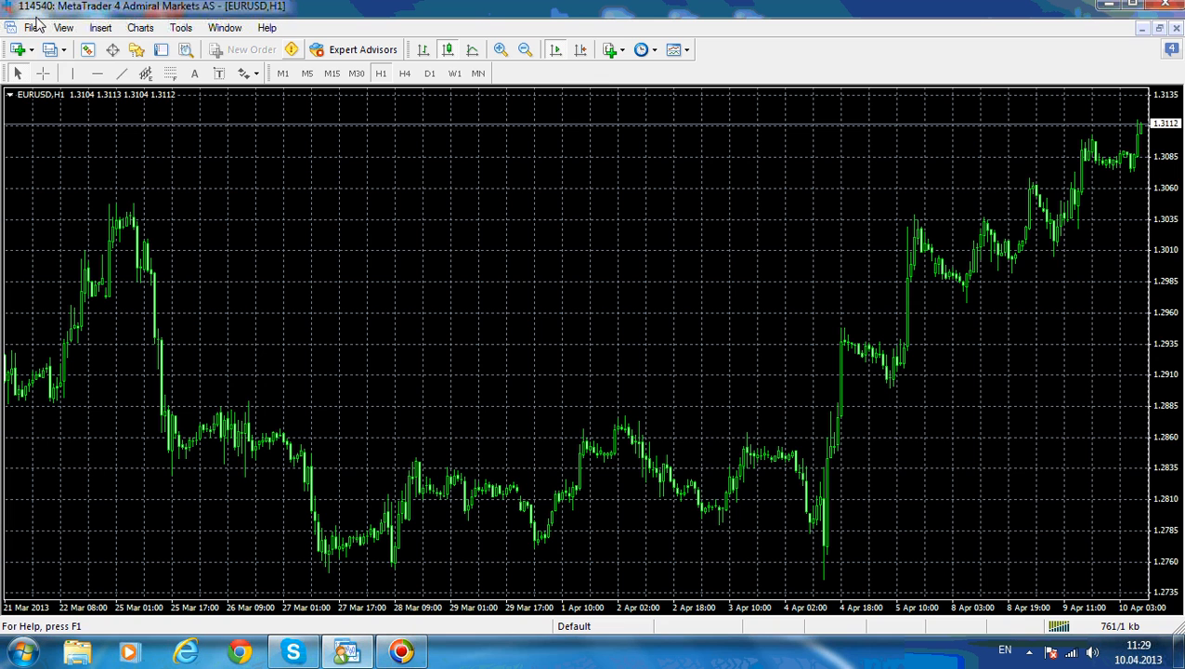
Try the Save As Picture options (online posting, active chart, whole workspace), closing without saving
left_click(32, 26)
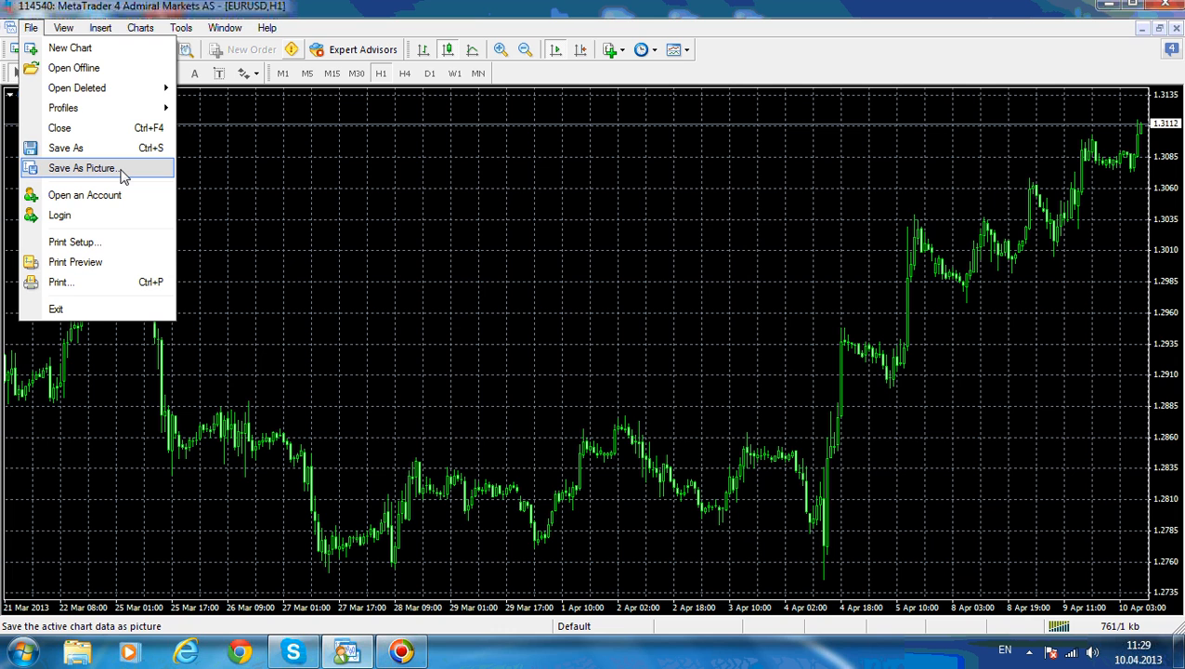
left_click(83, 168)
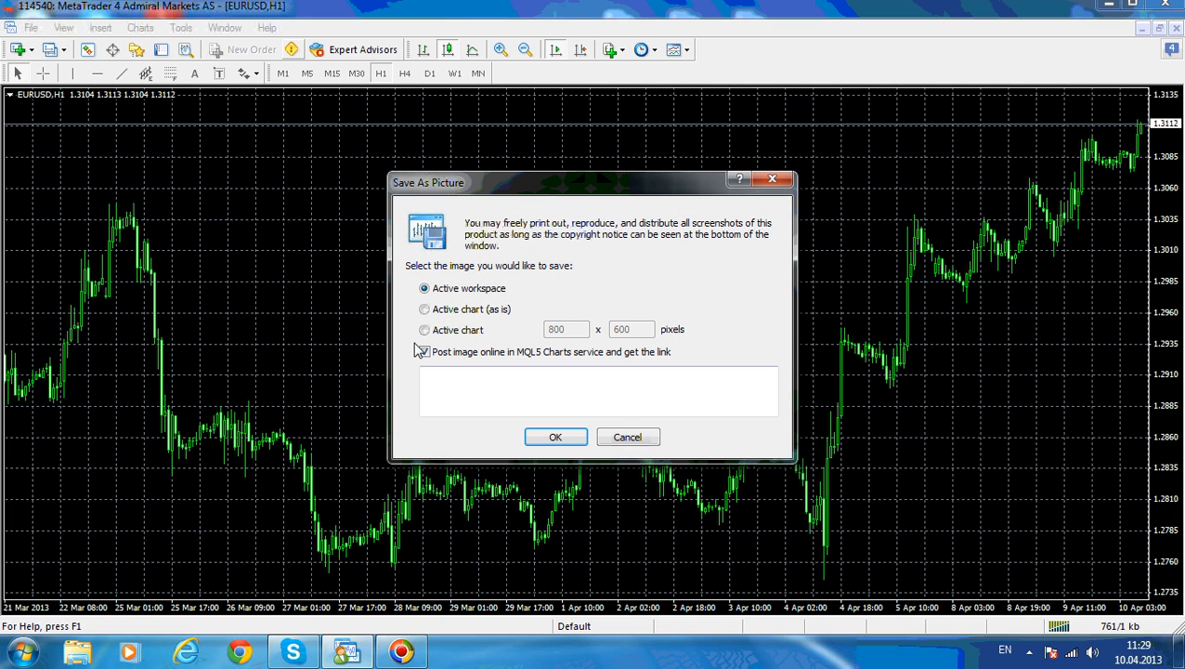
left_click(424, 351)
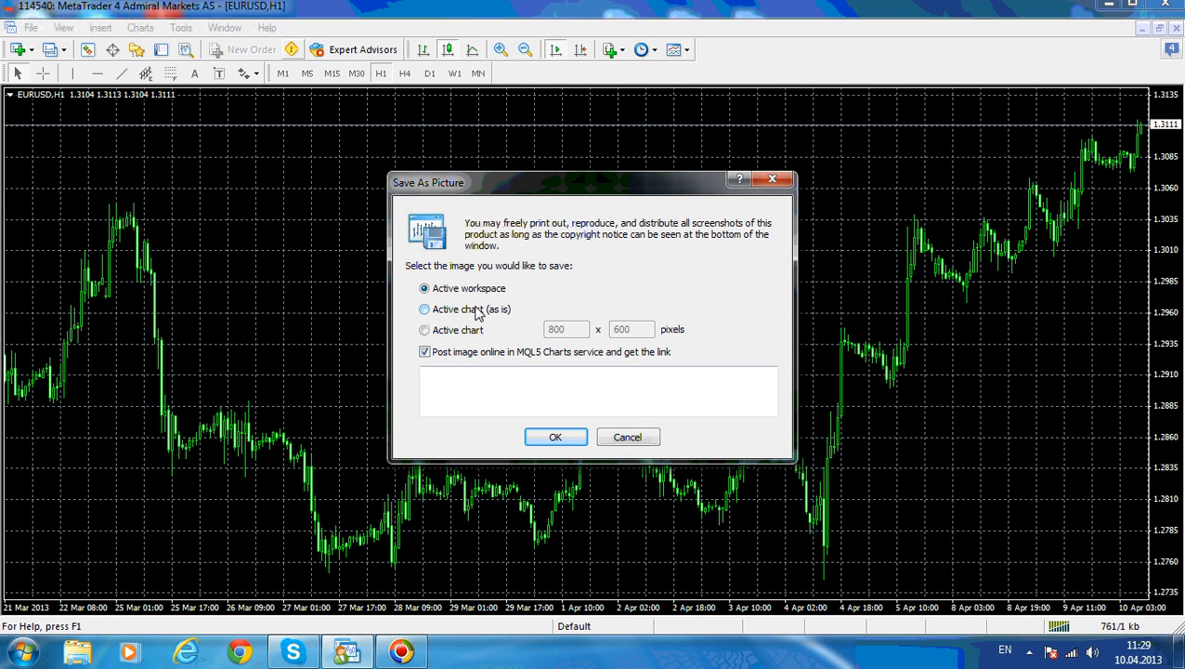
left_click(425, 329)
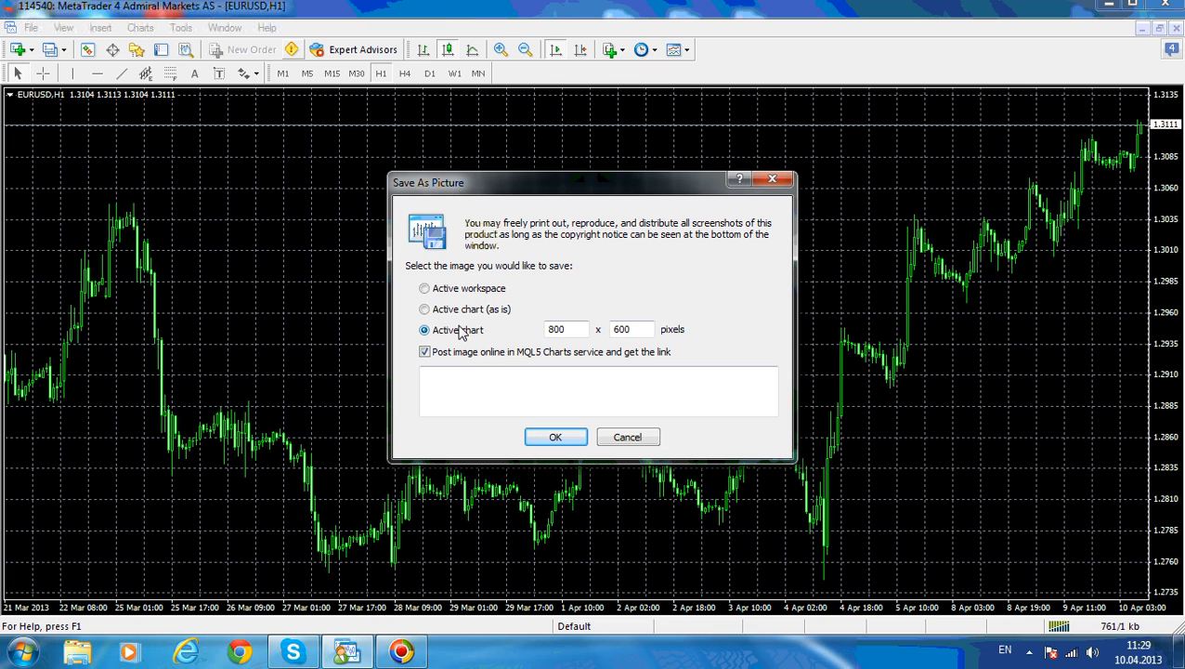
mouse_move(465, 296)
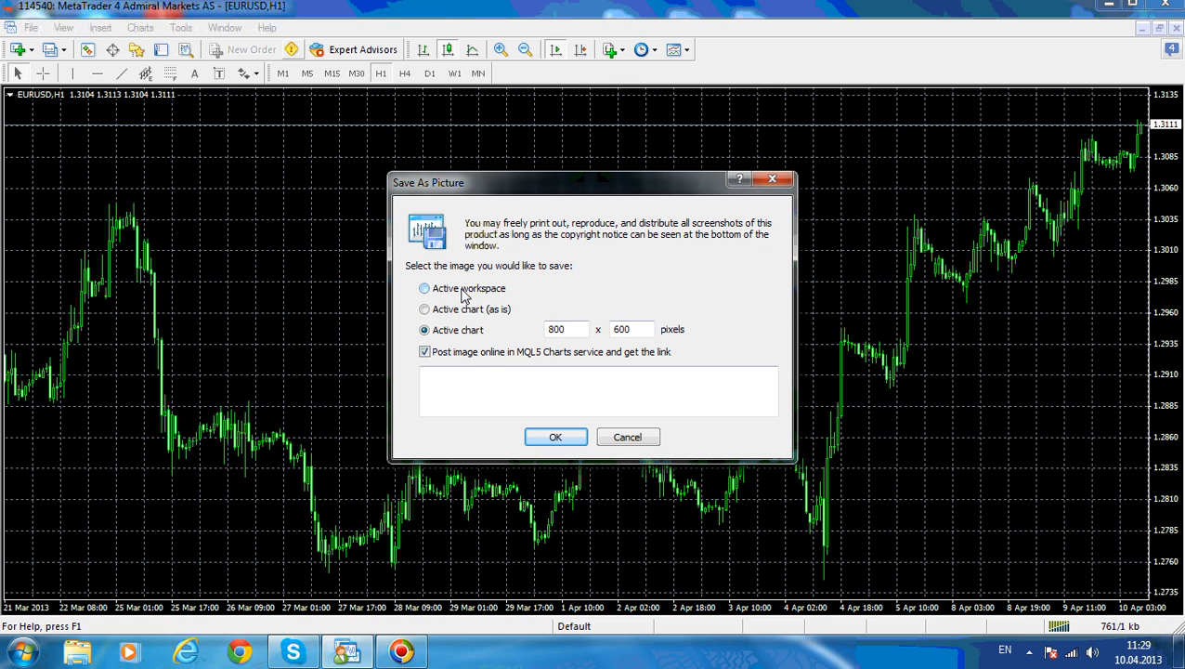
left_click(425, 288)
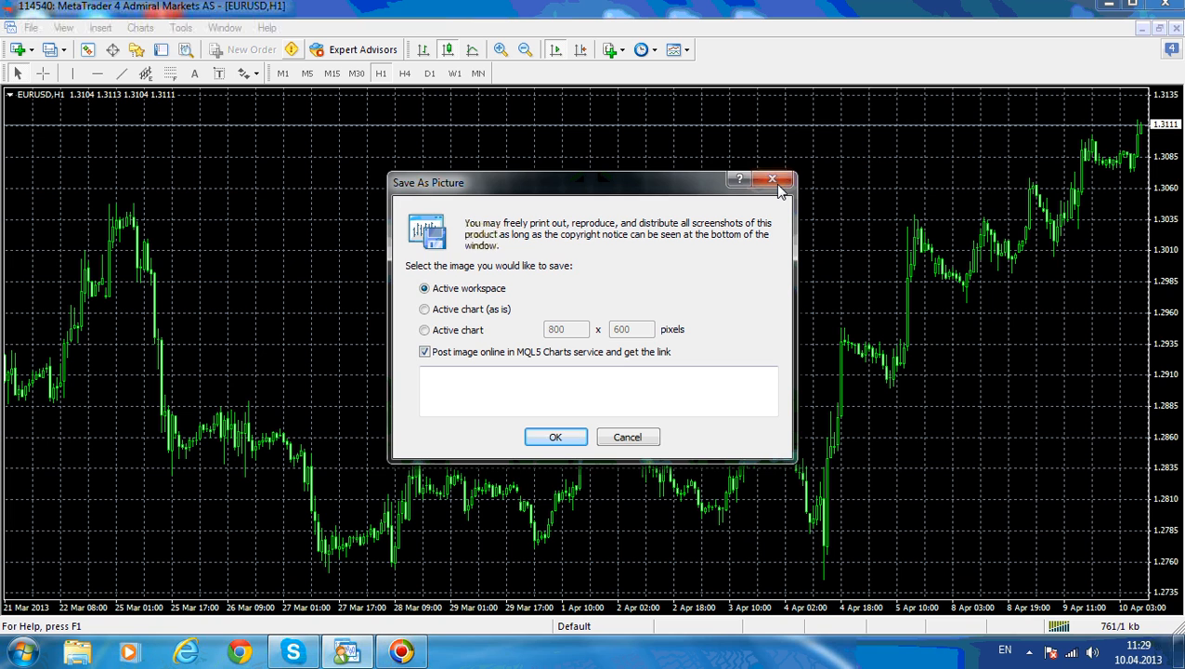
left_click(30, 27)
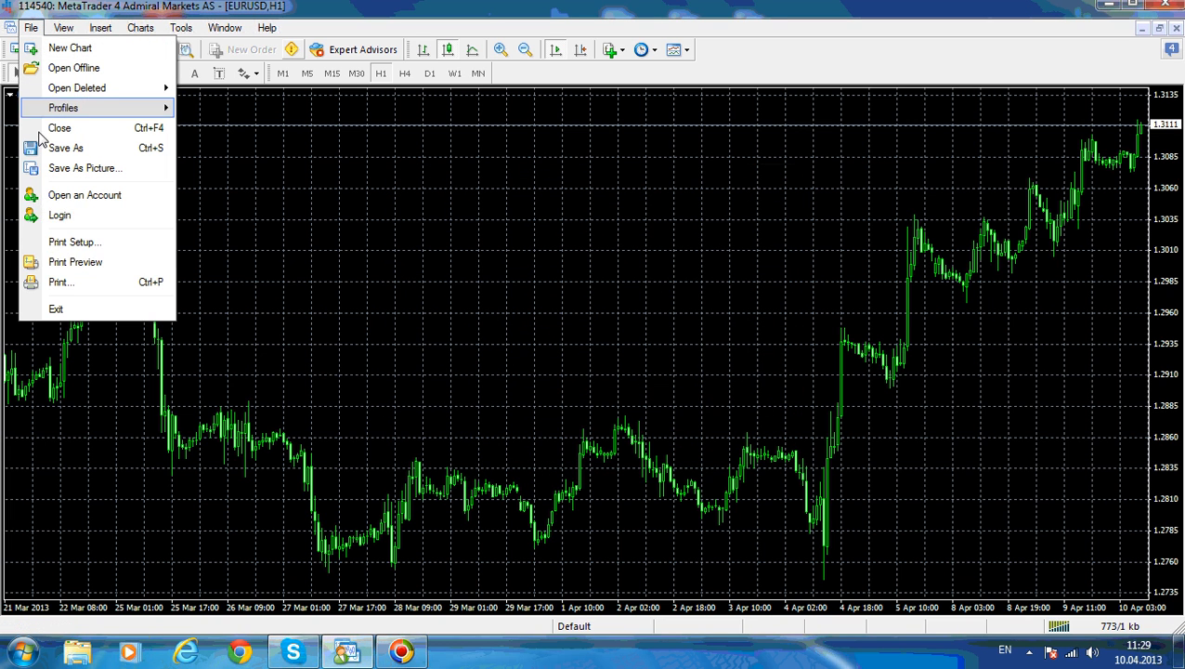
mouse_move(93, 195)
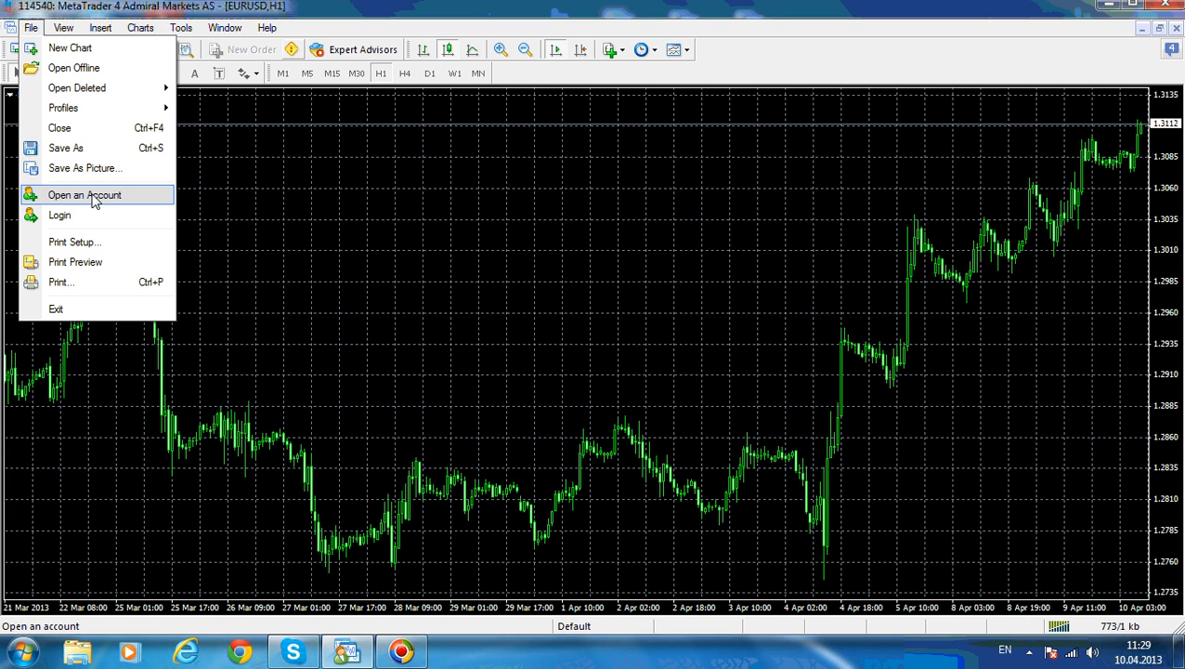
mouse_move(59, 215)
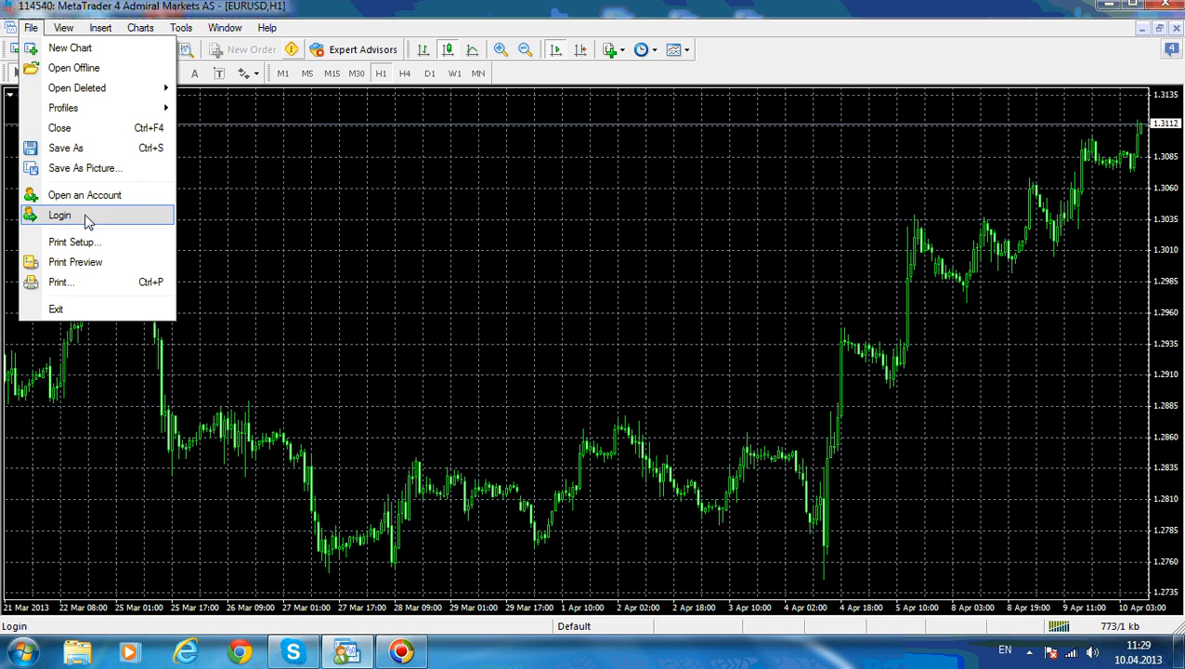
mouse_move(63, 45)
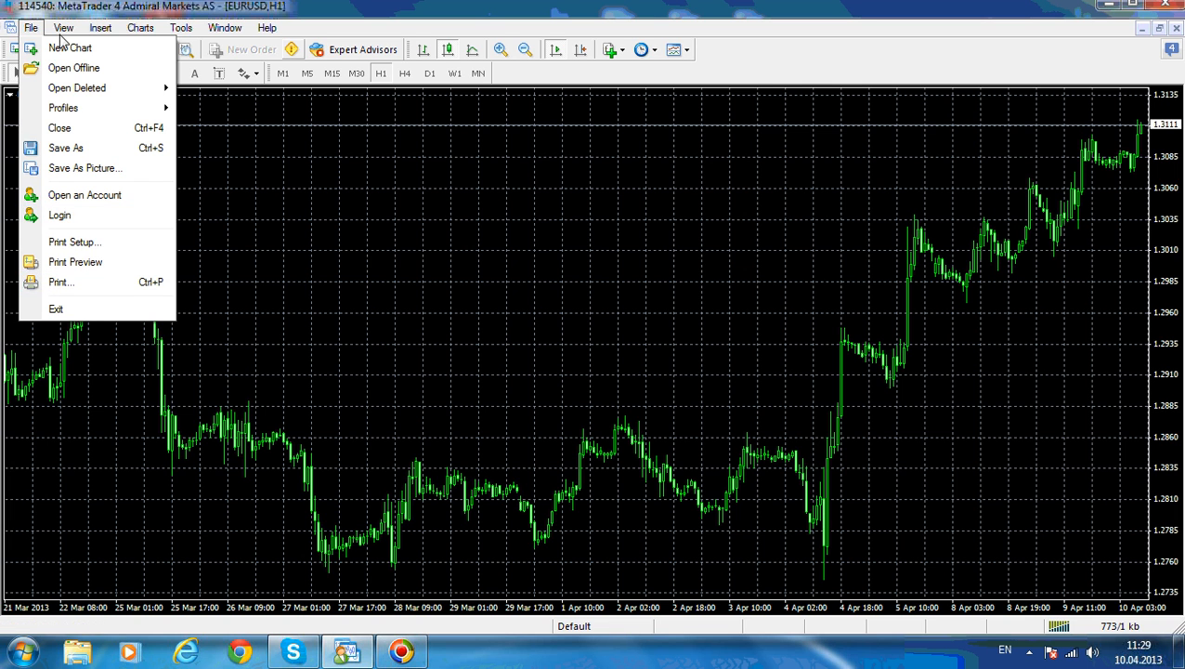
Browse the View > Languages submenu, leaving the interface in English
left_click(63, 27)
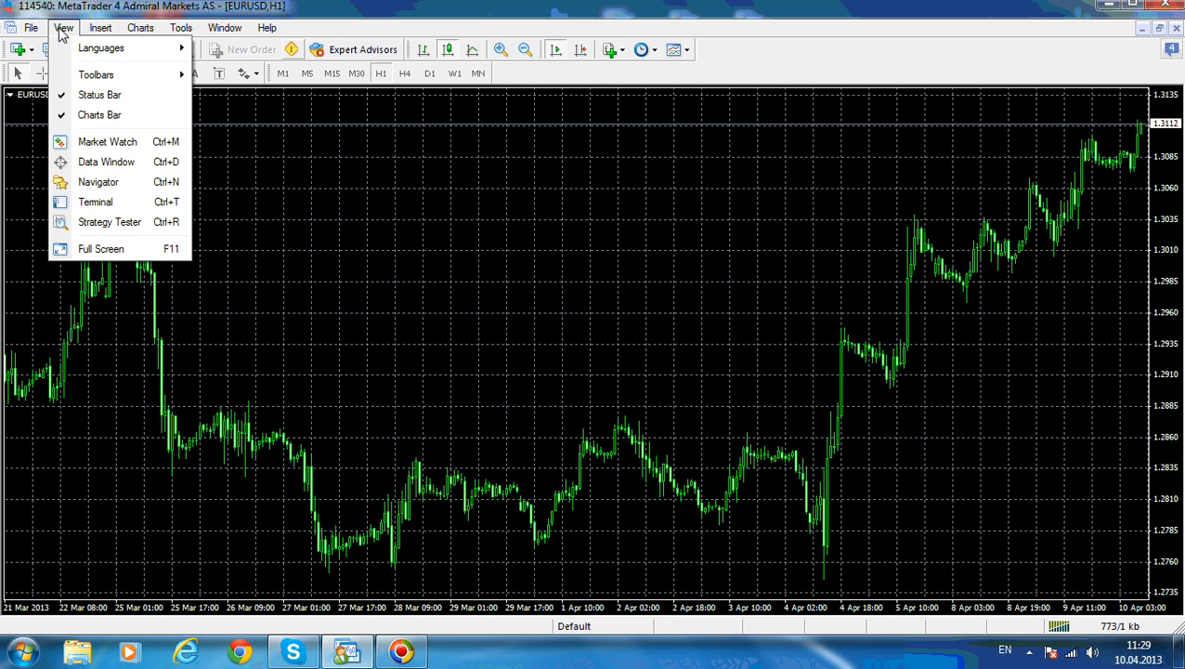
mouse_move(101, 47)
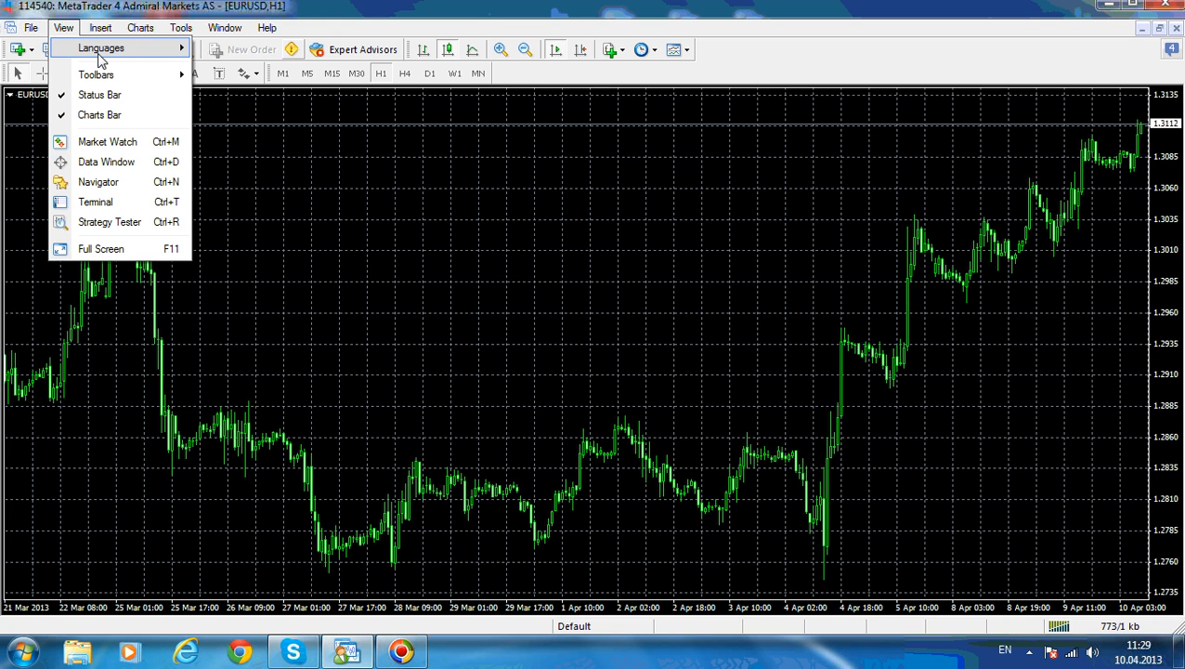
left_click(100, 47)
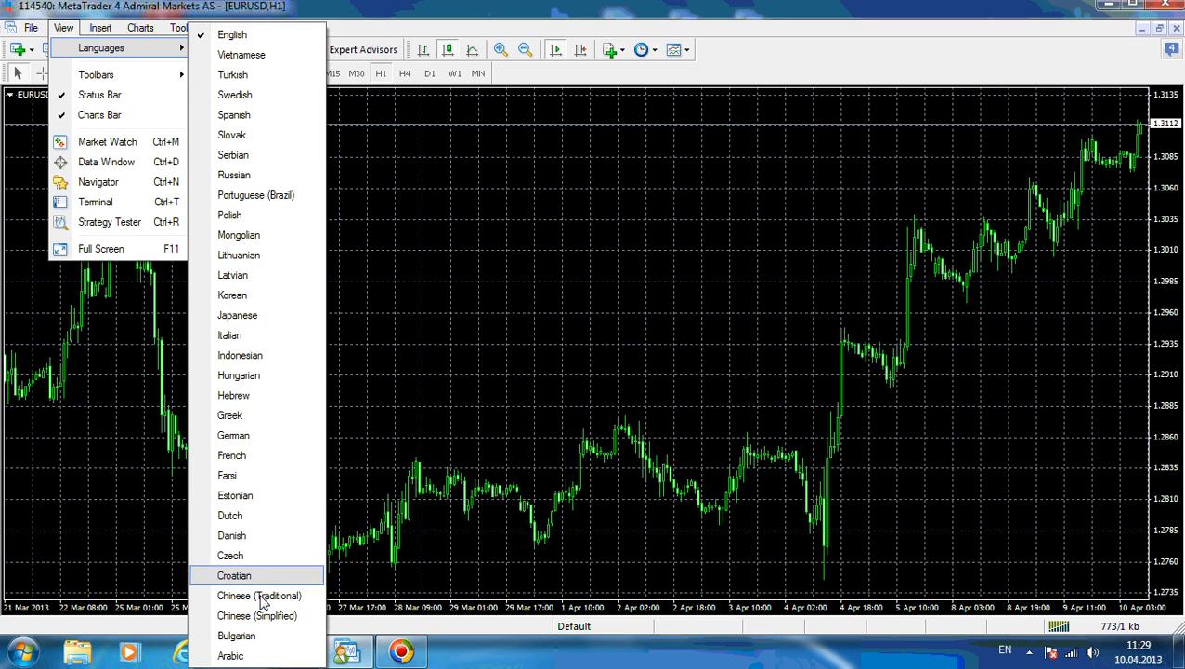
left_click(100, 27)
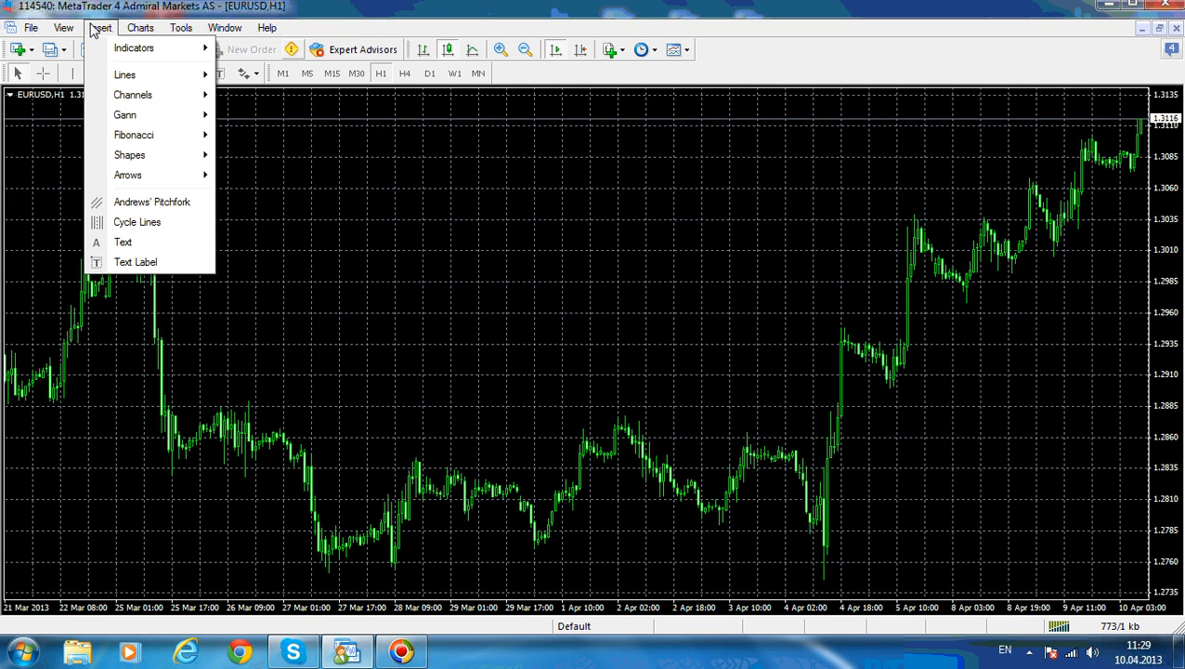
mouse_move(133, 47)
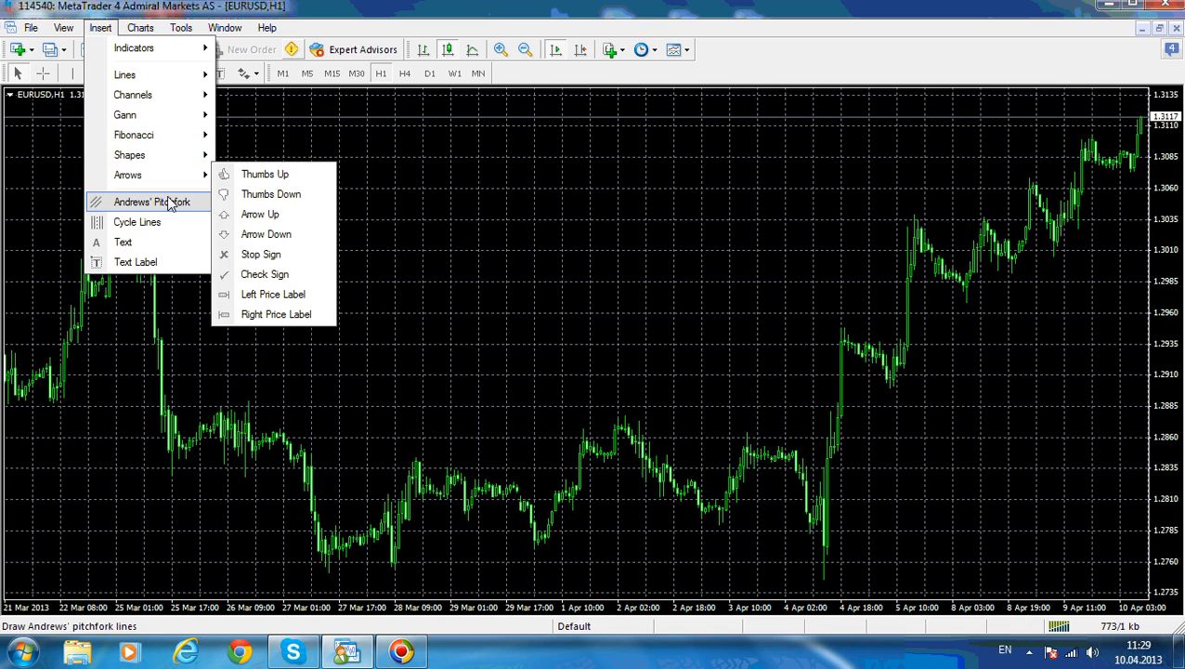
left_click(139, 27)
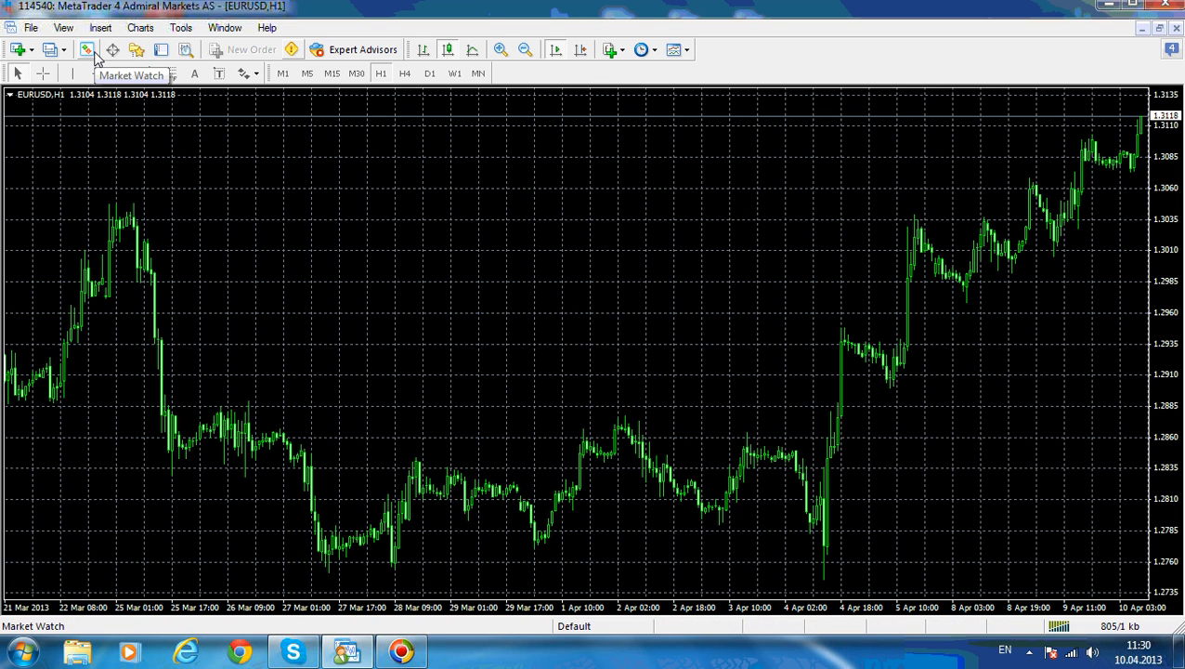
left_click(87, 49)
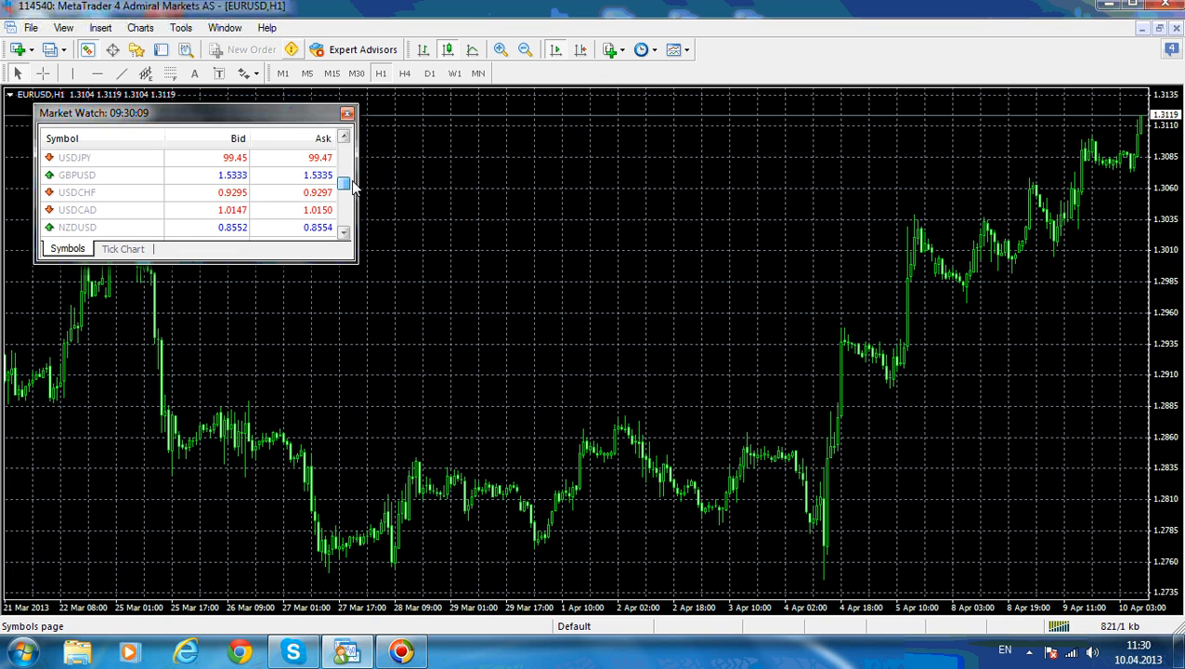
left_click(111, 175)
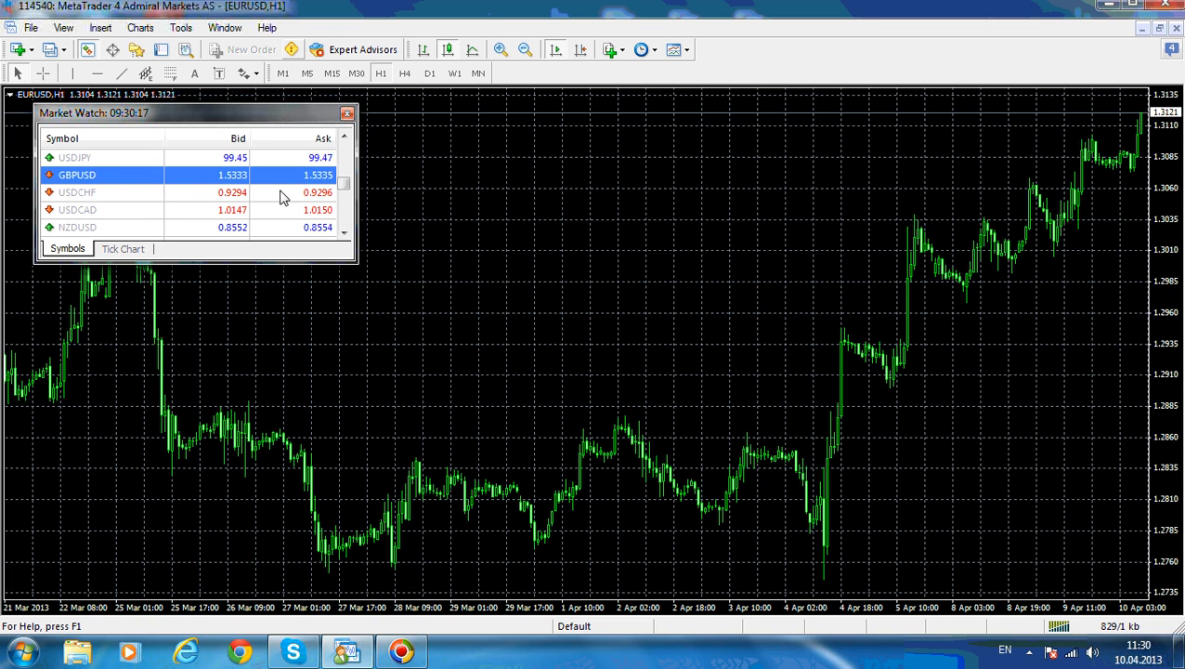
mouse_move(237, 181)
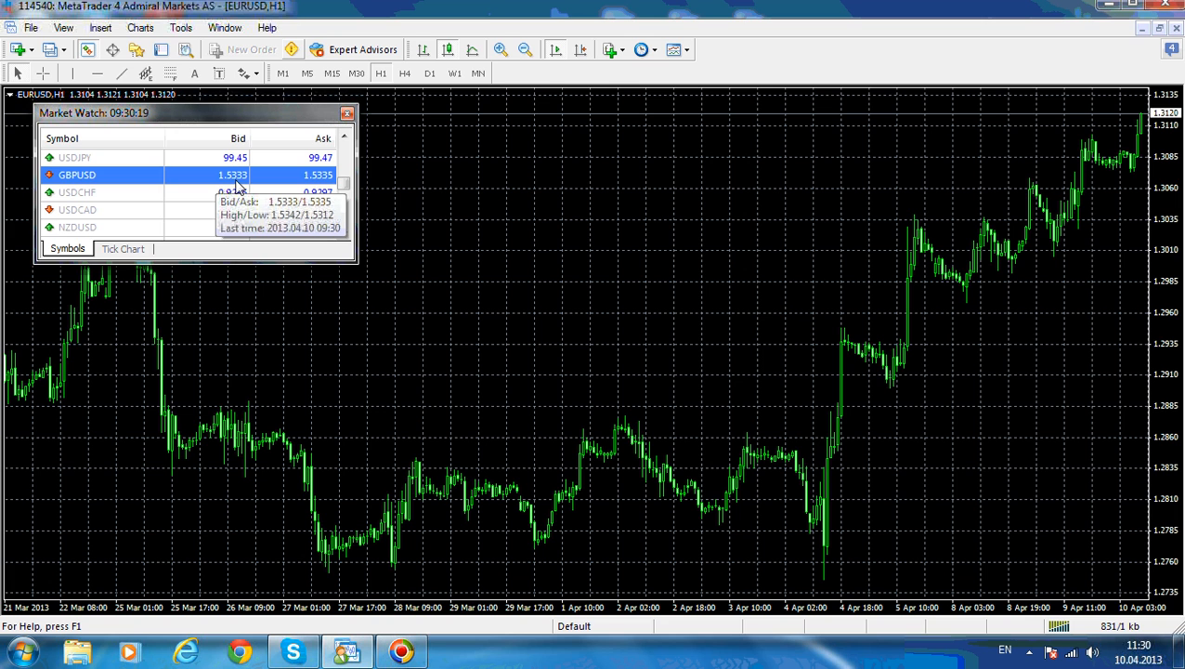
mouse_move(336, 186)
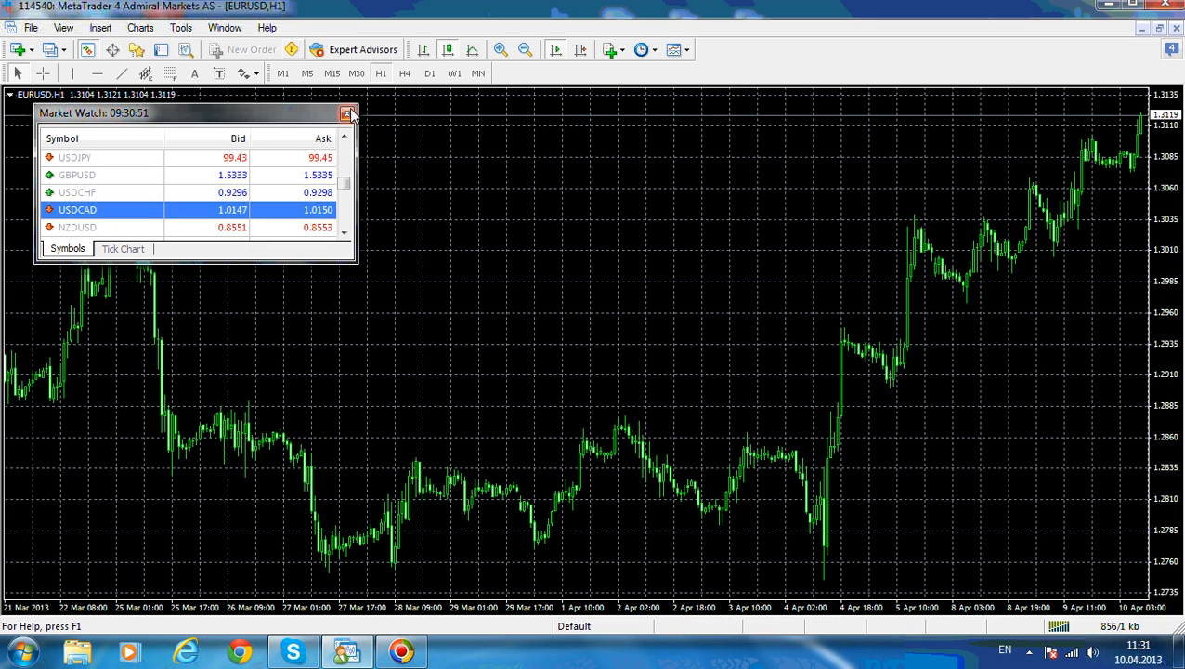
mouse_move(346, 114)
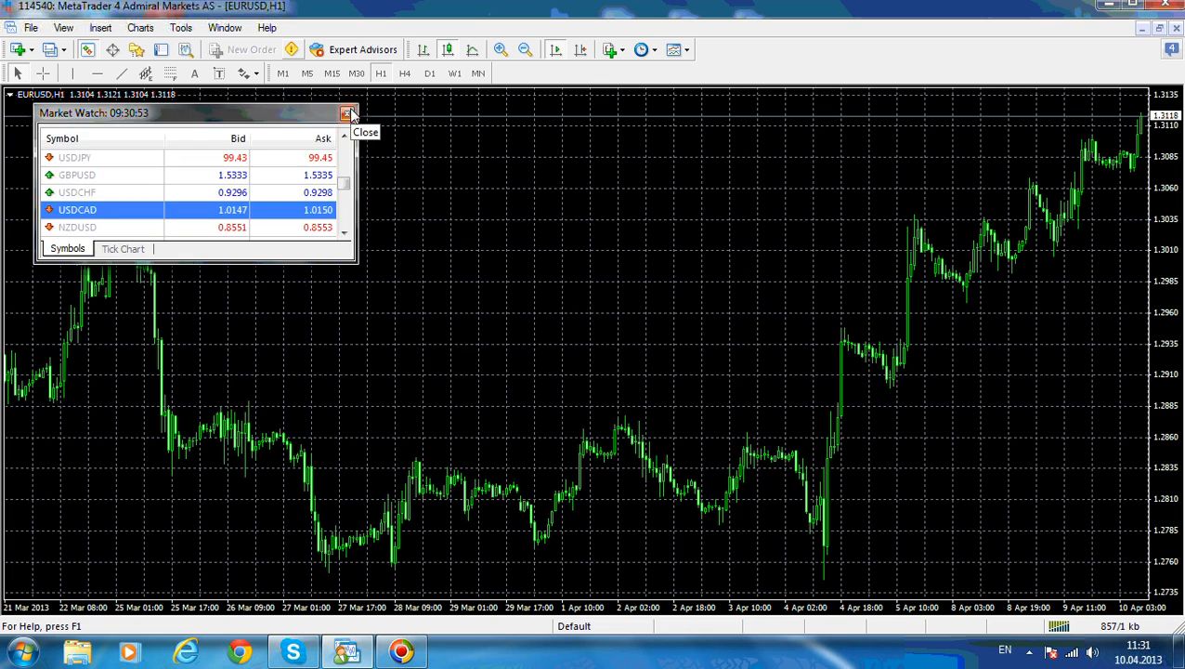
left_click(344, 112)
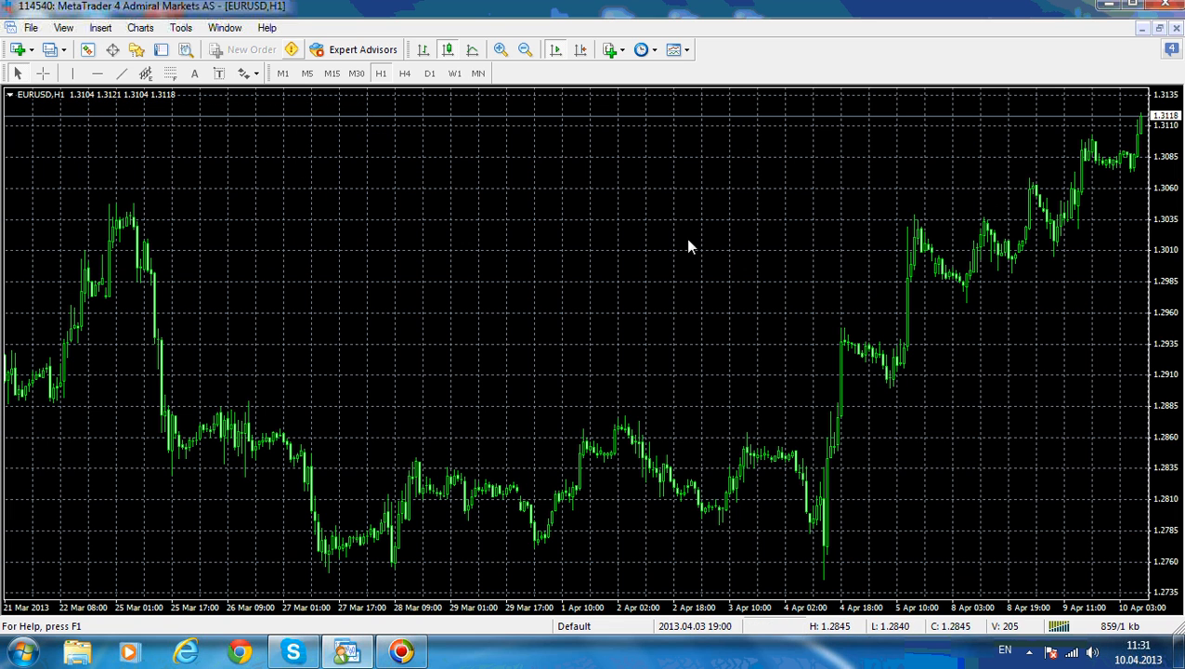
mouse_move(845, 367)
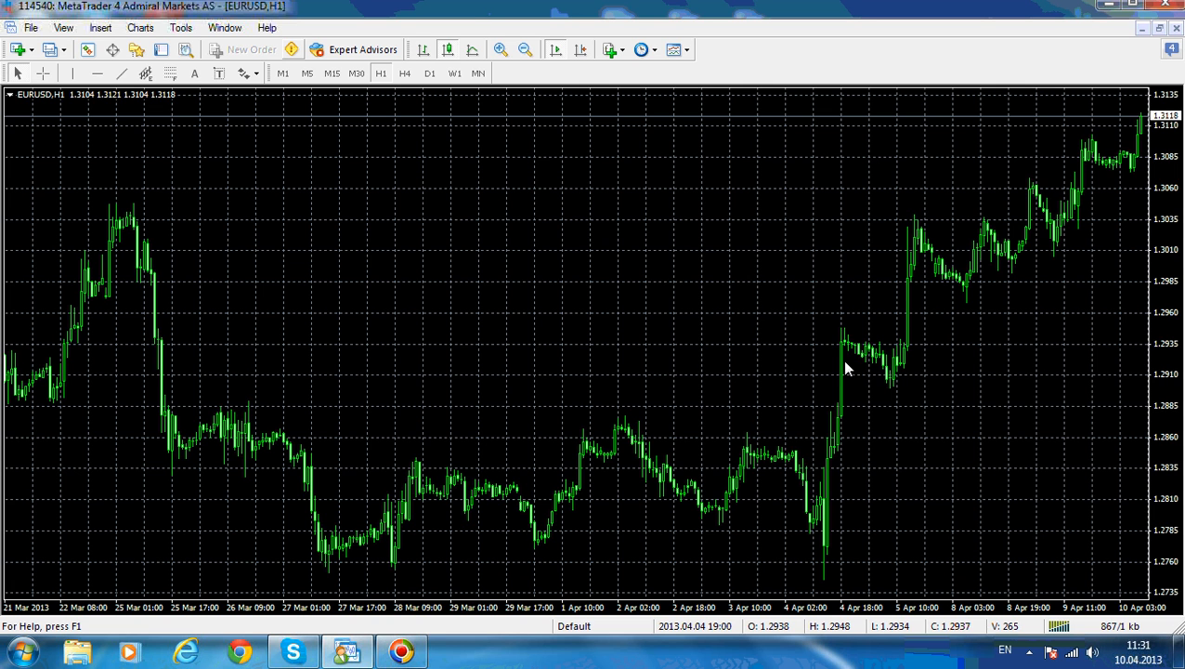
mouse_move(566, 331)
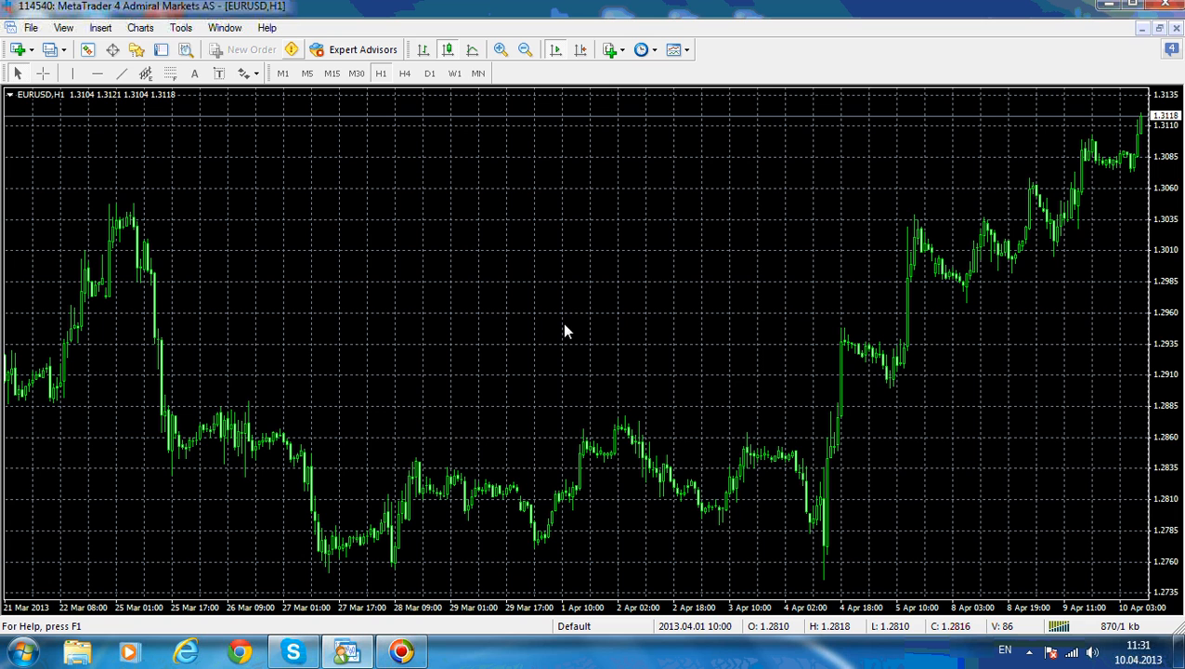
mouse_move(520, 295)
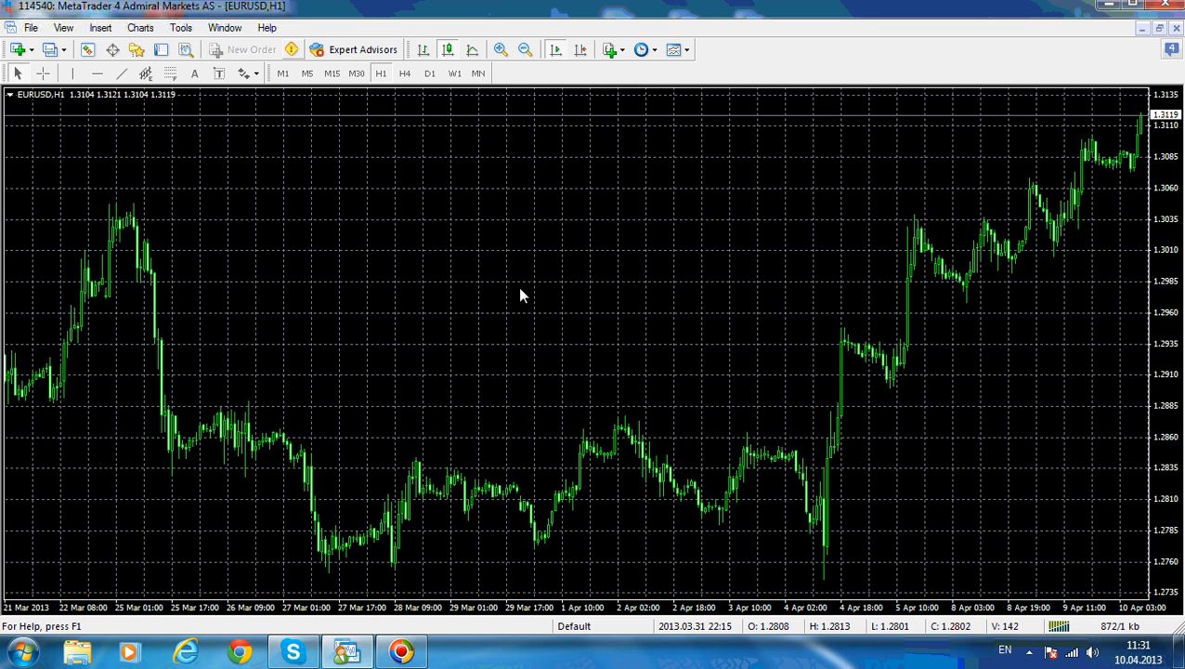